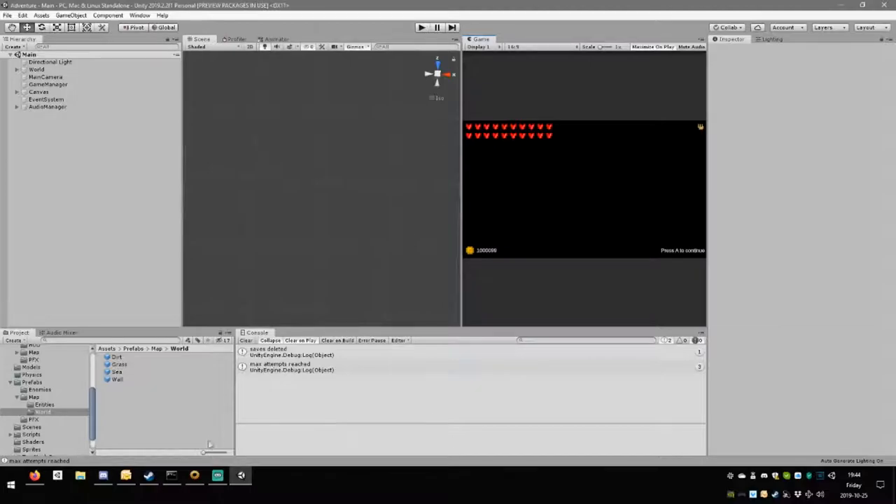
pyautogui.moveTo(149, 423)
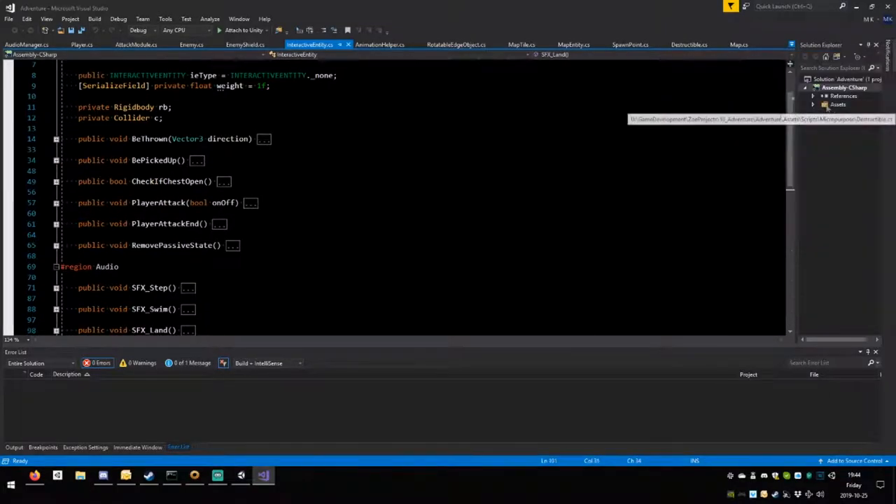
# Review Enemy's TakeDamage and CheckIfAttackIsValid methods from the Destructible script.
pyautogui.click(689, 44)
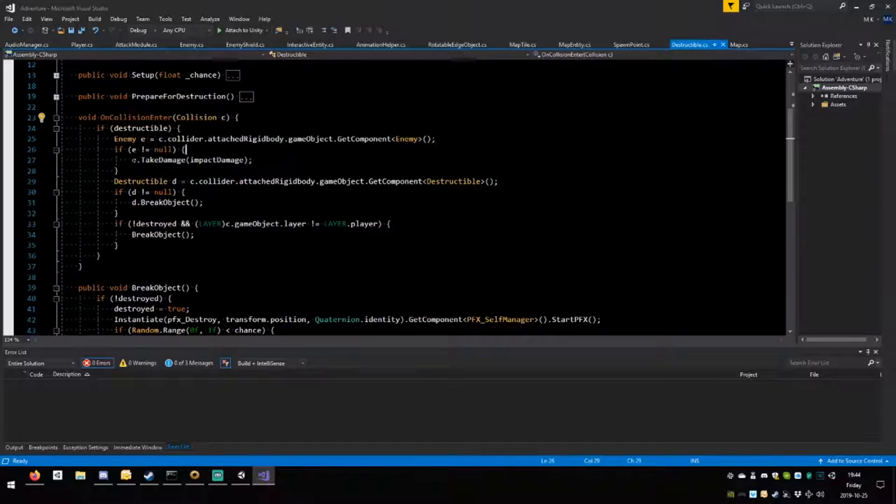
pyautogui.doubleClick(164, 159)
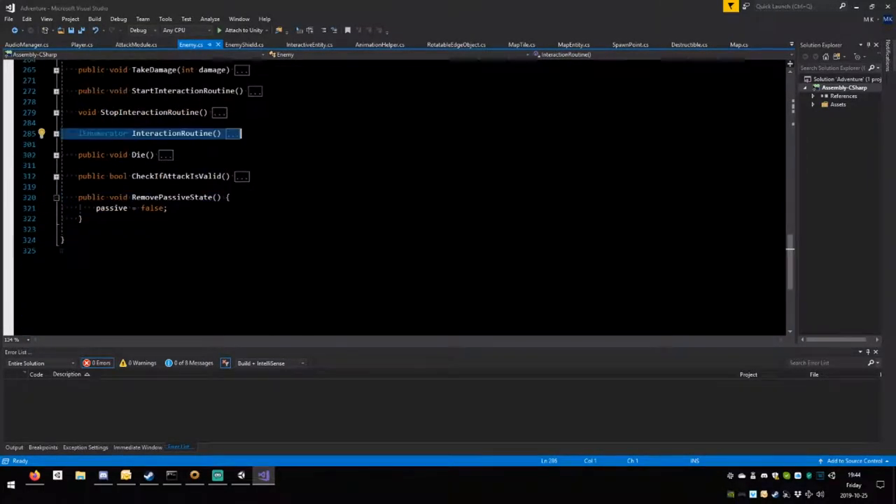
pyautogui.click(56, 176)
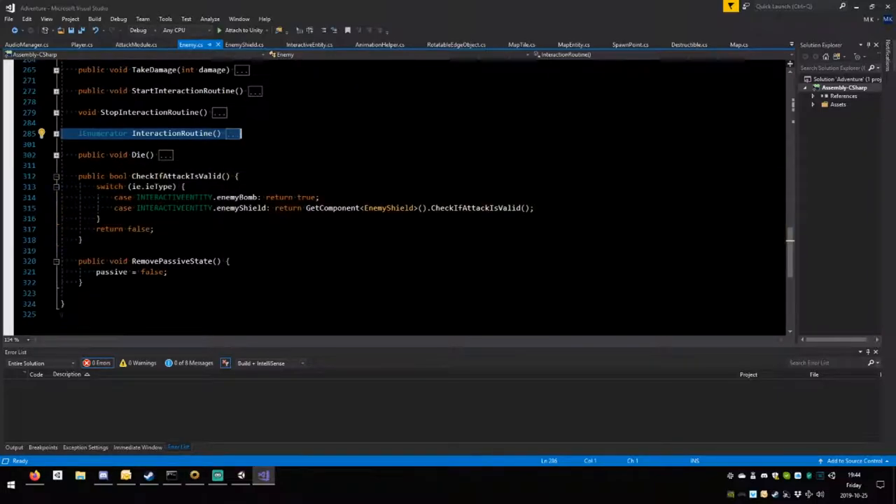
pyautogui.click(56, 262)
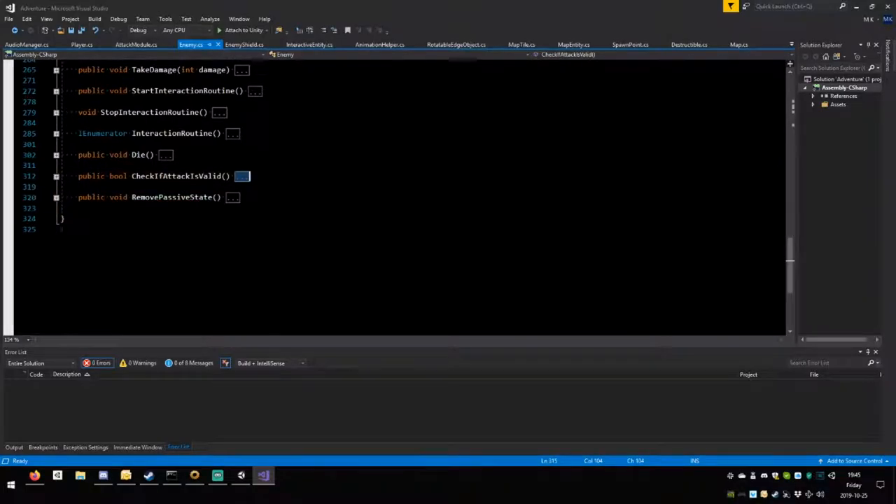
# Return to Destructible's collision code where enemies take impact damage.
pyautogui.click(245, 44)
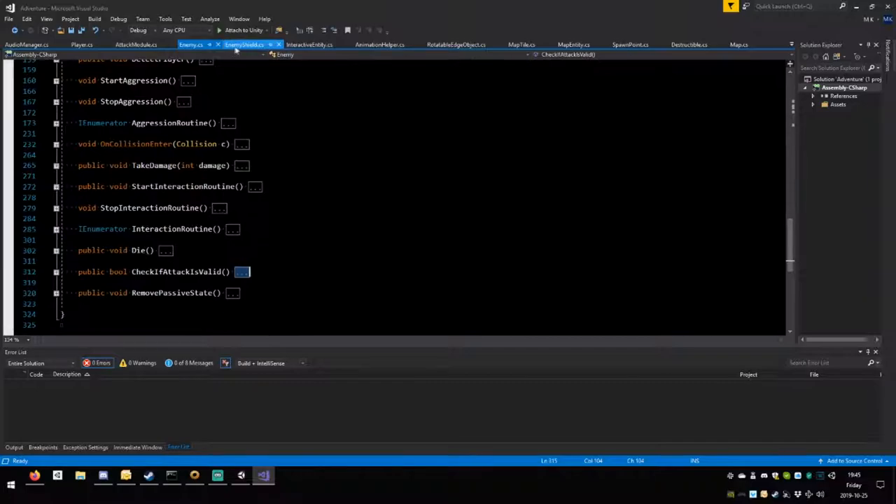
pyautogui.click(689, 43)
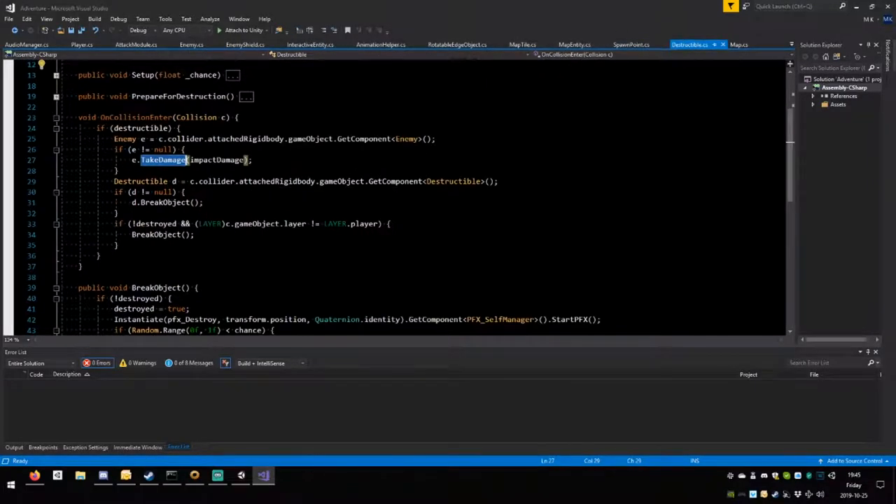
# Insert a switch snippet on the hit enemy's type above e.TakeDamage.
pyautogui.click(280, 150)
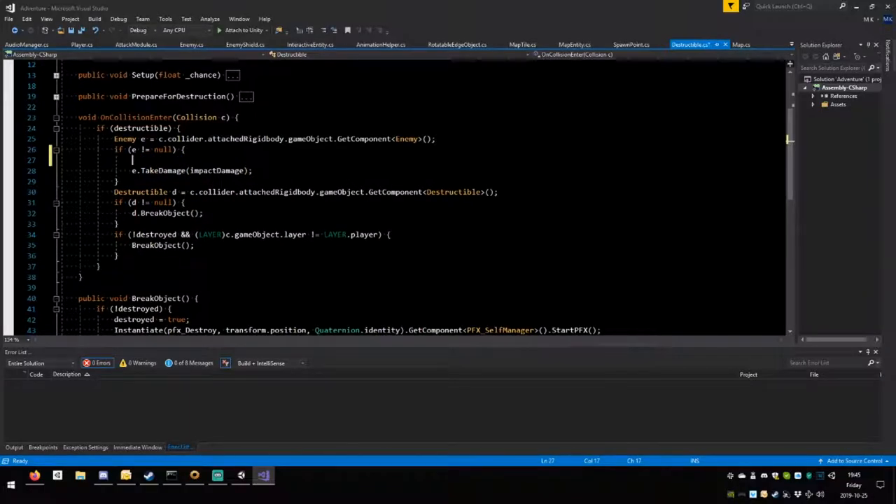
pyautogui.write('switch (switch_on) {')
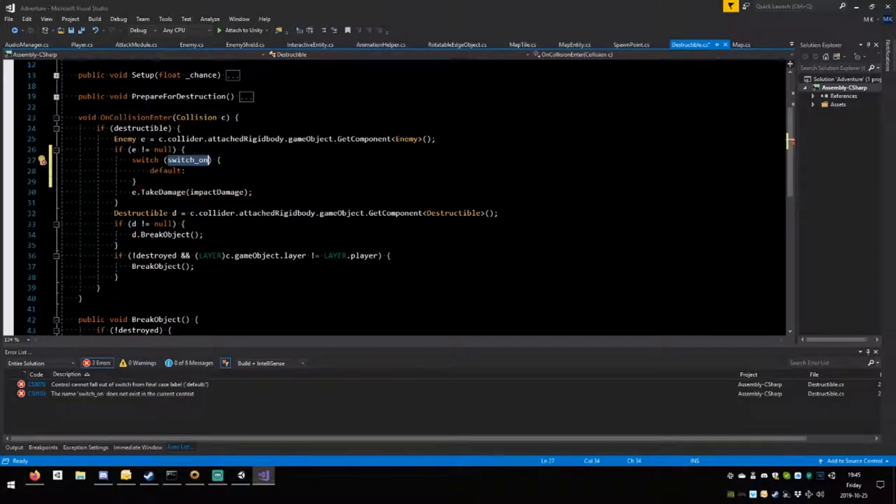
pyautogui.write('e.i')
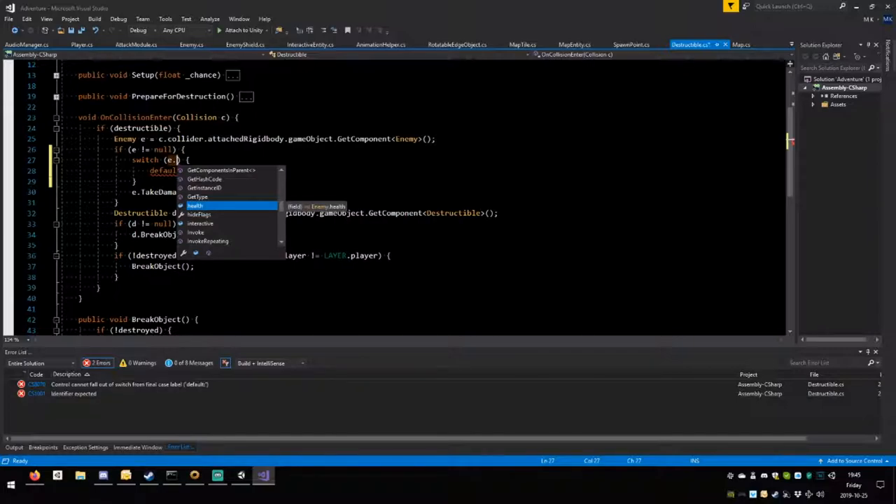
pyautogui.write('en')
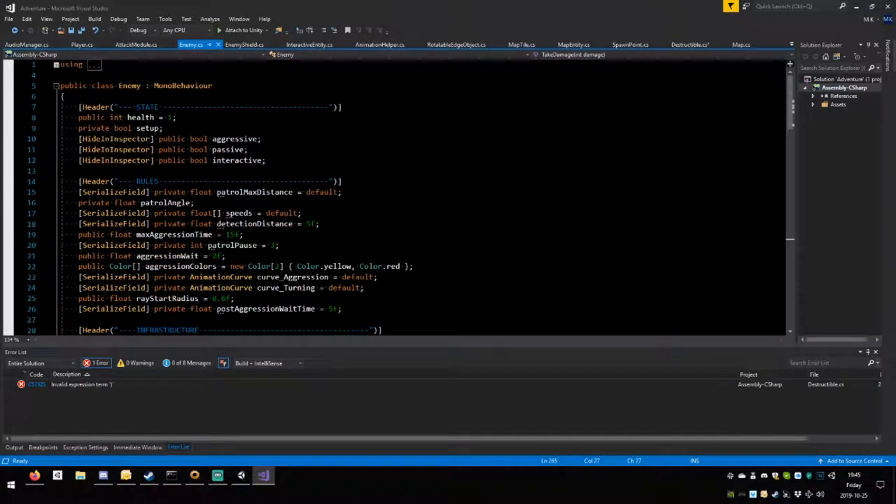
# Start a 'public' member declaration after RemovePassiveState at the end of the Enemy class.
pyautogui.scroll(-3)
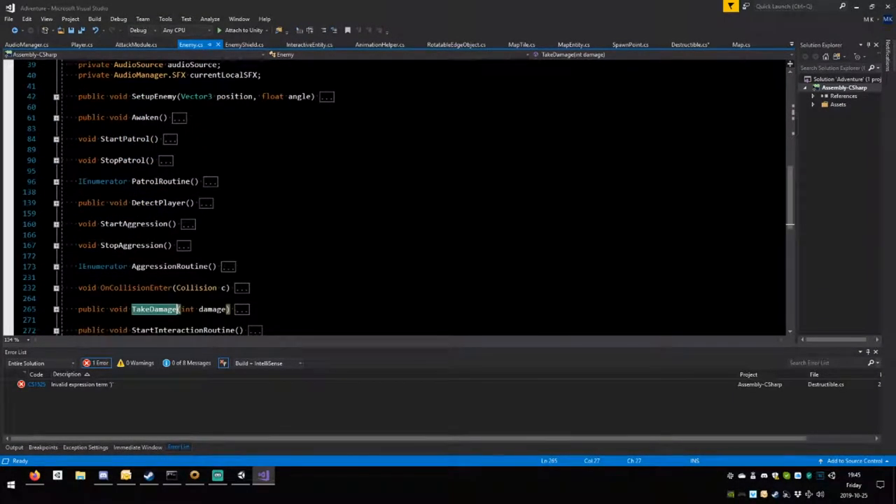
pyautogui.scroll(-3)
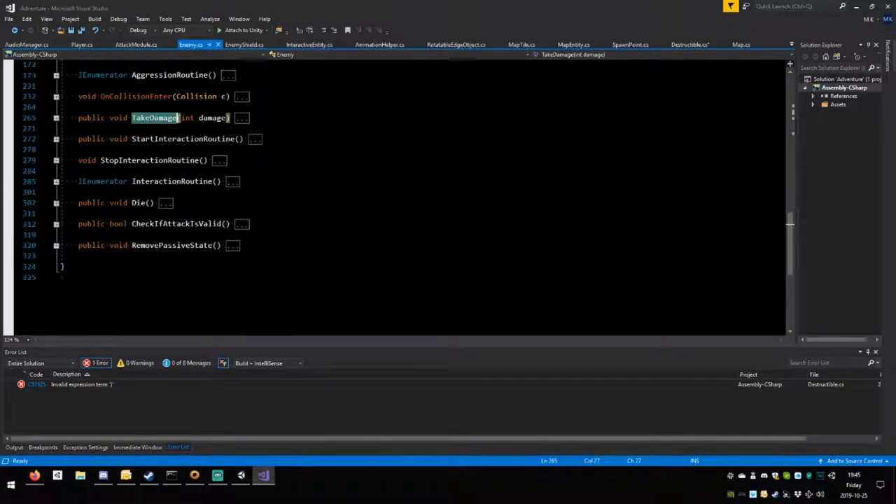
pyautogui.scroll(3)
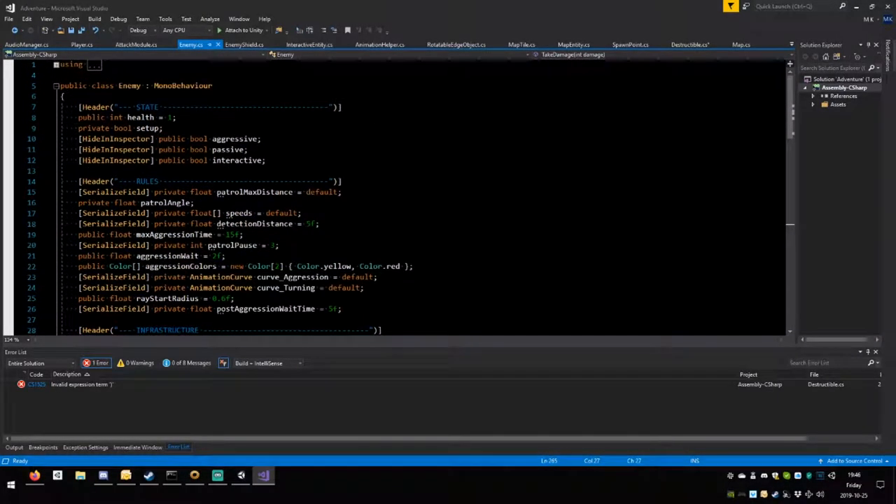
pyautogui.scroll(-3)
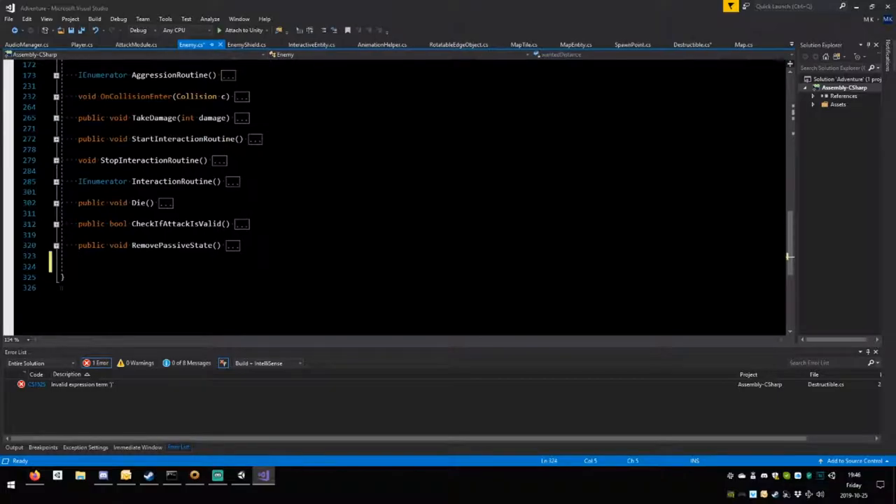
pyautogui.write('public E')
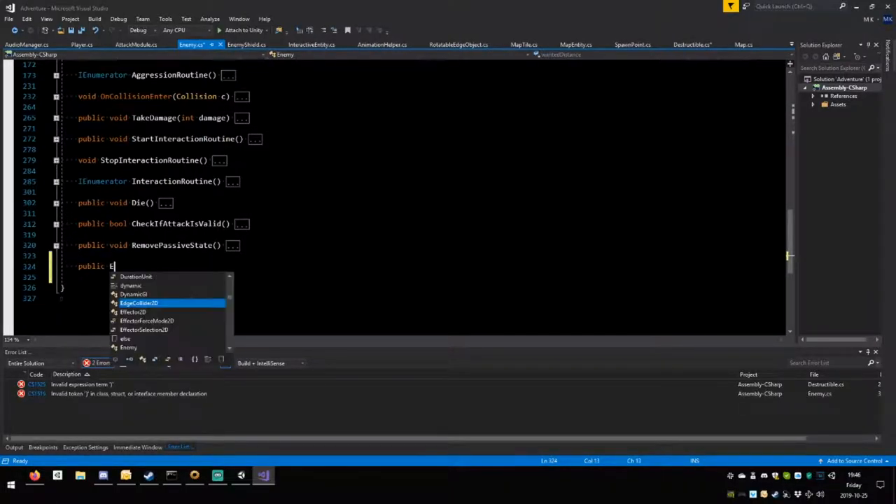
pyautogui.write('NE')
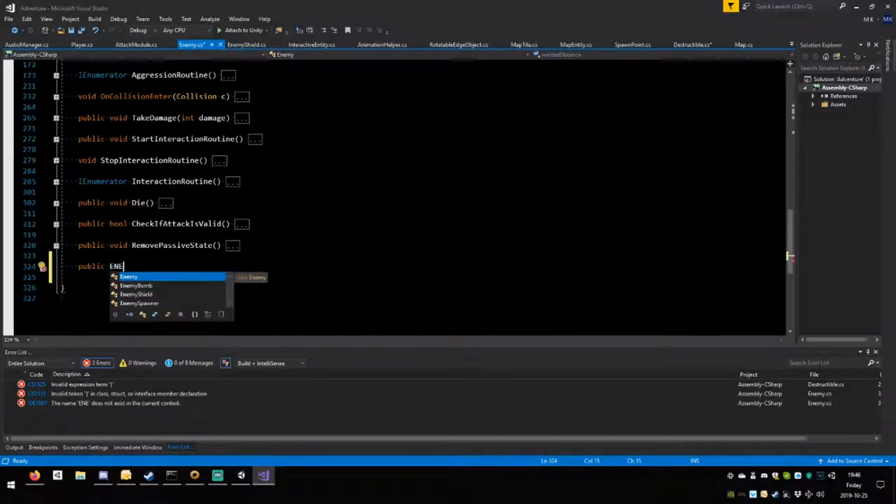
pyautogui.write('my')
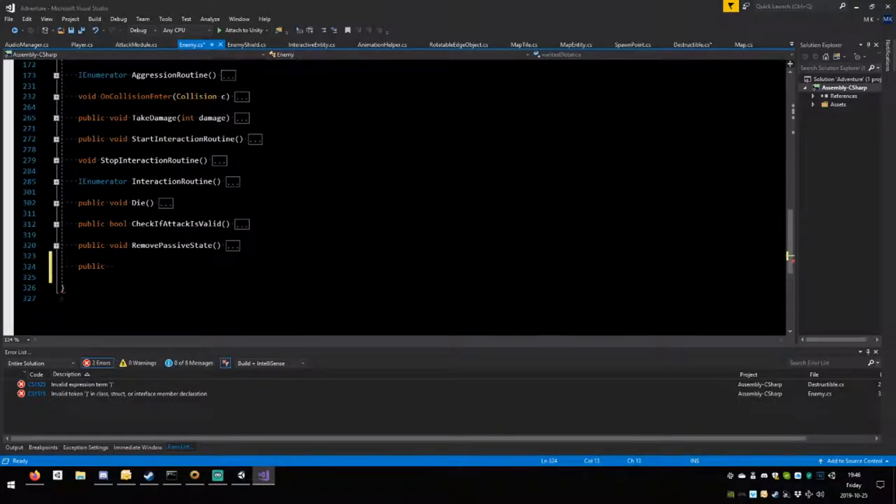
pyautogui.write('E')
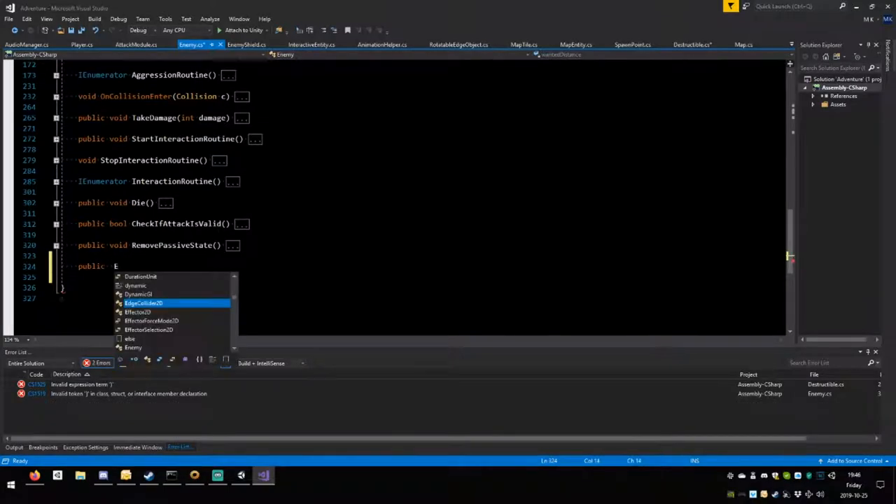
pyautogui.write('nti')
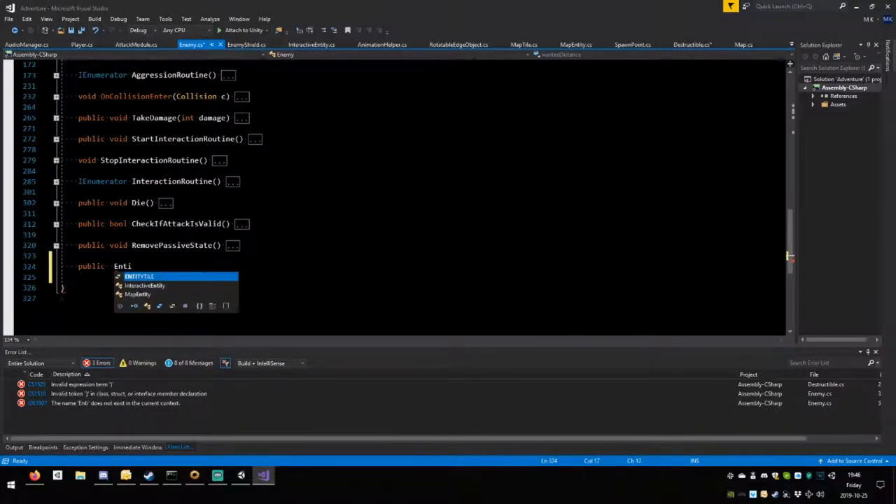
pyautogui.press('BackSpace')
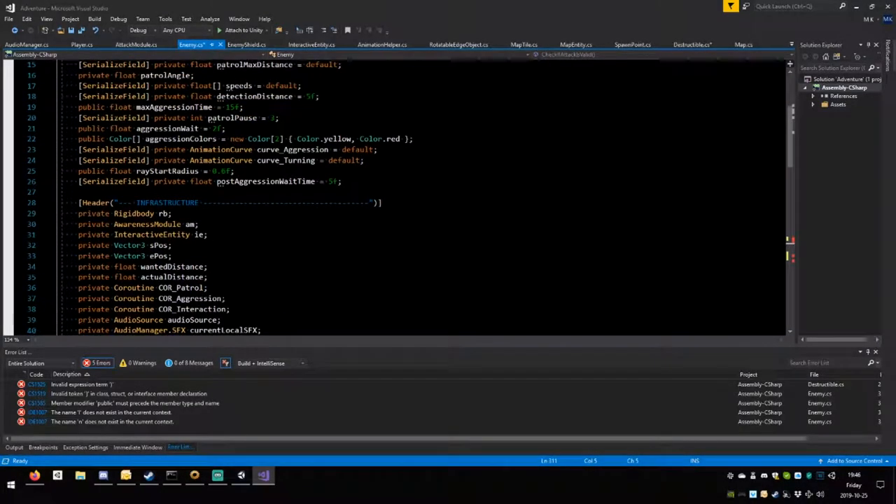
# Jump to the InteractiveEntity definition to check its ieType field.
pyautogui.doubleClick(151, 235)
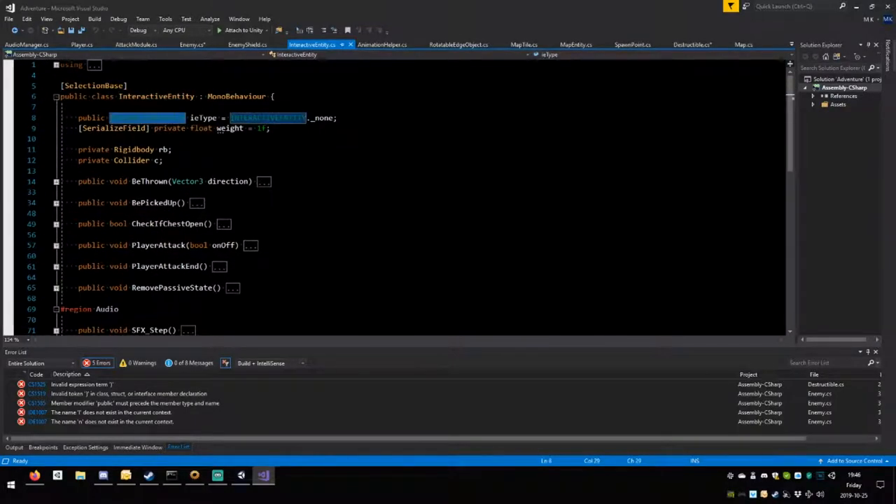
# Write Enemy's GetType method as 'return ie.ieType;' using IntelliSense completion.
pyautogui.click(191, 44)
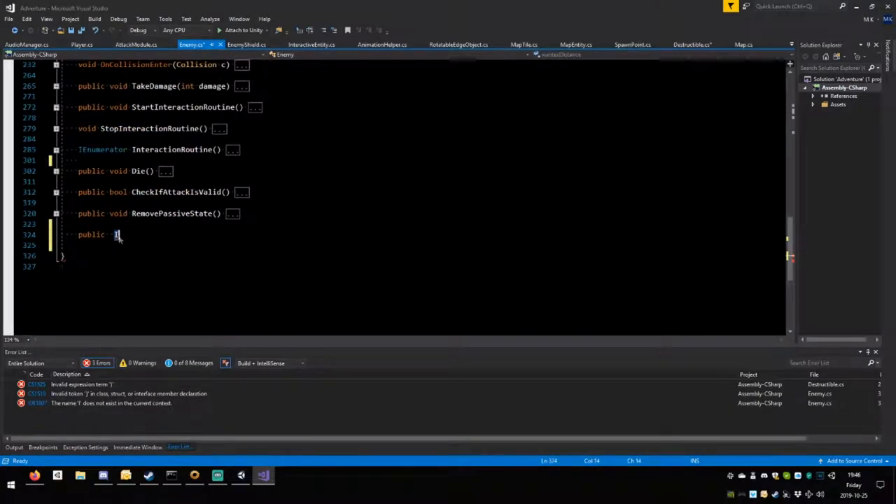
pyautogui.write('INTERACTIVEENTITY')
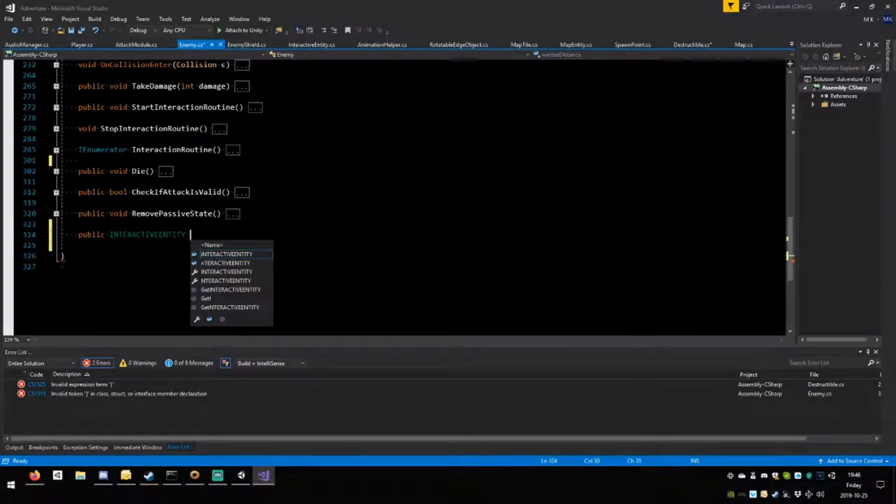
pyautogui.write('GetType() {')
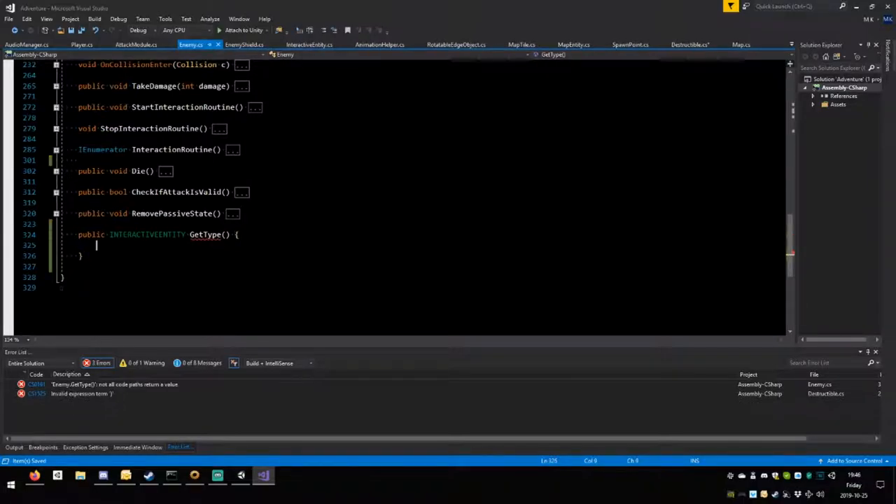
pyautogui.write('retu')
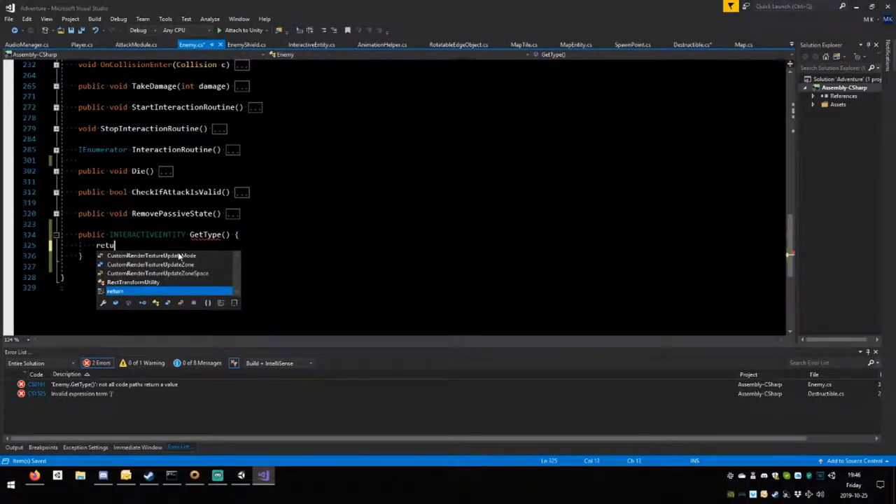
pyautogui.write('rn i')
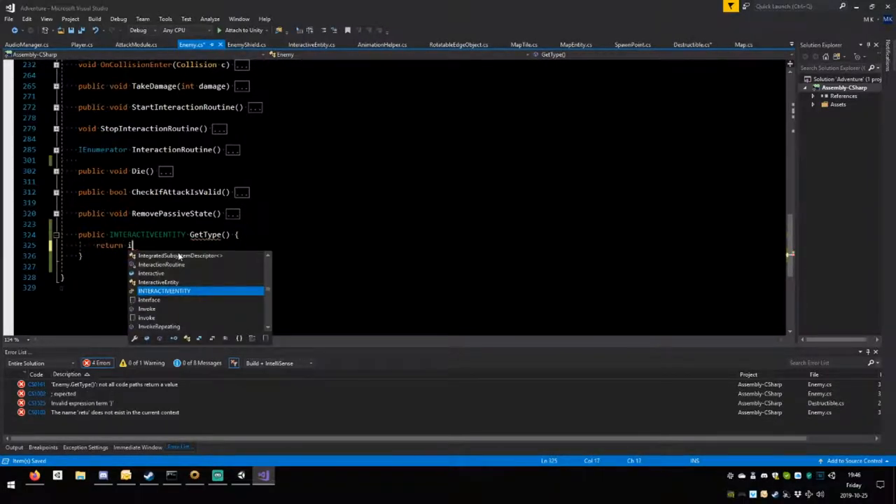
pyautogui.write('ie.t')
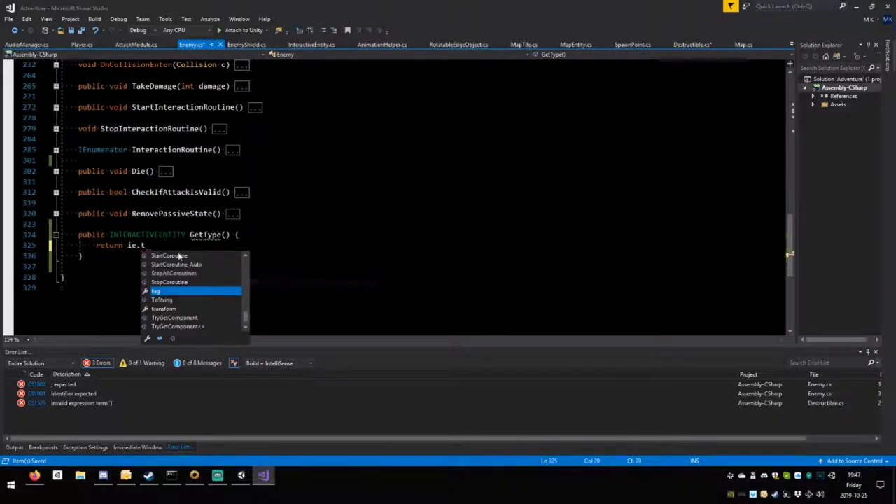
pyautogui.write('ype')
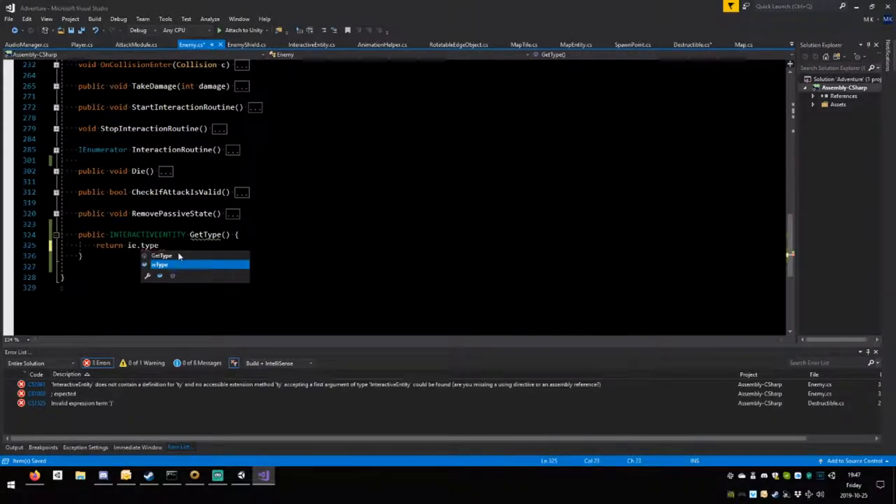
pyautogui.press('Tab')
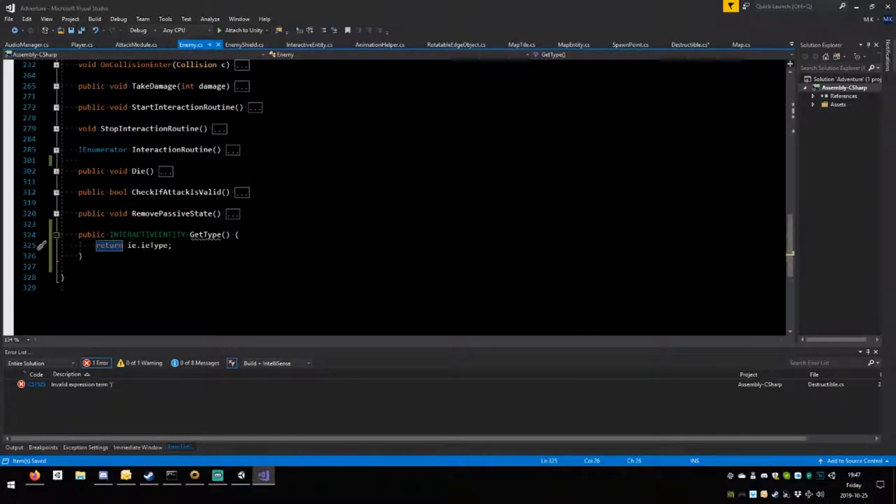
# Collapse GetType and jump to Destructible's remaining error from the Error List.
pyautogui.click(56, 235)
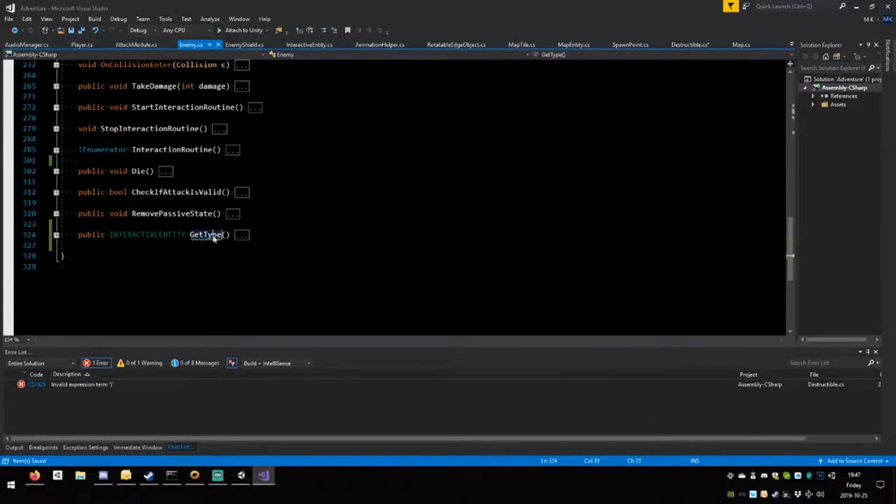
pyautogui.doubleClick(207, 235)
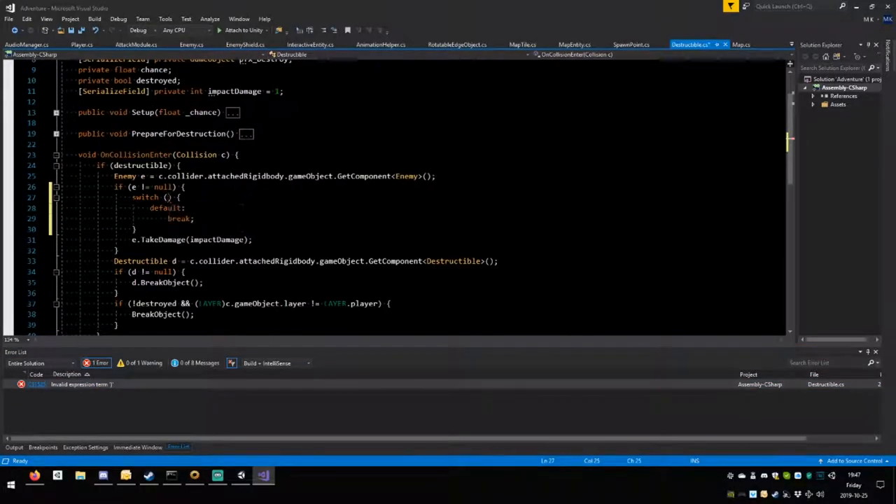
# Fill in the switch expression on the hit enemy in Destructible's OnCollisionEnter.
pyautogui.write('.')
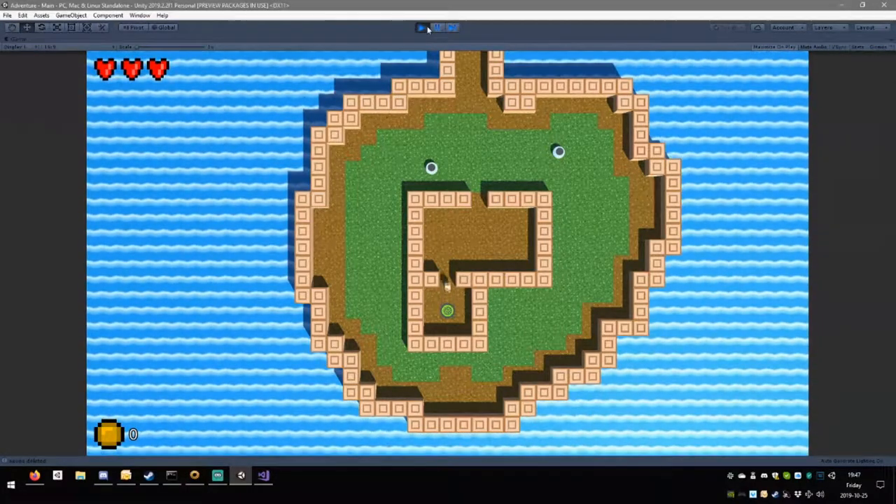
# Stop play mode, inspect Canvas and GameManager settings, then start a new playtest.
pyautogui.click(423, 28)
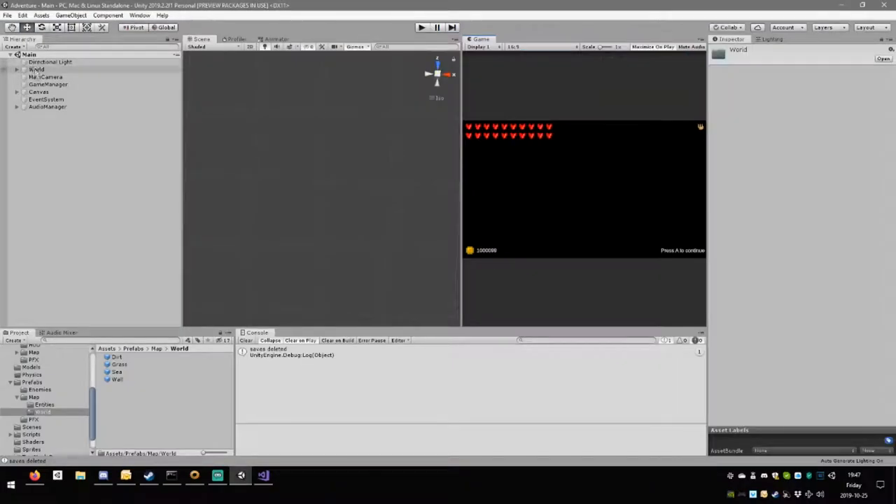
pyautogui.click(39, 92)
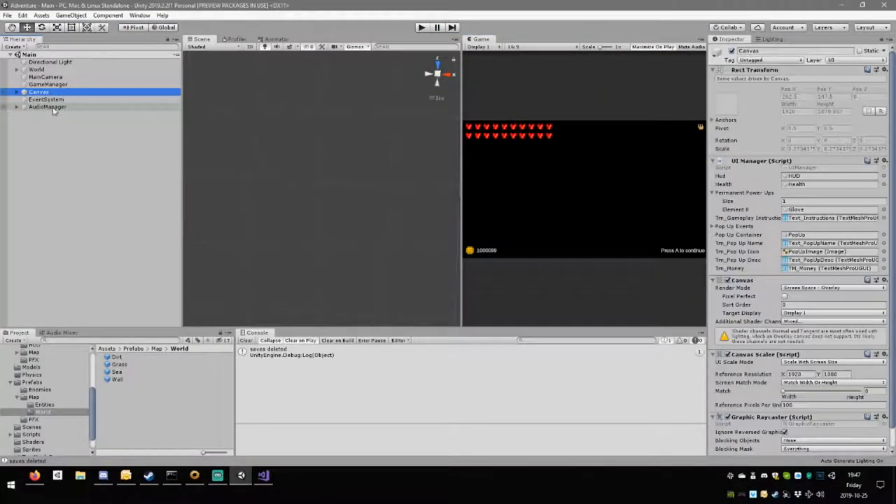
pyautogui.click(48, 84)
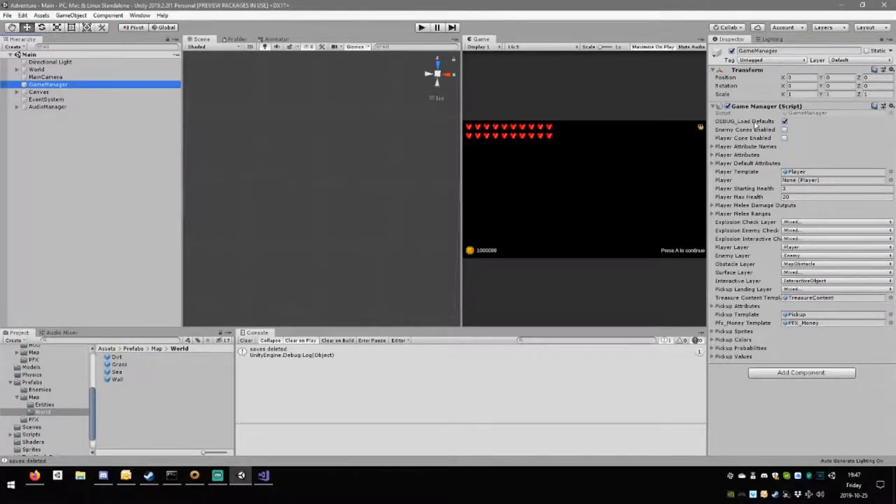
pyautogui.click(784, 120)
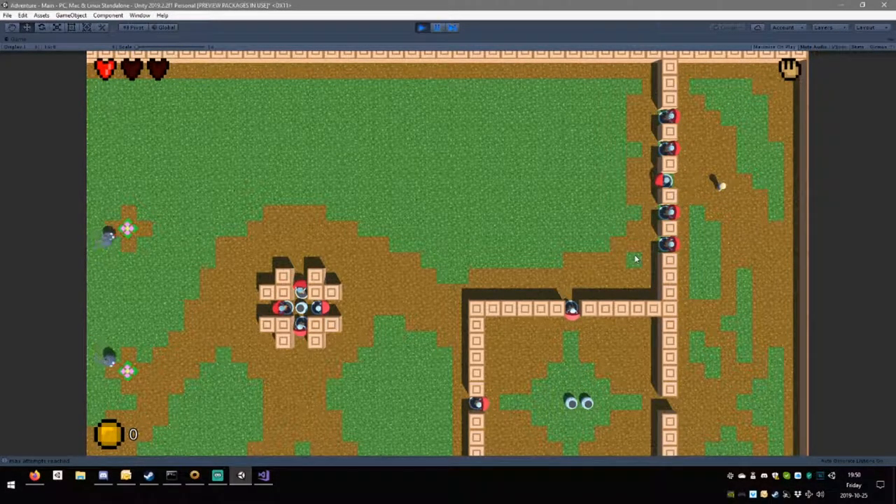
# Exit play mode and switch back to Visual Studio.
pyautogui.click(421, 28)
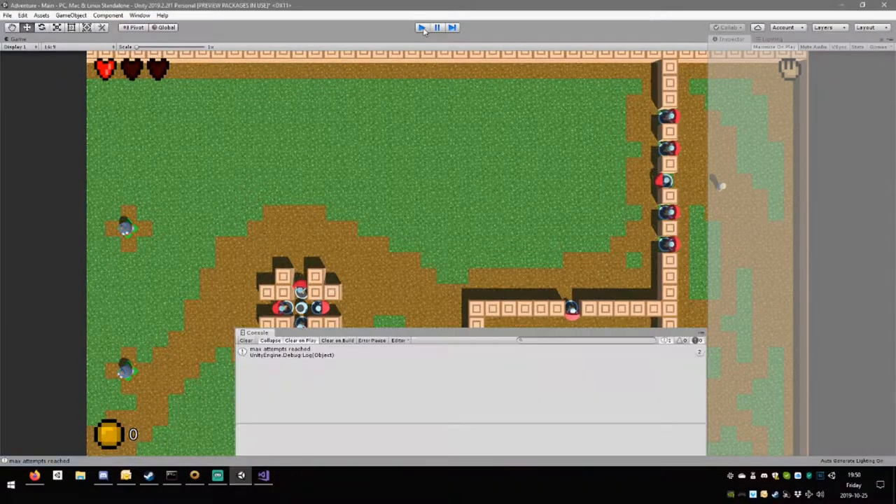
pyautogui.click(437, 28)
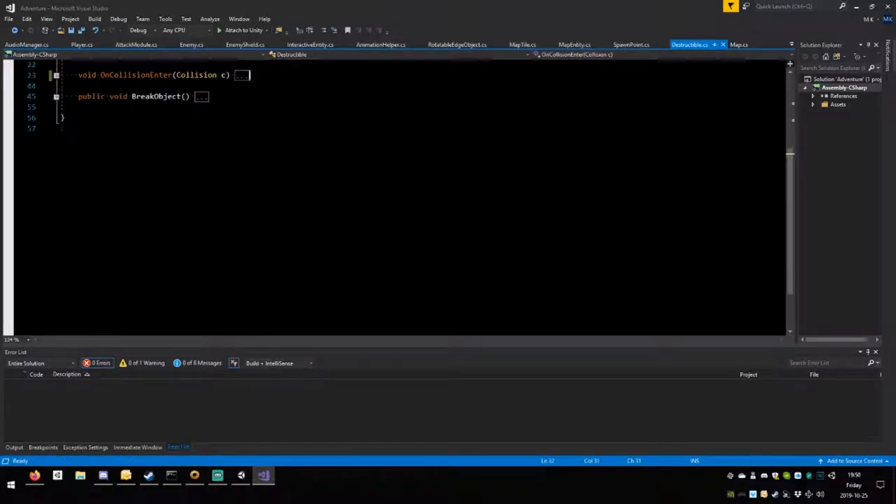
# Review Enemy and EnemyShield scripts and search for the StartSpikeTravel method.
pyautogui.click(190, 44)
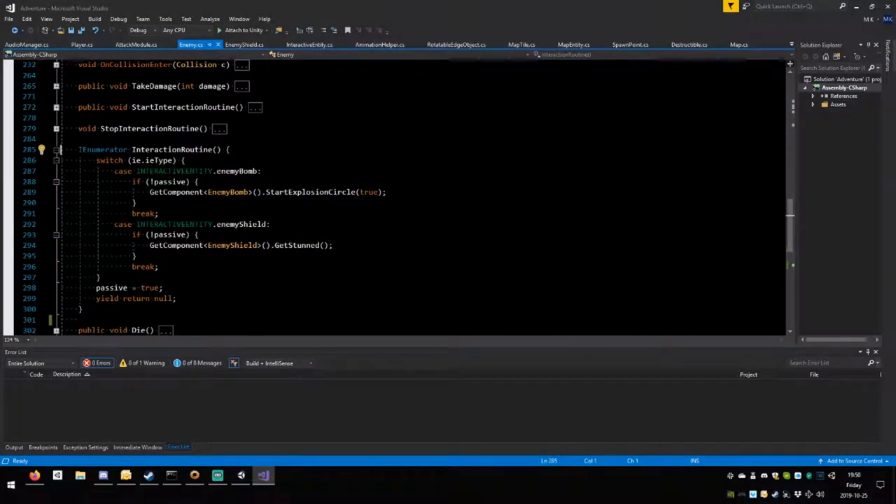
pyautogui.click(243, 45)
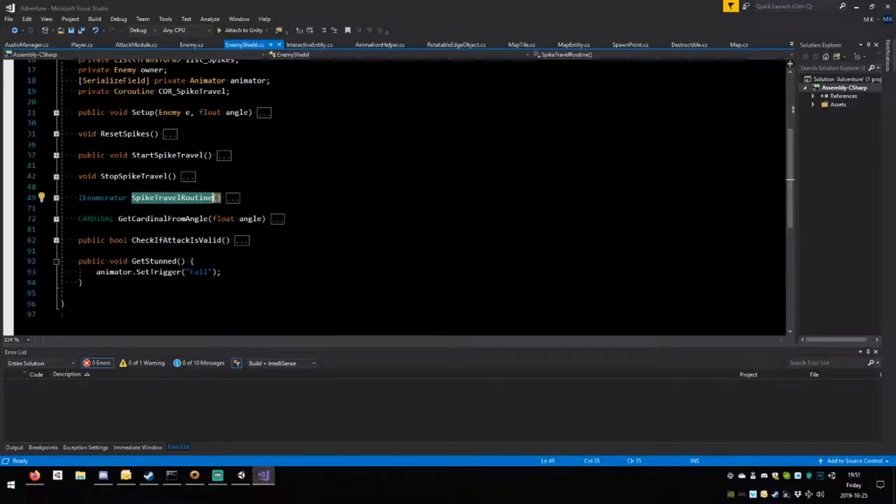
pyautogui.doubleClick(167, 154)
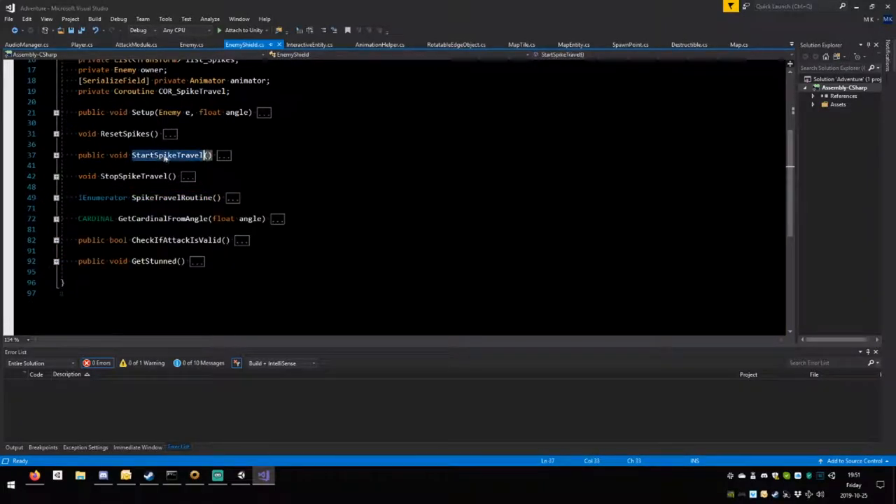
pyautogui.press('ctrl+f')
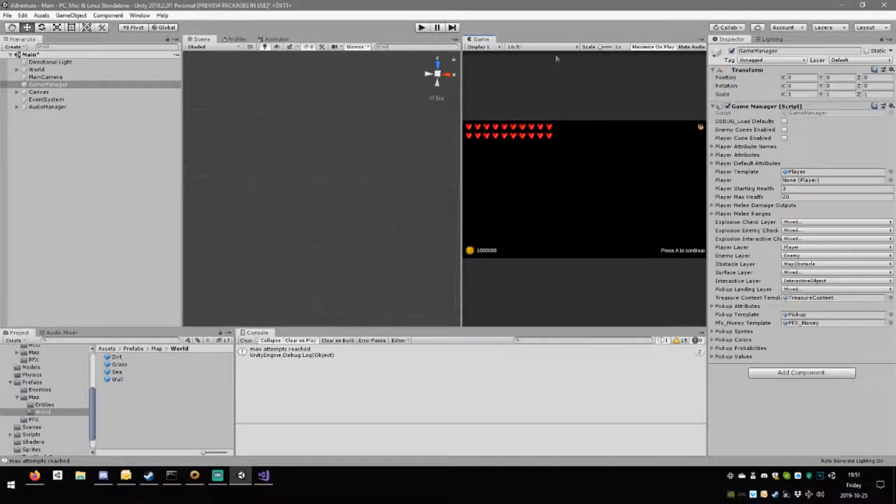
# Playtest, pause to inspect an EnemyShield's settings, then stop the game.
pyautogui.click(421, 26)
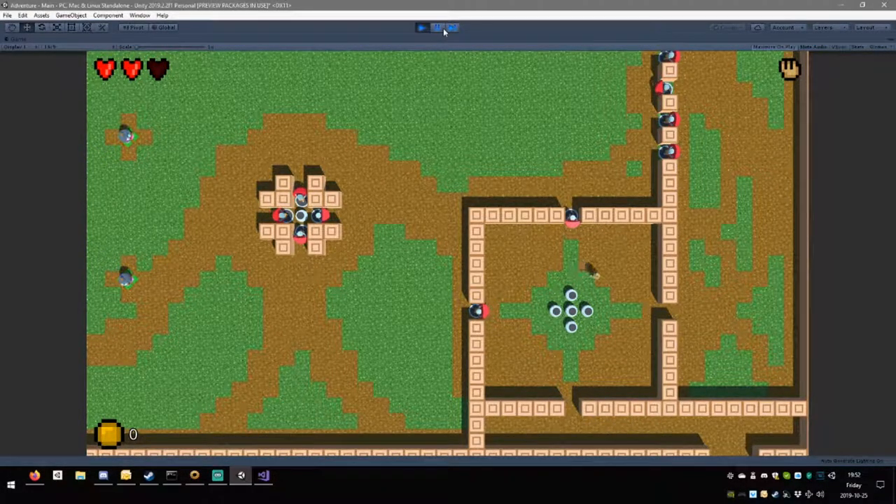
pyautogui.click(437, 28)
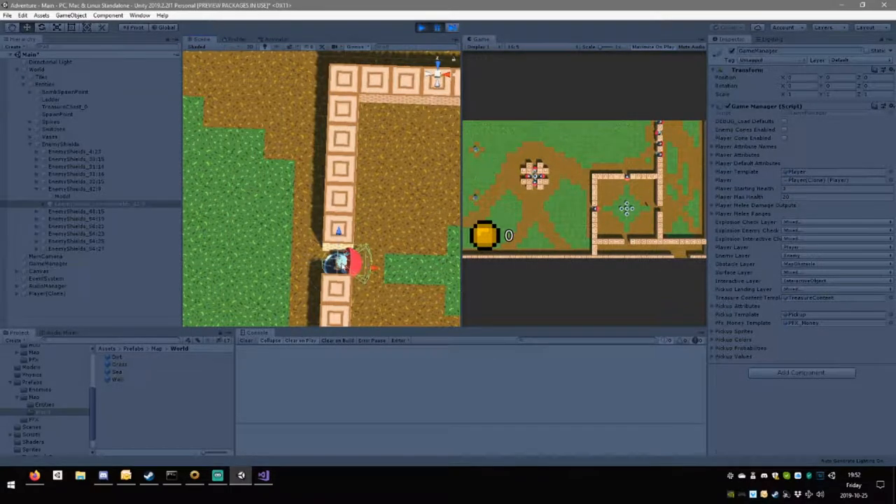
pyautogui.click(72, 188)
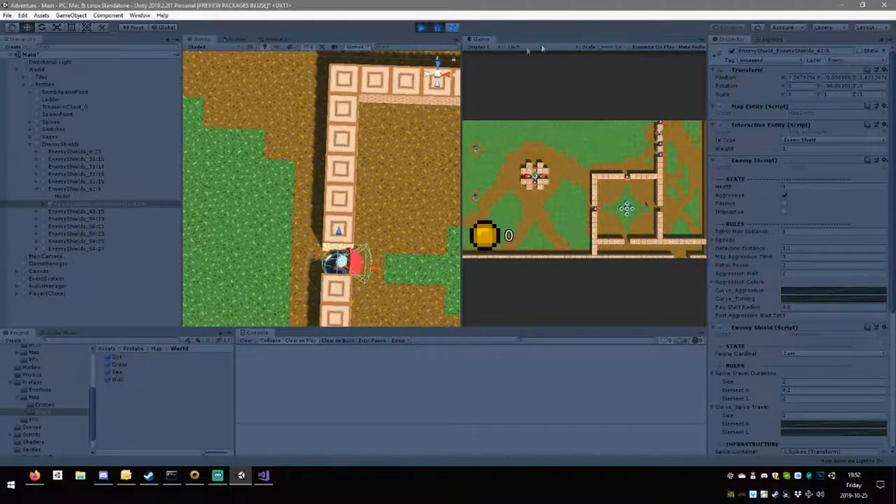
pyautogui.click(420, 28)
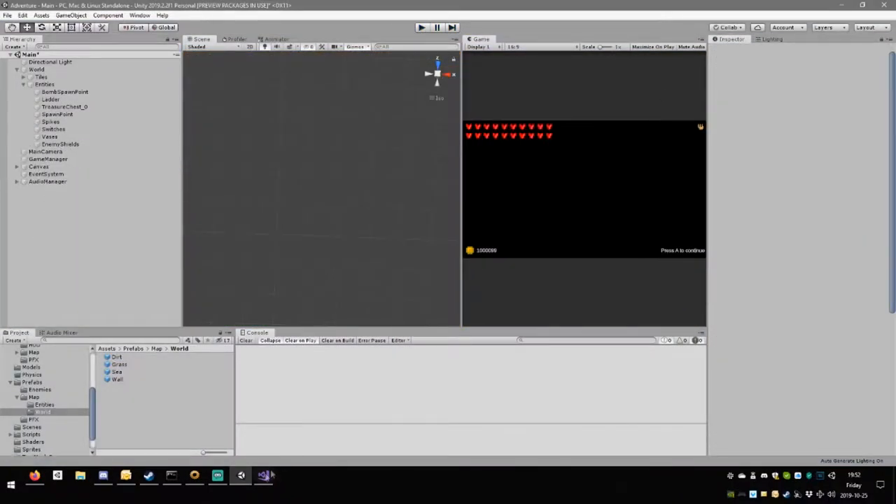
# Scroll through Enemy's AggressionRoutine shield-enemy case, then bring Unity back up.
pyautogui.click(263, 476)
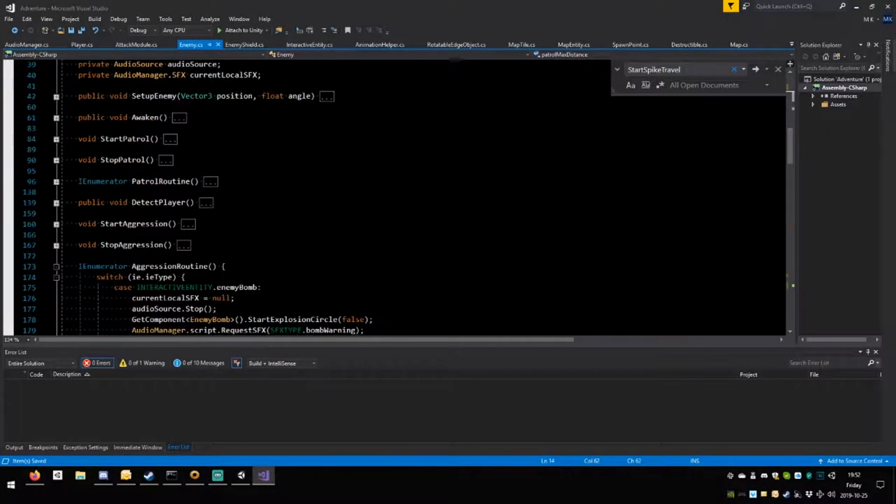
pyautogui.scroll(-3)
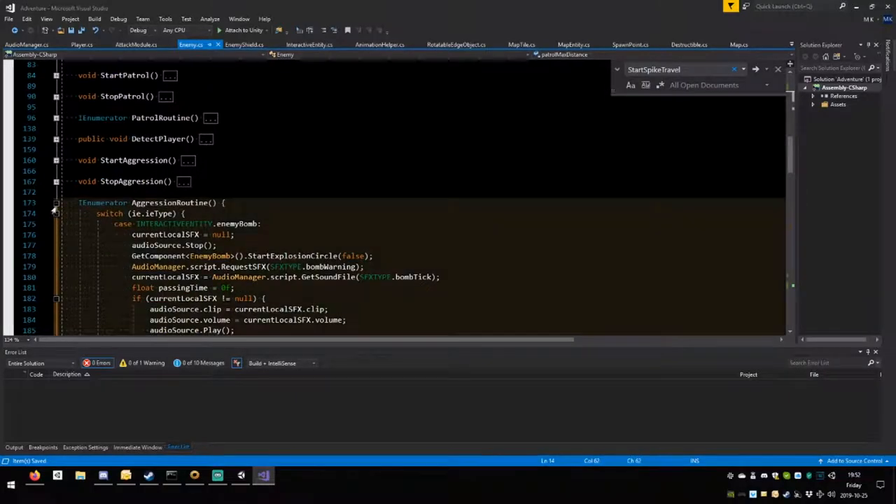
pyautogui.scroll(-3)
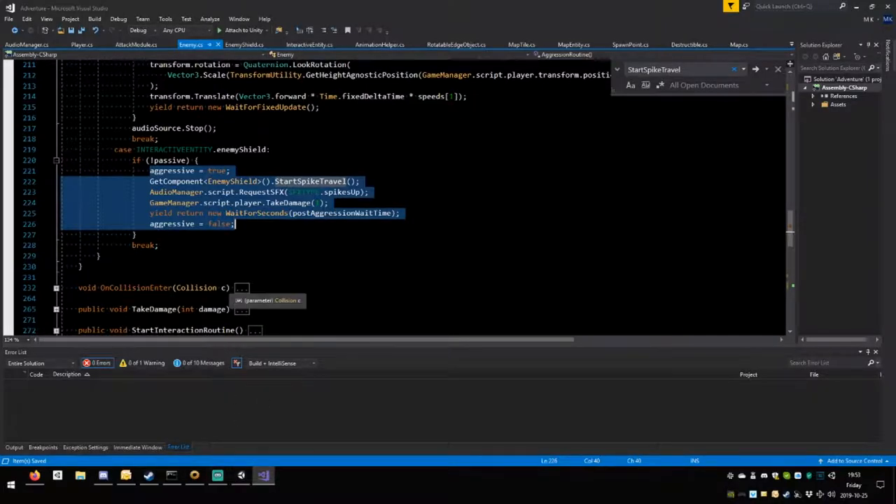
pyautogui.click(241, 476)
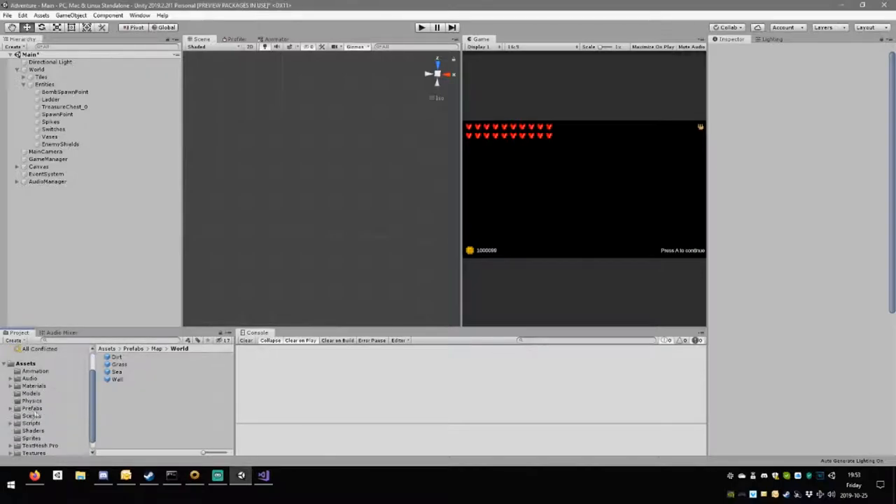
# Inspect the player model's PlayerShieldFall clip and its RemovePassiveState event in Assets/Models.
pyautogui.scroll(-3)
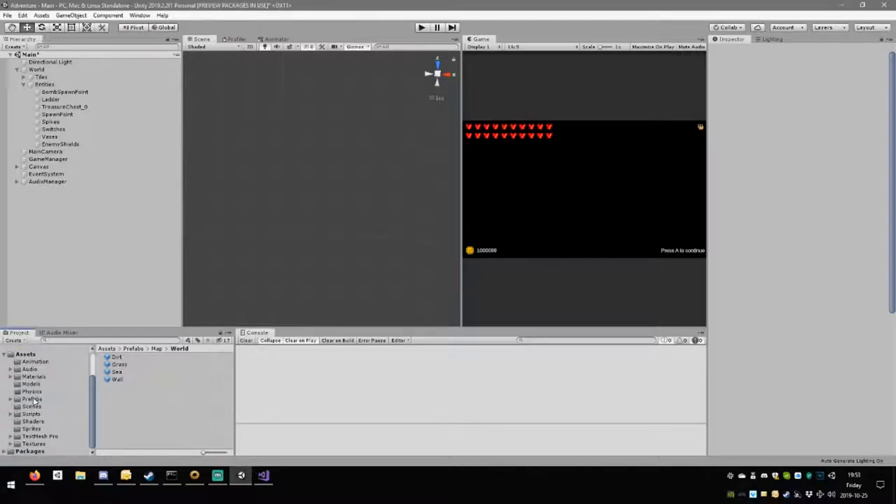
pyautogui.click(31, 384)
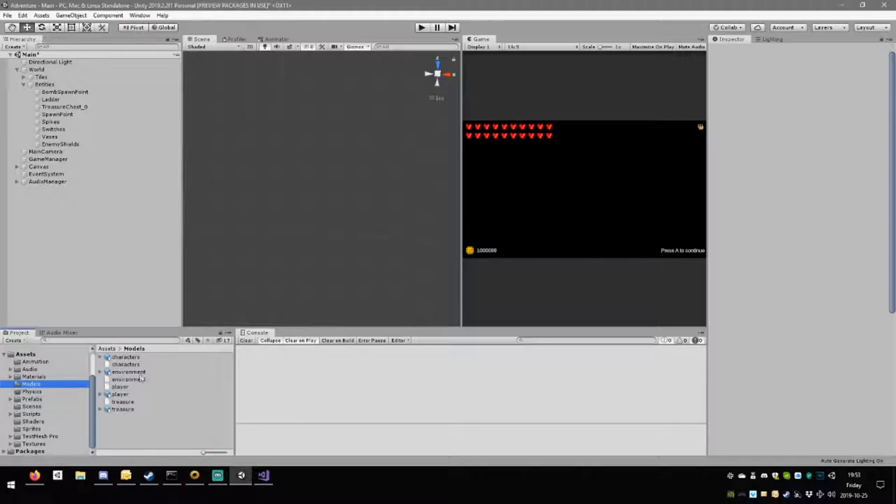
pyautogui.click(119, 395)
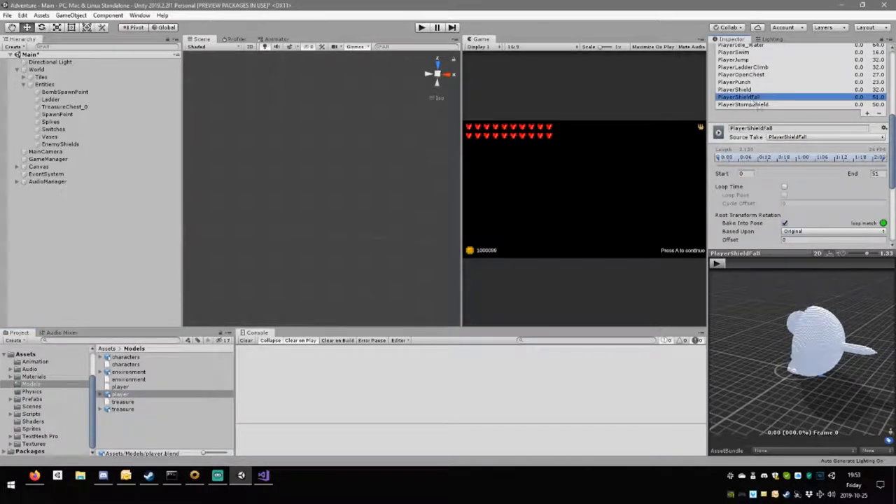
pyautogui.scroll(-3)
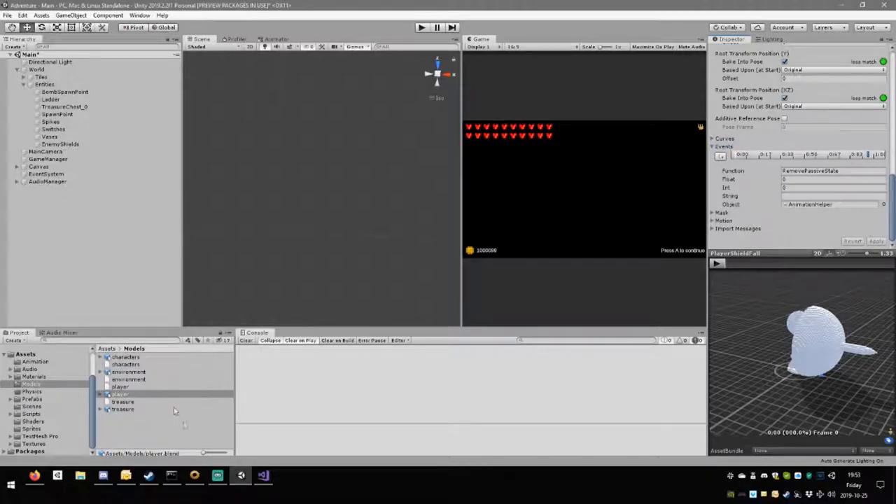
pyautogui.click(263, 476)
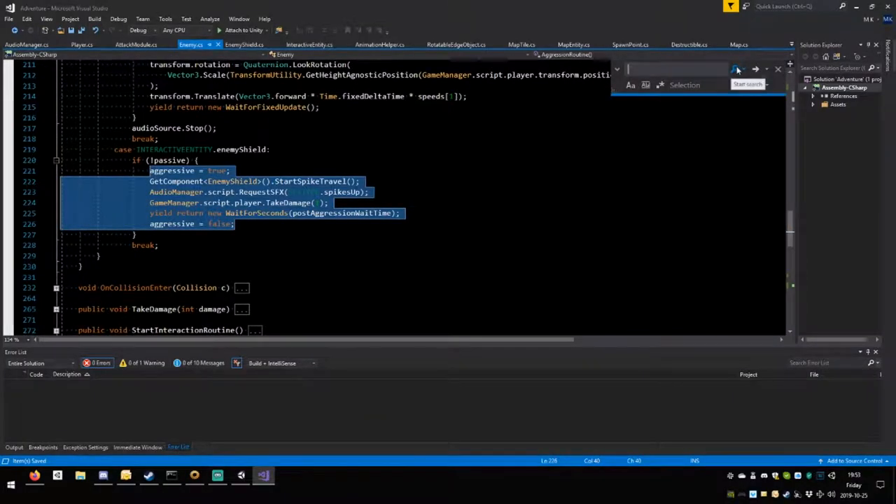
# Follow RemovePassiveState definitions from AnimationHelper through InteractiveEntity to the Enemy version.
pyautogui.click(777, 69)
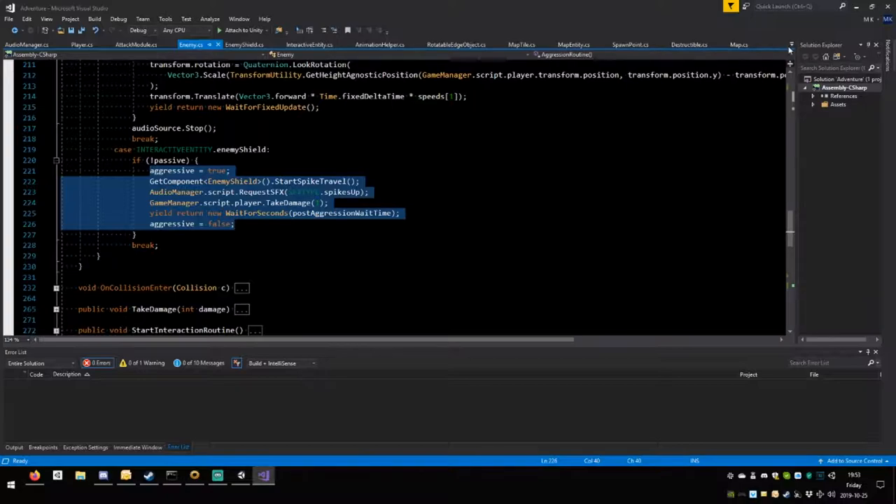
pyautogui.click(379, 45)
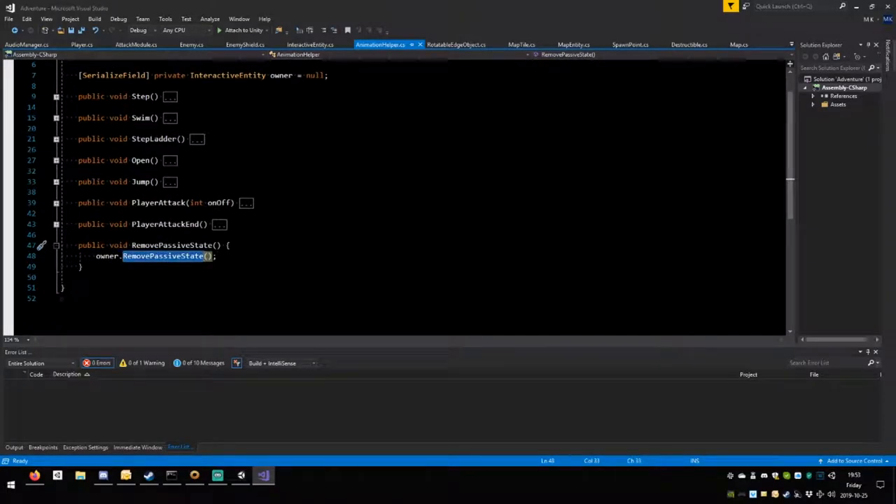
pyautogui.click(311, 43)
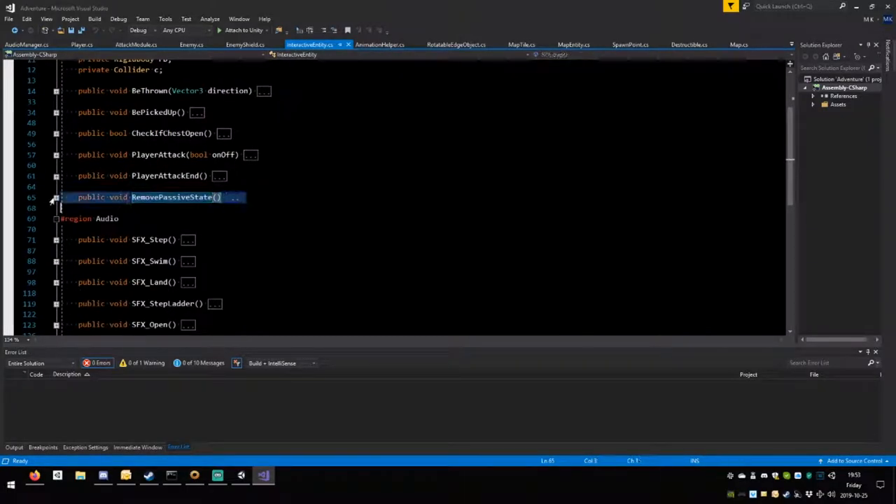
pyautogui.click(56, 196)
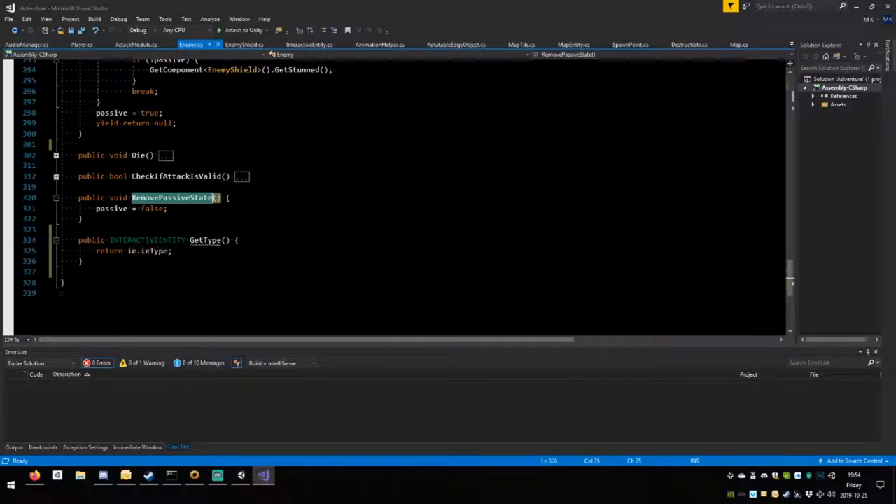
# Read through Enemy's RemovePassiveState, then move to the AwarenessModule script.
pyautogui.scroll(3)
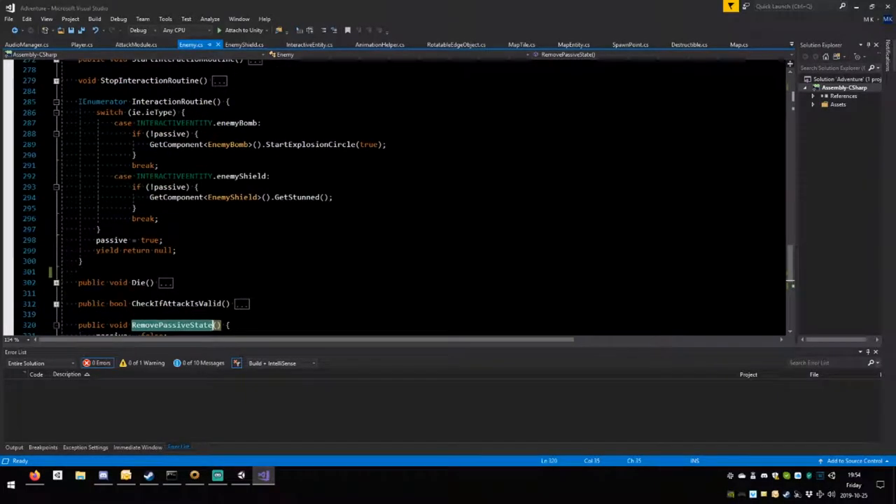
pyautogui.scroll(-3)
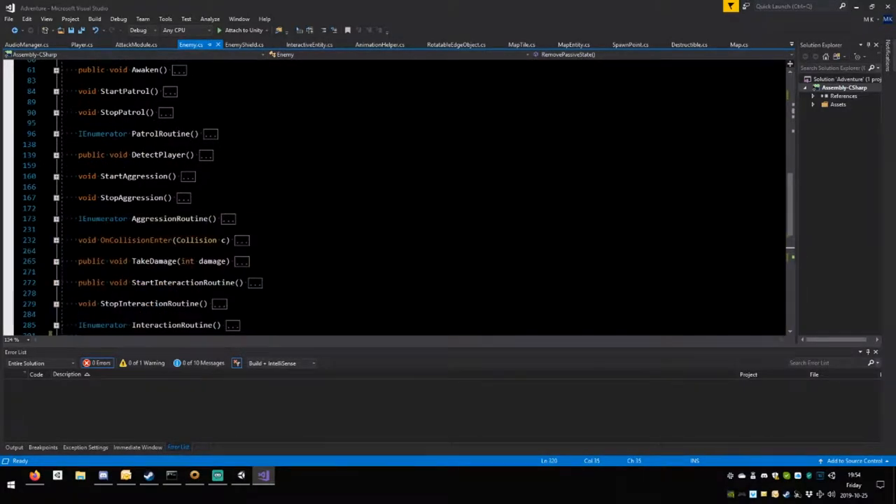
pyautogui.scroll(3)
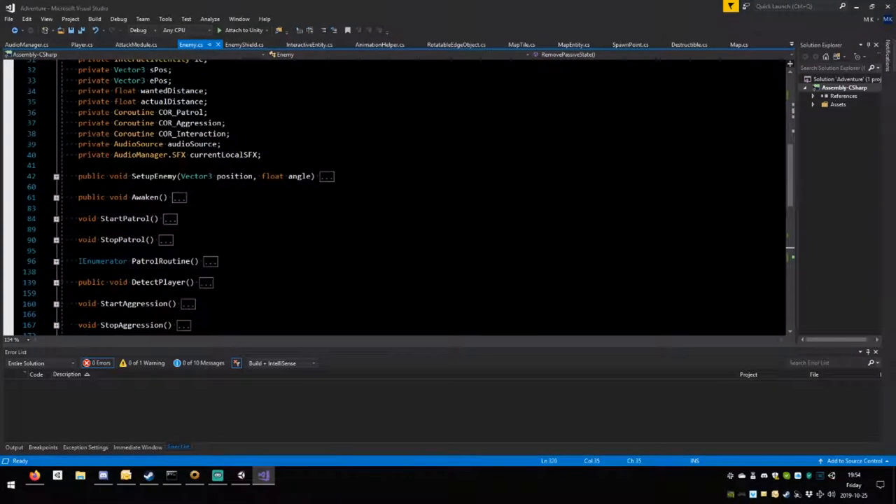
pyautogui.scroll(3)
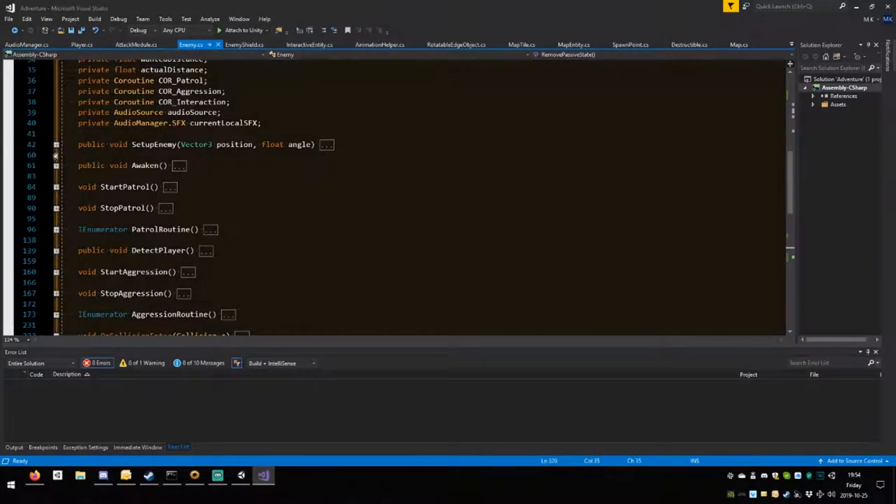
pyautogui.click(56, 145)
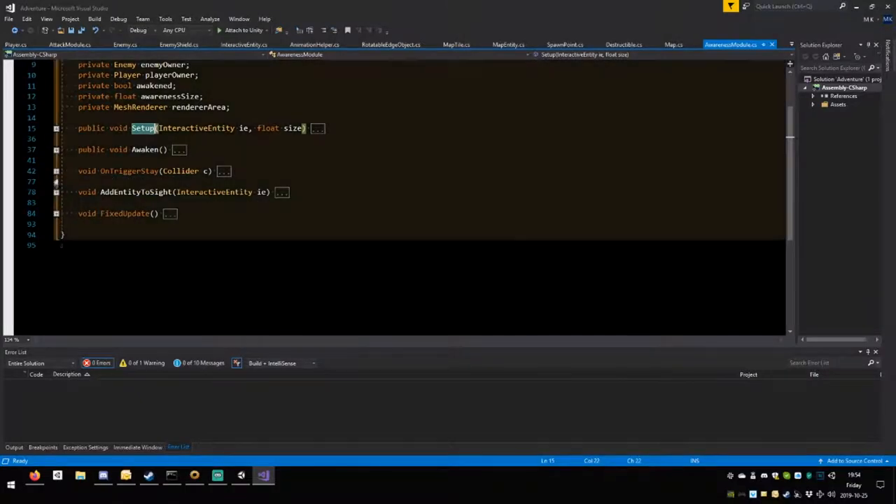
pyautogui.moveTo(129, 171)
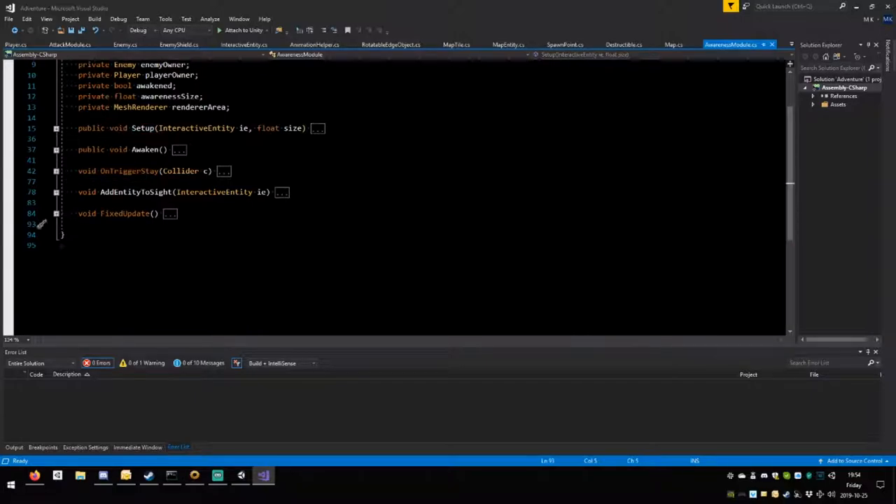
# Write public void ActivateModule(bool onOff) with empty braces below FixedUpdate in AwarenessModule.
pyautogui.write('public void')
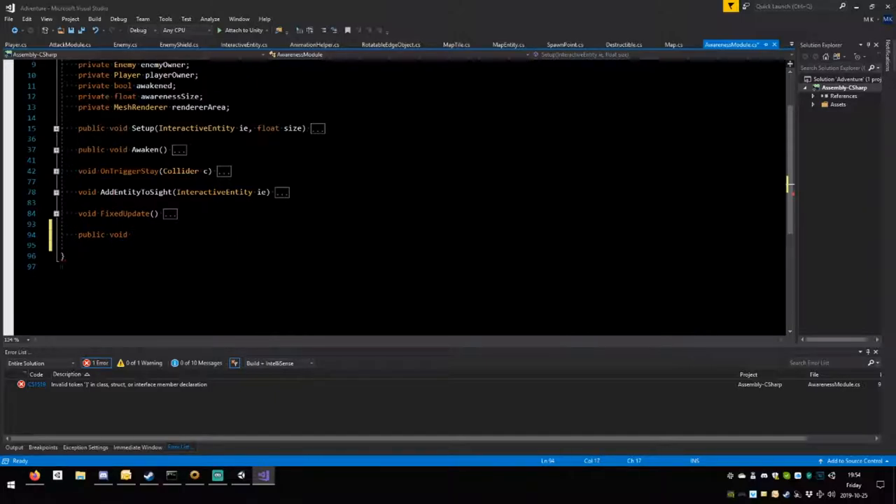
pyautogui.write('ActivateModule')
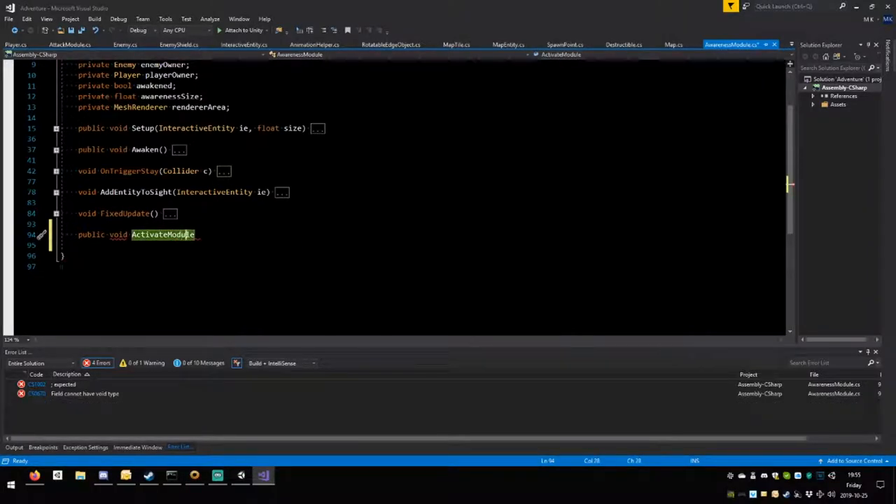
pyautogui.write('(')
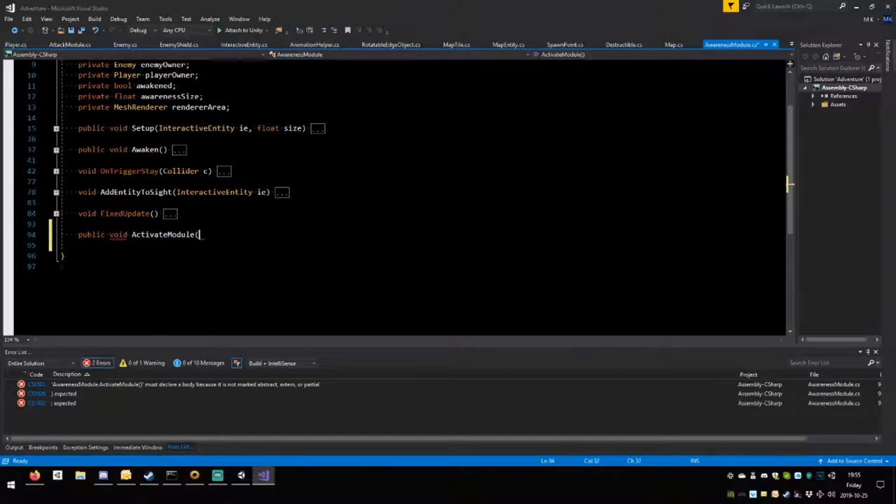
pyautogui.write('bool O')
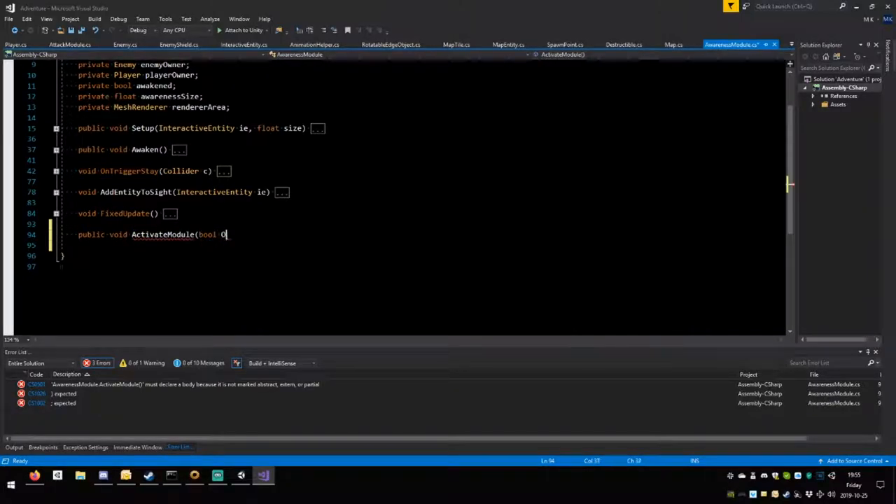
pyautogui.write('n')
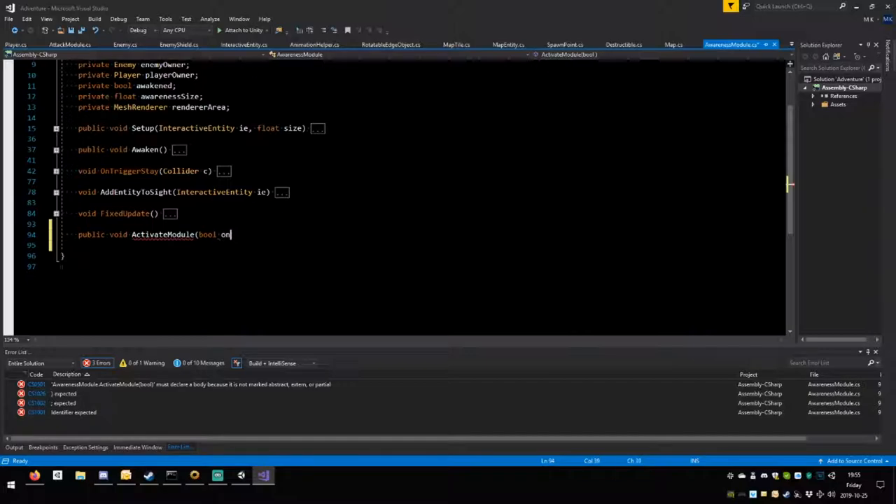
pyautogui.write('Off)')
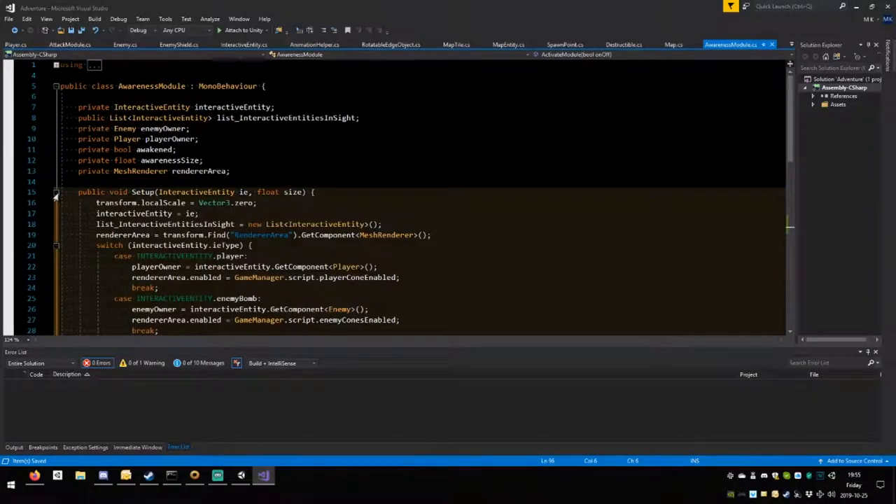
pyautogui.scroll(-3)
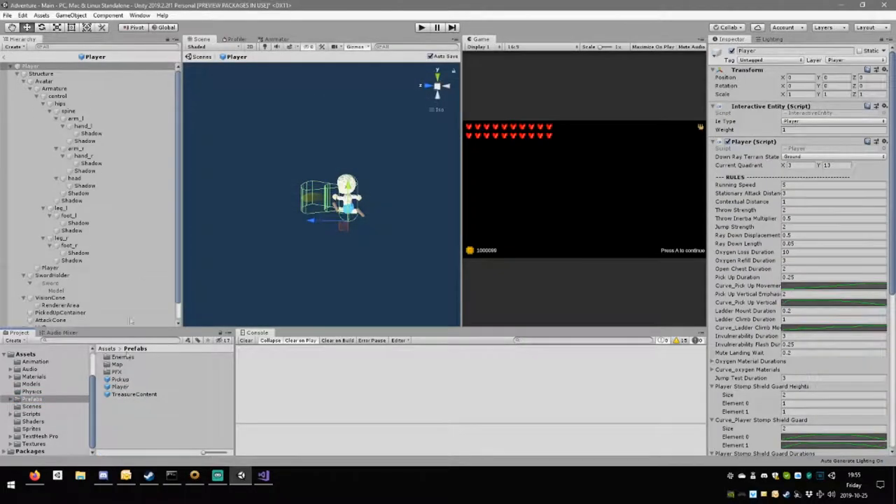
# Select the player's VisionCone object and view its Awareness Module and Mesh Collider in the Inspector.
pyautogui.click(29, 80)
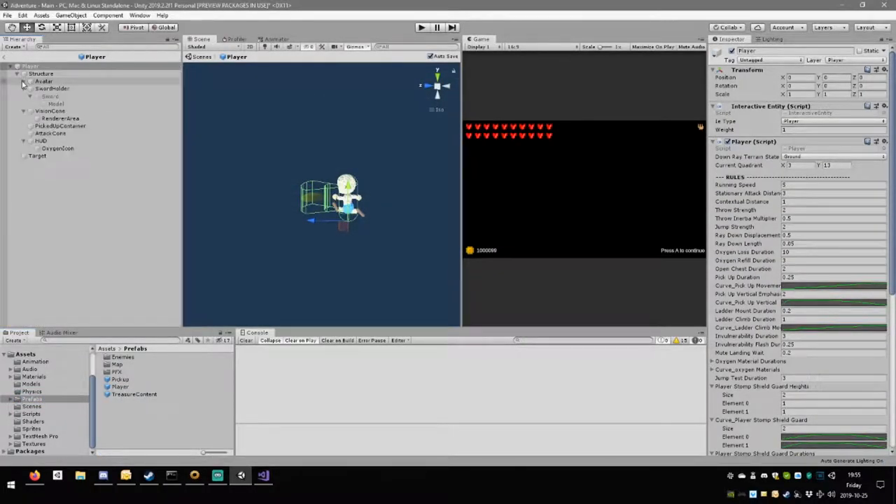
pyautogui.click(51, 111)
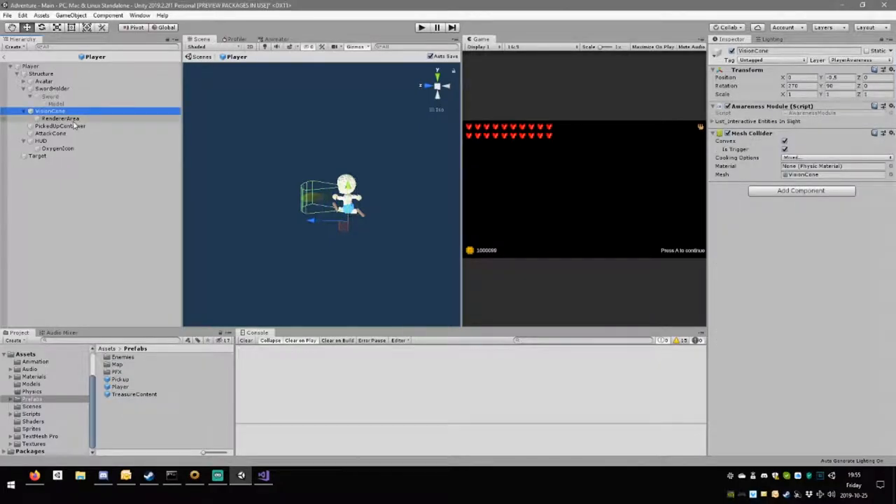
pyautogui.click(784, 149)
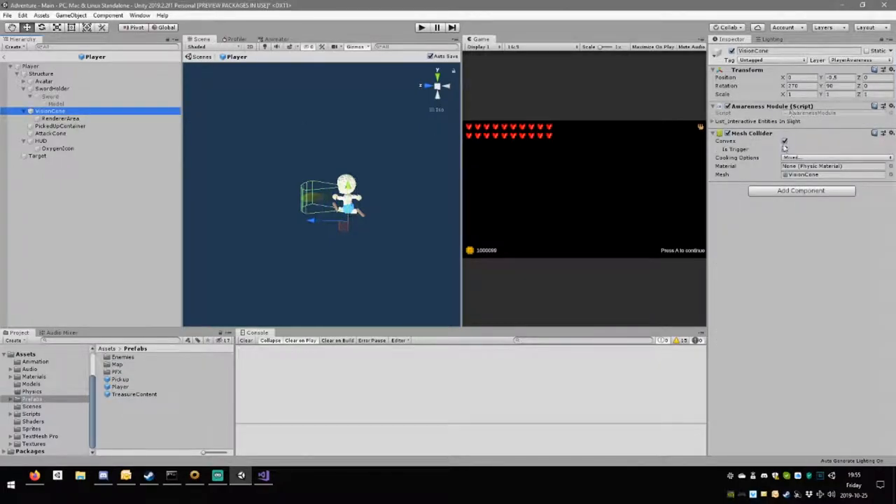
pyautogui.click(784, 148)
pyautogui.write('private C')
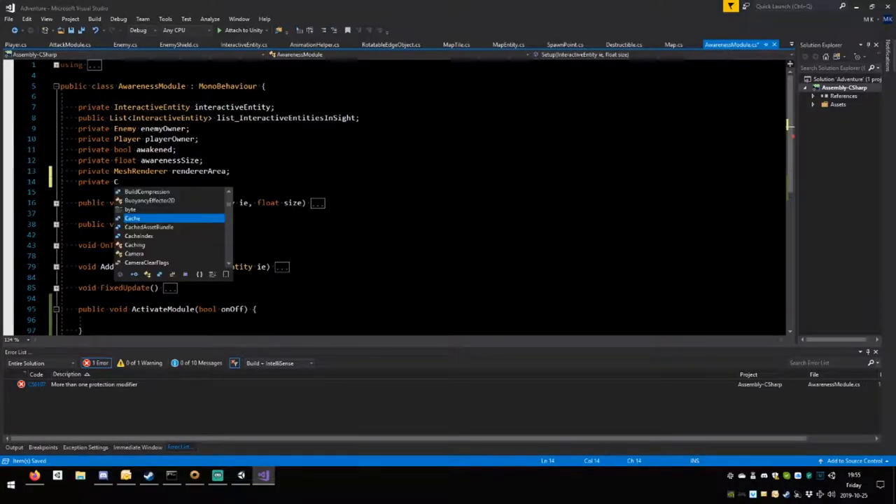
# Declare a private Collider field and fetch it with GetComponent<Collider>() in Setup.
pyautogui.write('ollider')
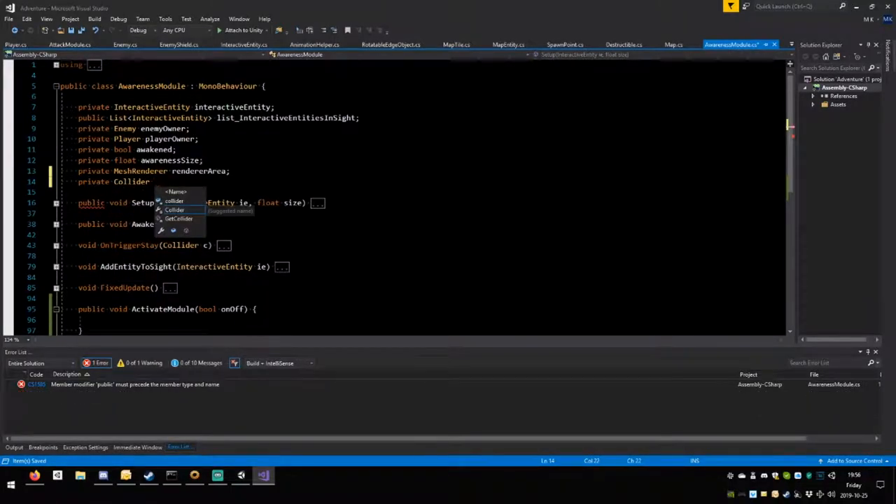
pyautogui.write('c')
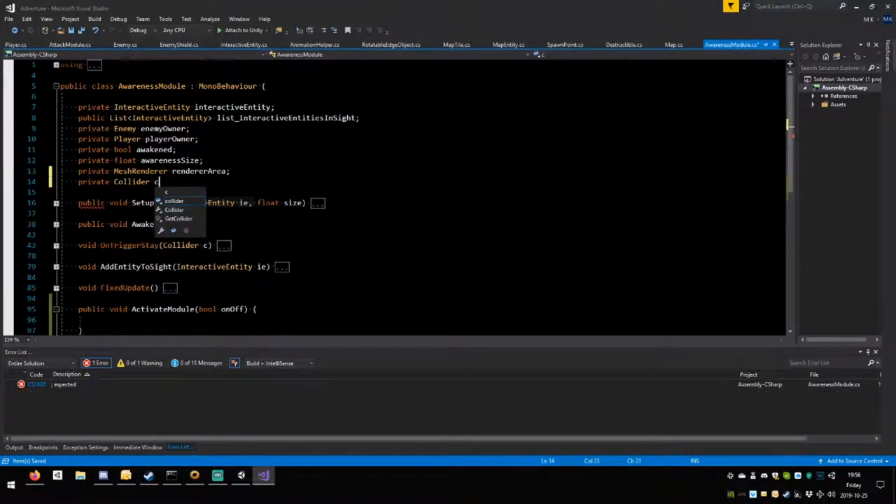
pyautogui.write('ollider')
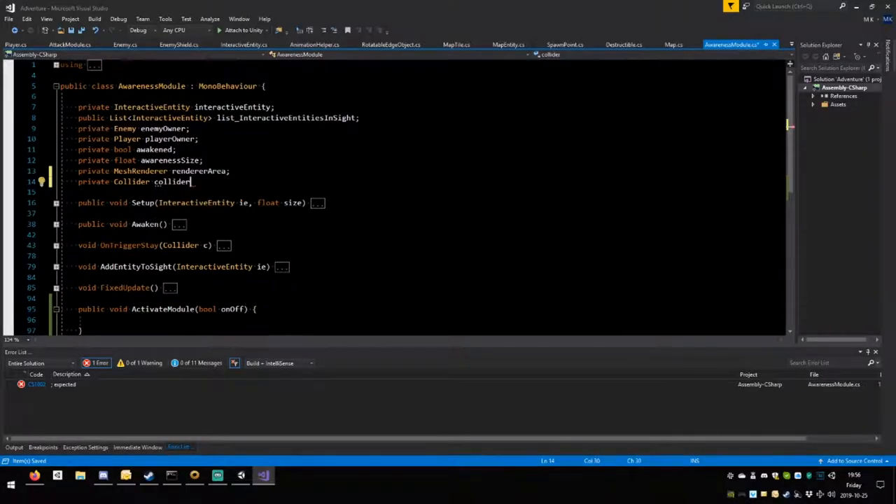
pyautogui.write(';')
pyautogui.write('collider = G')
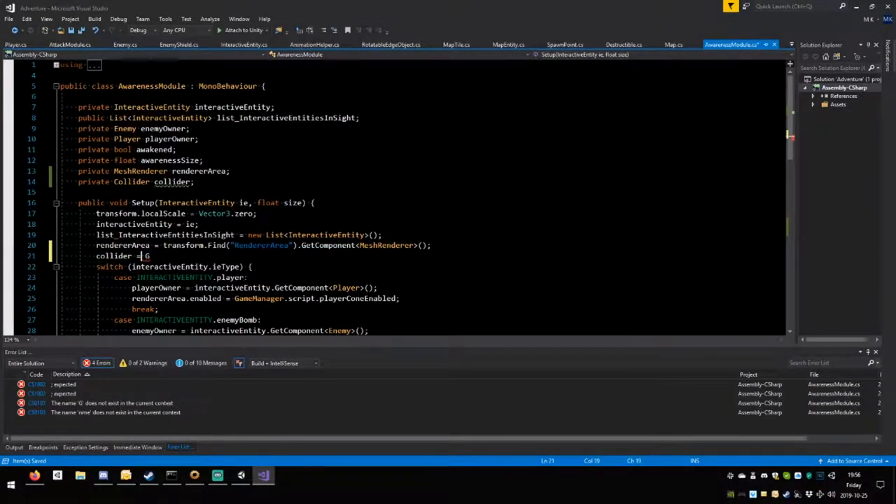
pyautogui.write('etComponent')
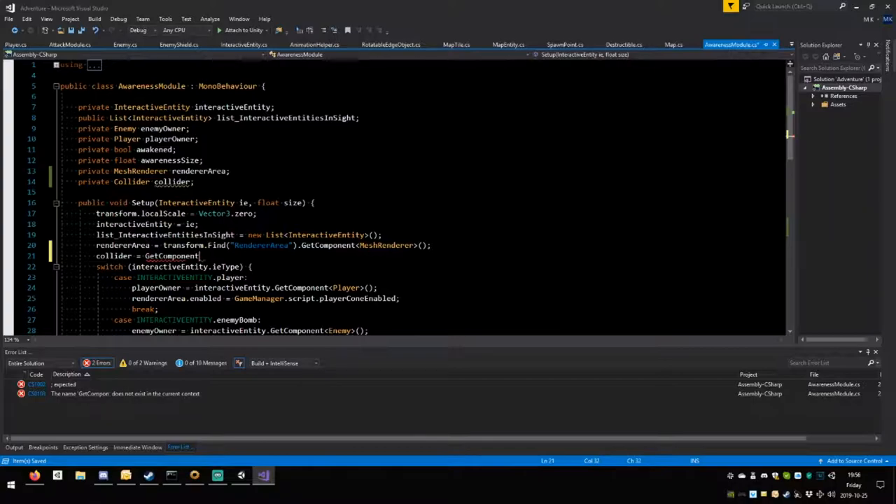
pyautogui.write('<')
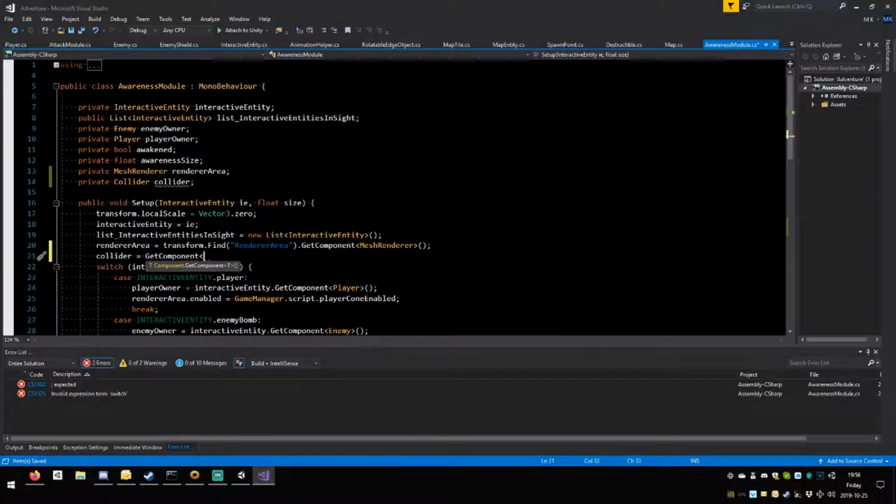
pyautogui.write('coll')
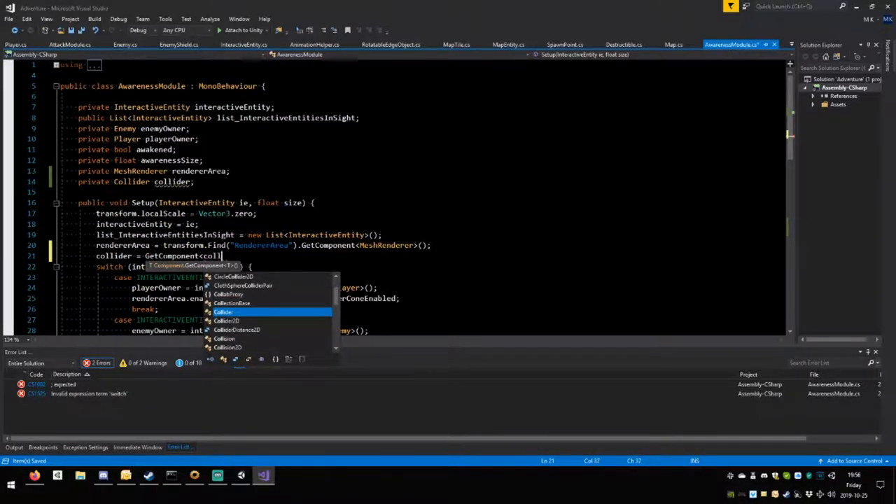
pyautogui.write('ider')
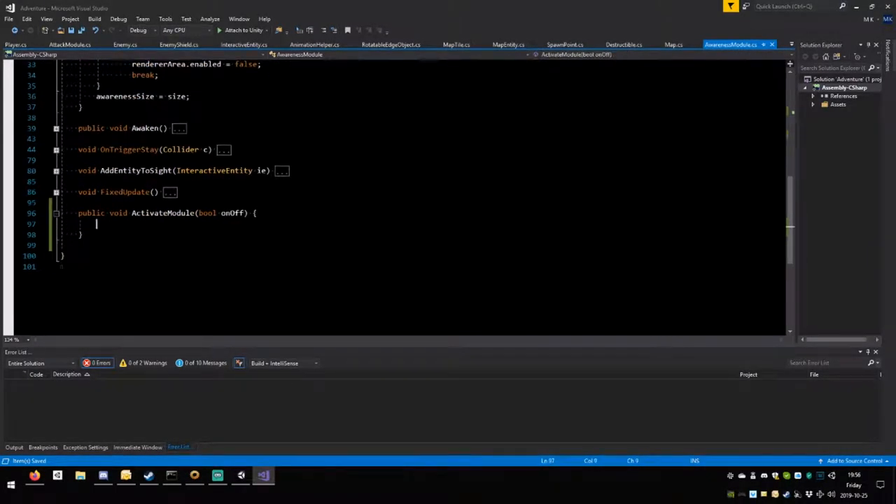
# Make ActivateModule set collider.enabled = onOff.
pyautogui.write('collider')
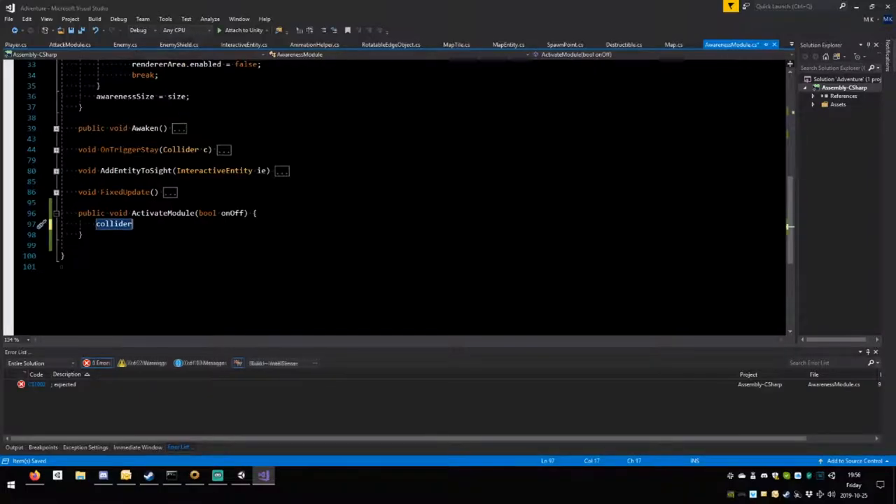
pyautogui.write('.e')
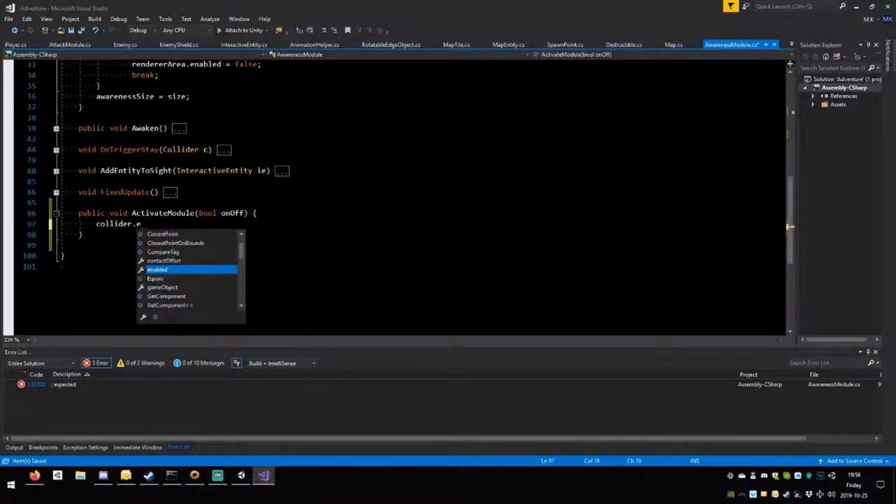
pyautogui.write('nabled = onOf')
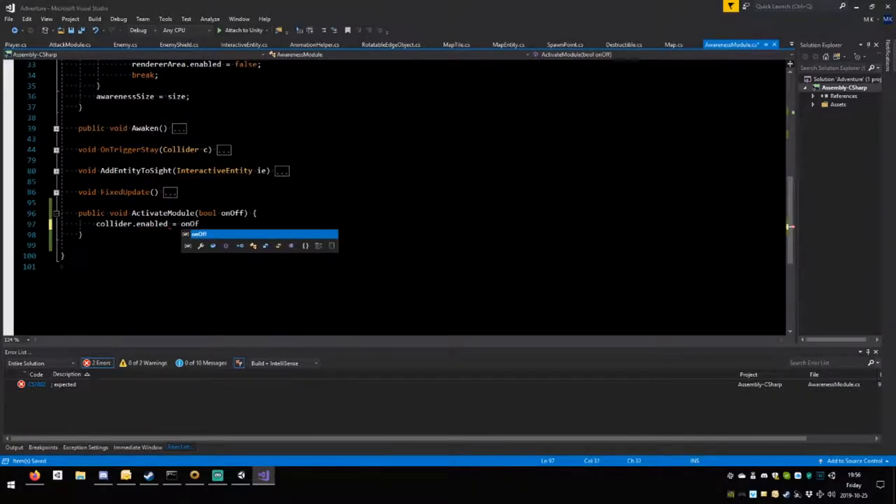
pyautogui.write(';')
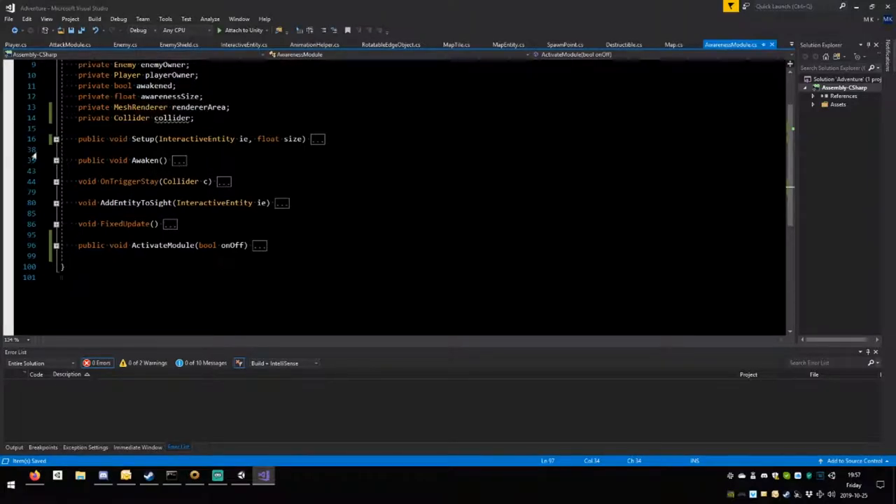
# Call ActivateModule(true) in Awake after the localScale line so the collider starts enabled.
pyautogui.click(56, 138)
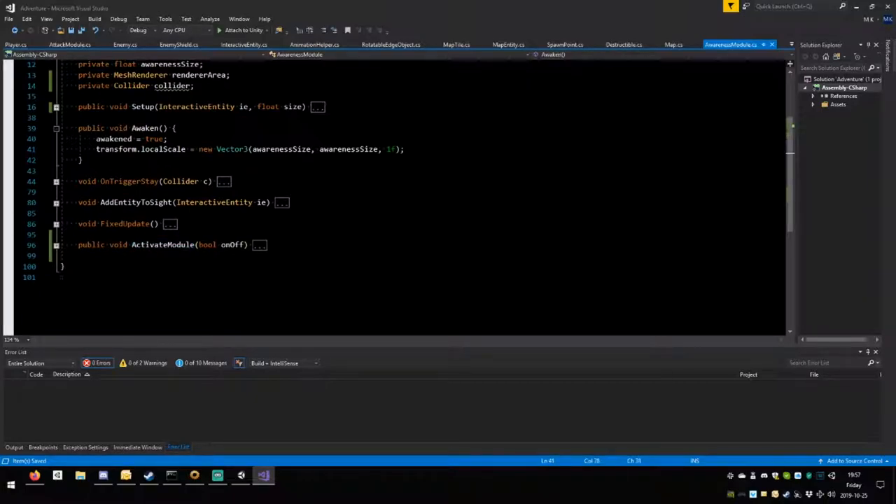
pyautogui.write('ActivateModule')
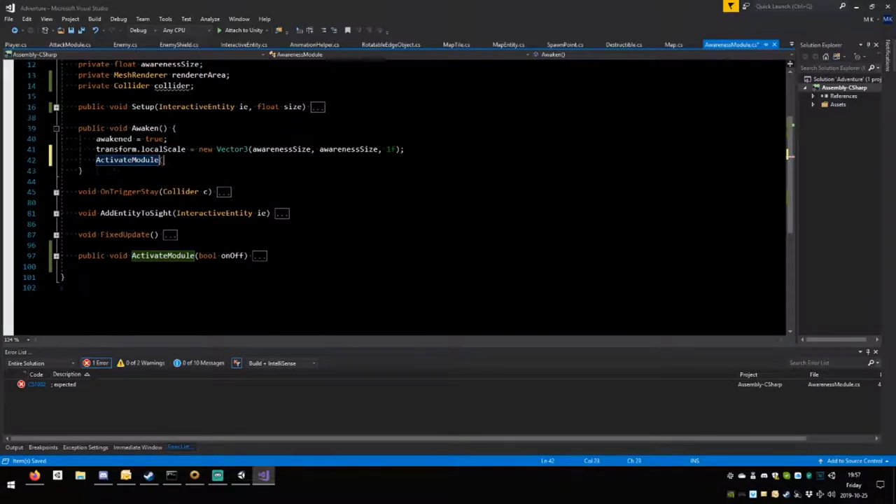
pyautogui.write('(true);')
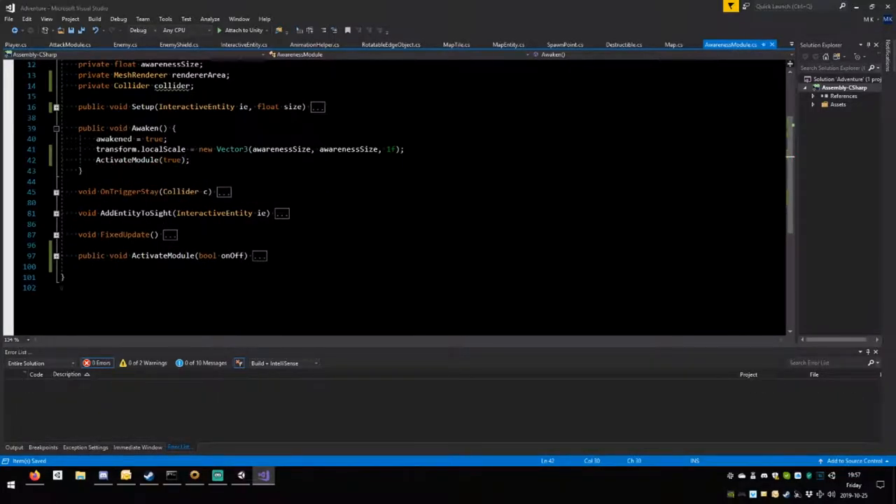
pyautogui.click(179, 45)
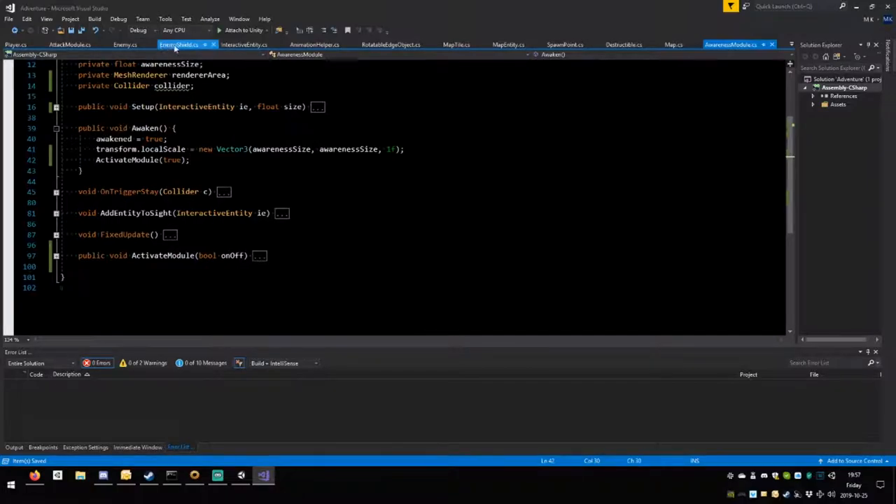
# Add am.ActivateModule(false) after GetStunned() in Enemy's shield-stun case.
pyautogui.click(125, 43)
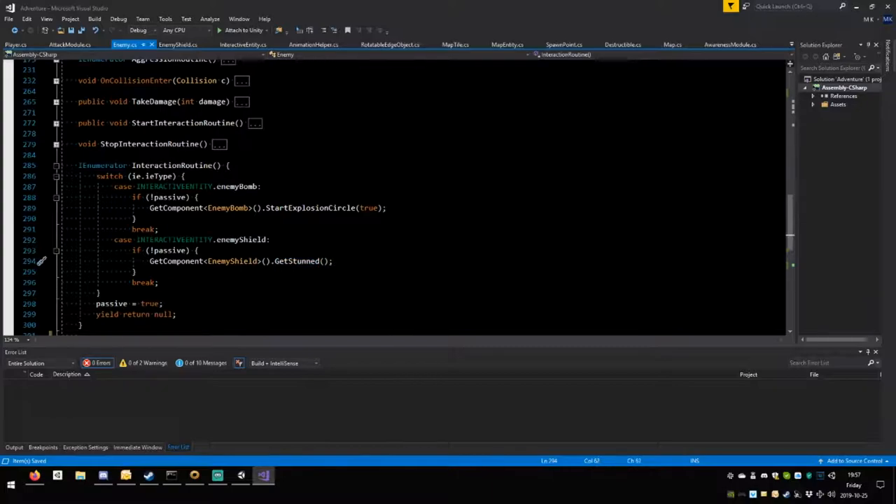
pyautogui.press('enter')
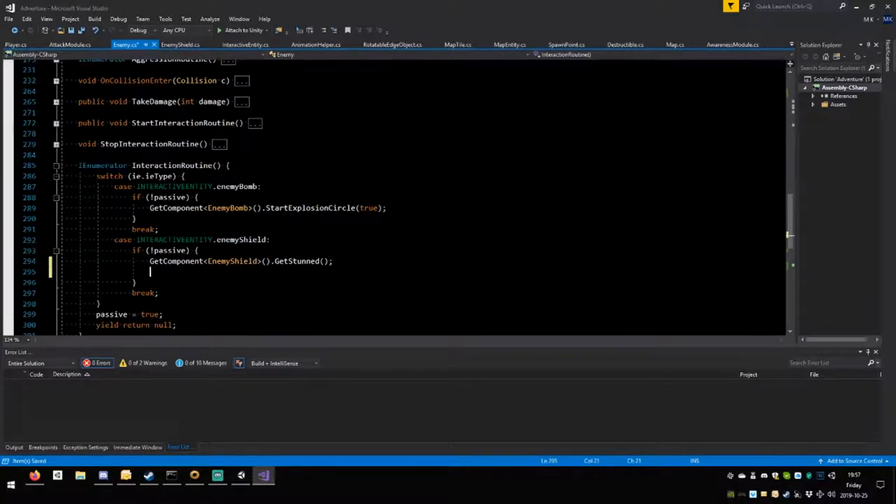
pyautogui.write('am.')
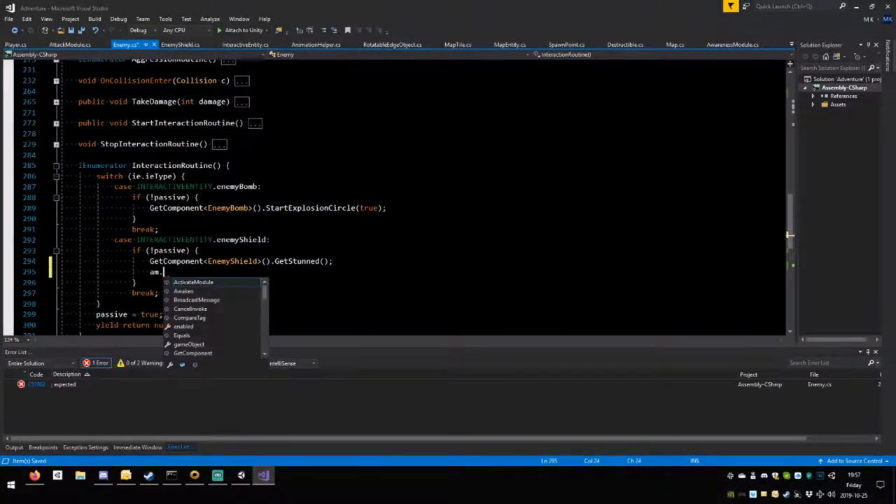
pyautogui.write('acti')
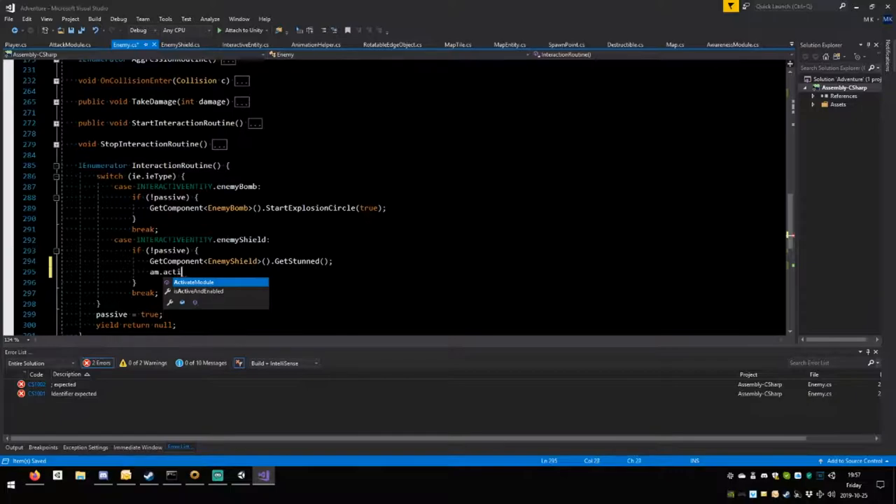
pyautogui.write('vte')
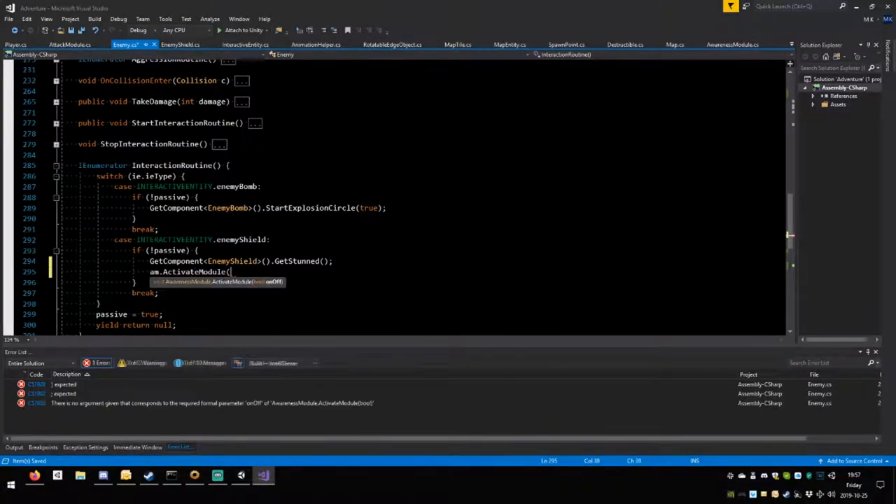
pyautogui.write('false);')
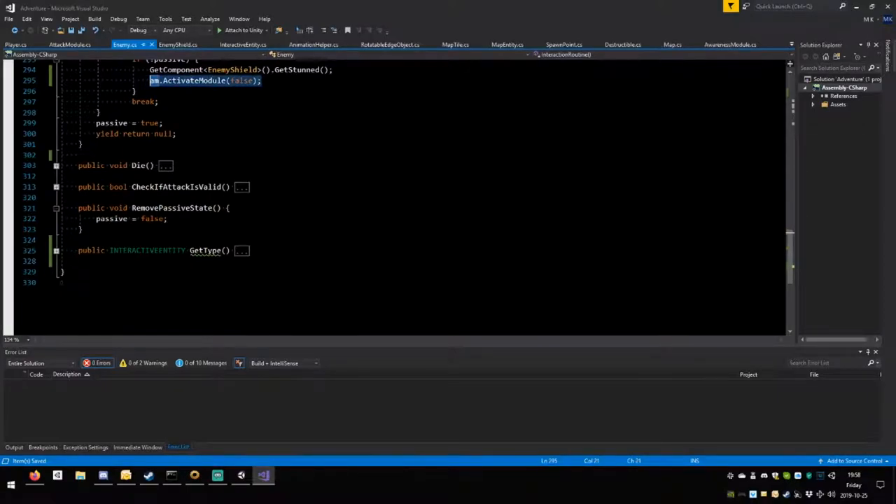
# Add am.ActivateModule(true) in Enemy's RemovePassiveState, then return to Unity.
pyautogui.write('am.ActivateModule(false);')
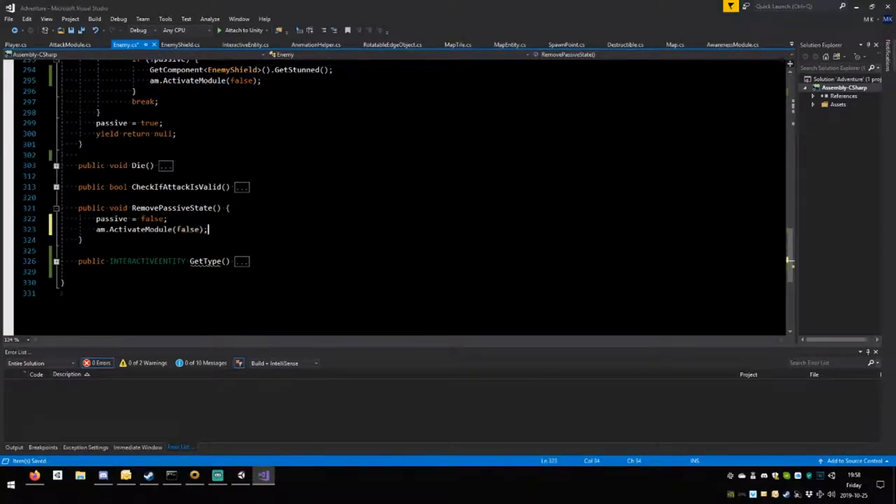
pyautogui.write('t')
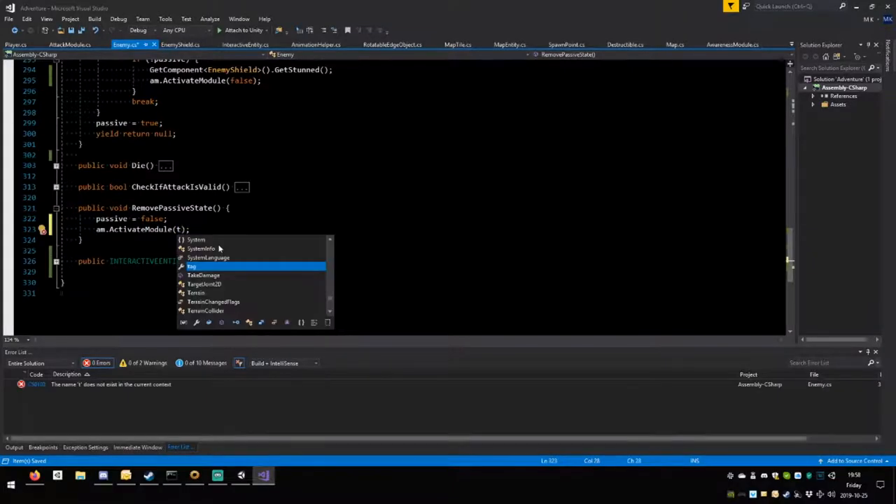
pyautogui.write('rue')
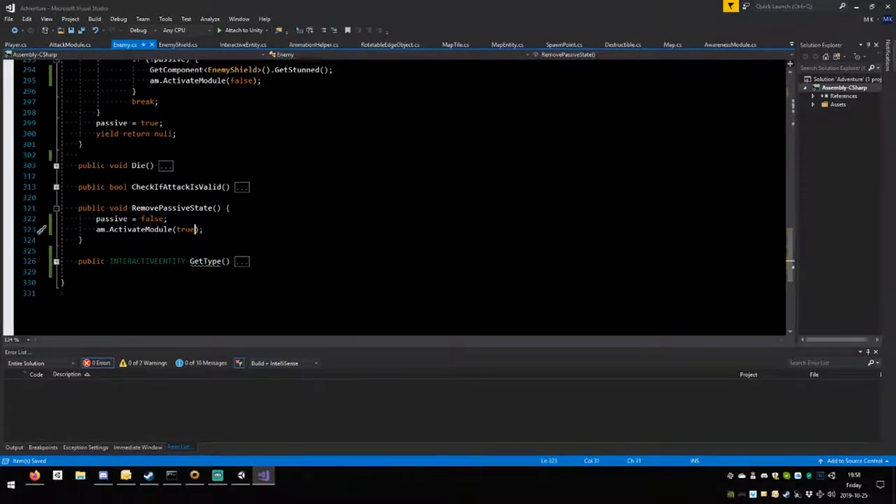
pyautogui.click(241, 476)
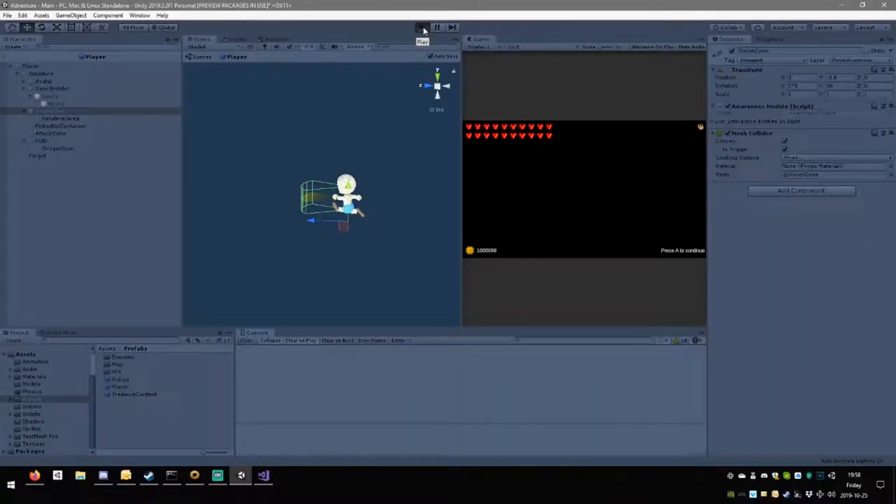
pyautogui.click(423, 28)
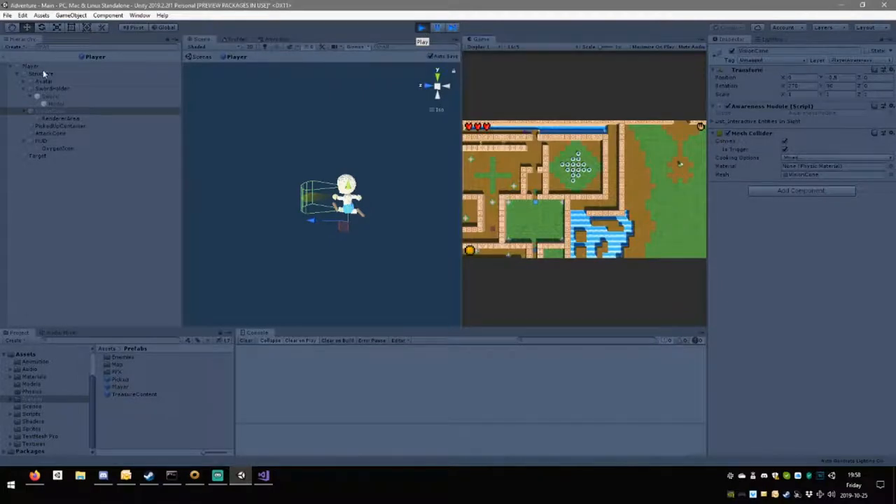
pyautogui.click(420, 28)
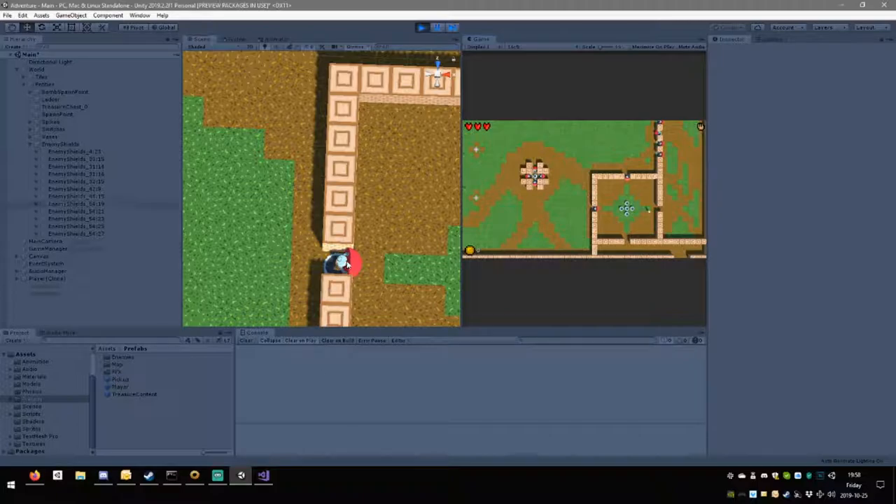
pyautogui.click(76, 187)
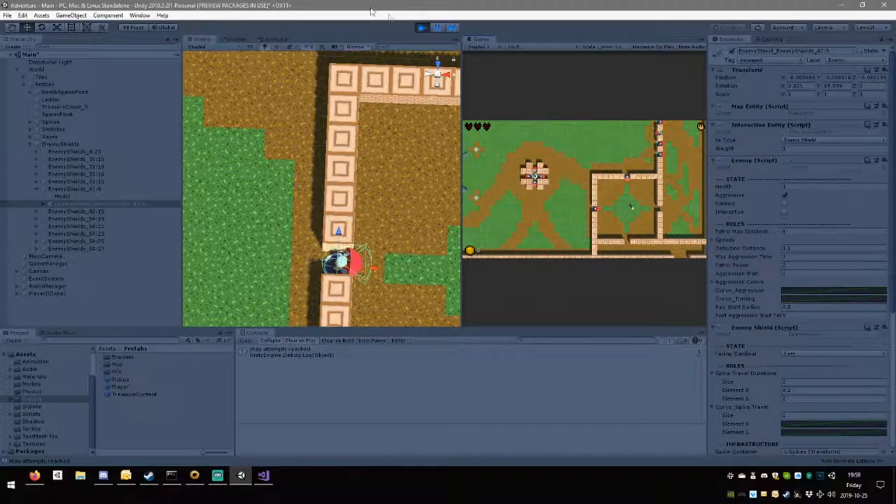
pyautogui.click(420, 28)
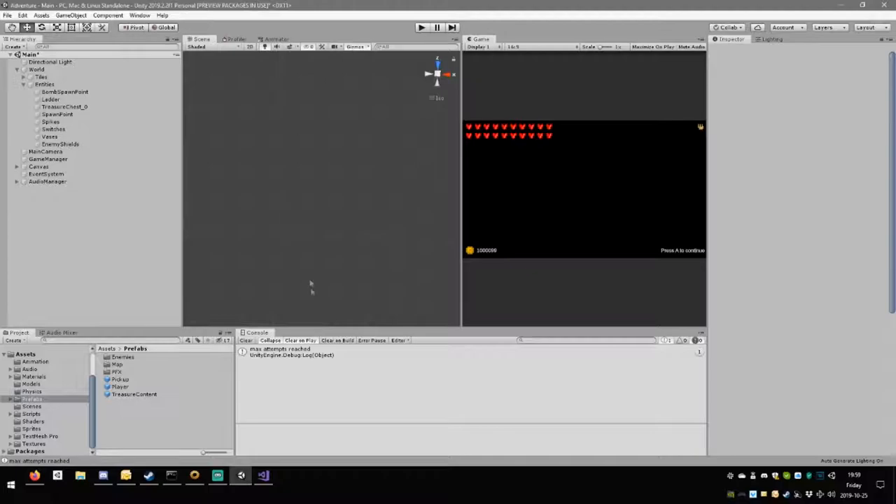
# Navigate the Project window to Assets > Prefabs > PFX.
pyautogui.click(30, 415)
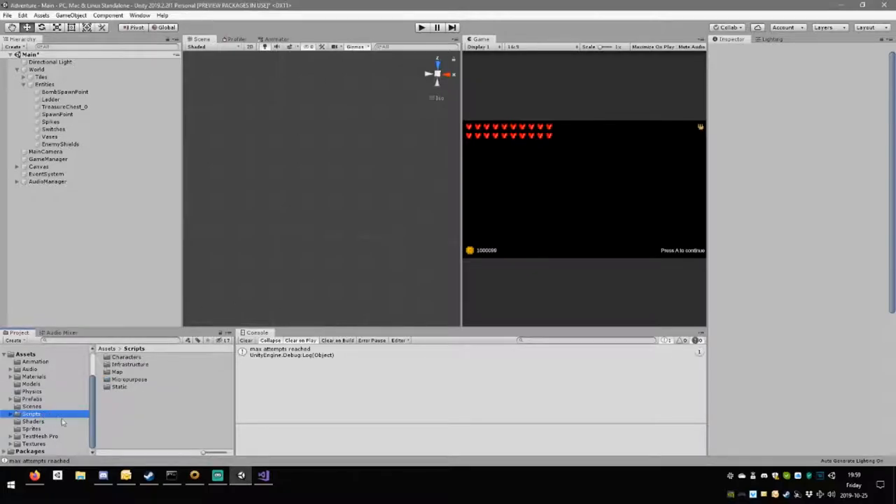
pyautogui.click(30, 392)
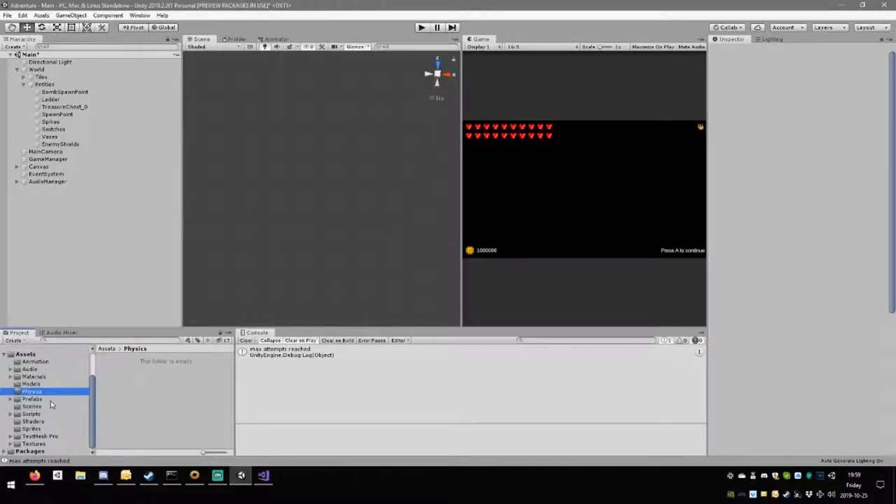
pyautogui.click(32, 399)
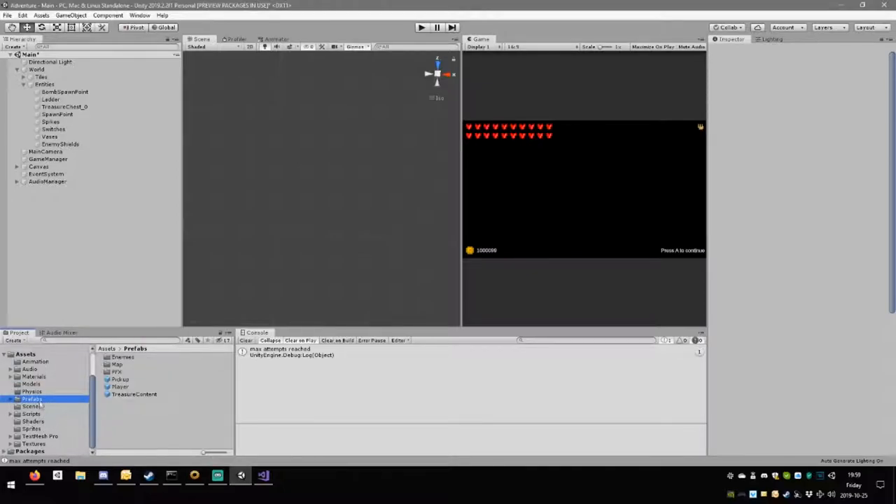
pyautogui.doubleClick(34, 436)
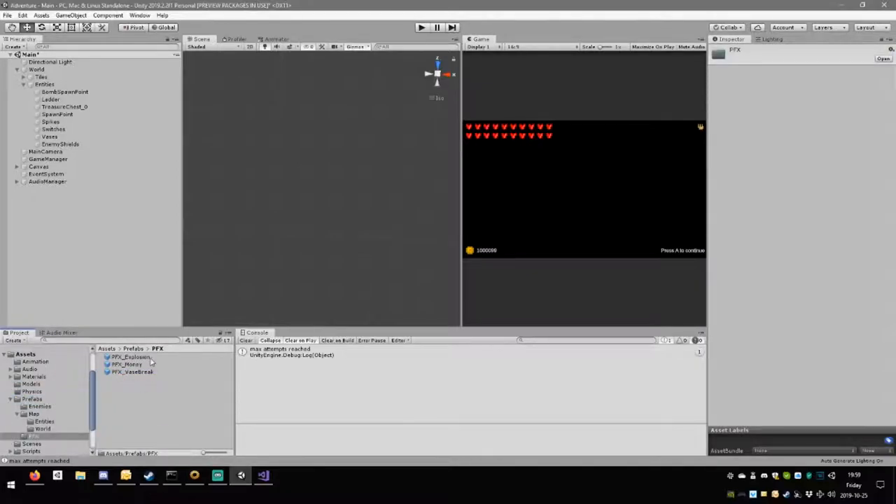
# Preview the PFX_Explosion prefab and select it for duplication.
pyautogui.doubleClick(130, 357)
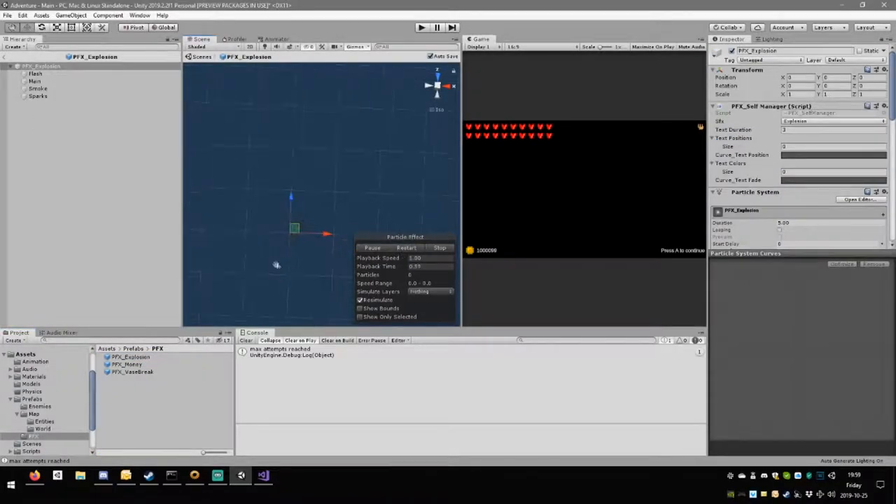
pyautogui.click(406, 248)
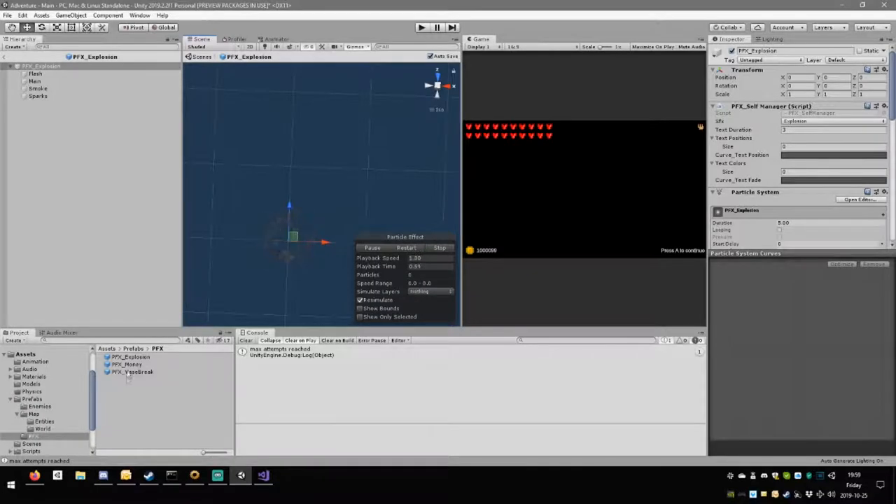
pyautogui.click(130, 357)
pyautogui.write('PFX_Bloo')
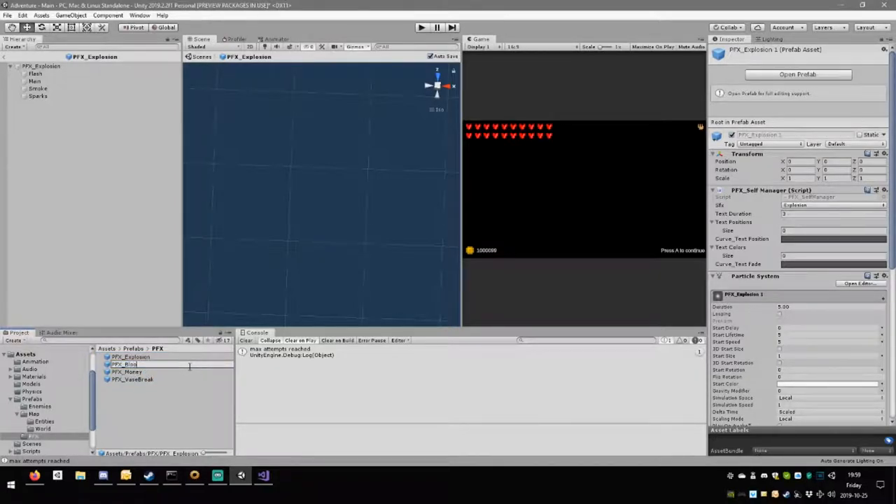
# Rename the duplicated explosion prefab to PFX_Blood and open it in Prefab mode.
pyautogui.click(123, 357)
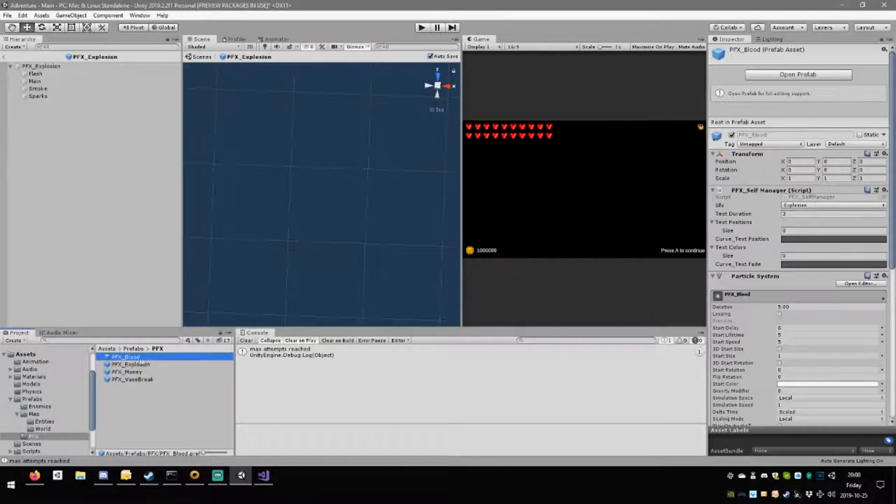
pyautogui.click(126, 357)
pyautogui.write('PFX_Deat')
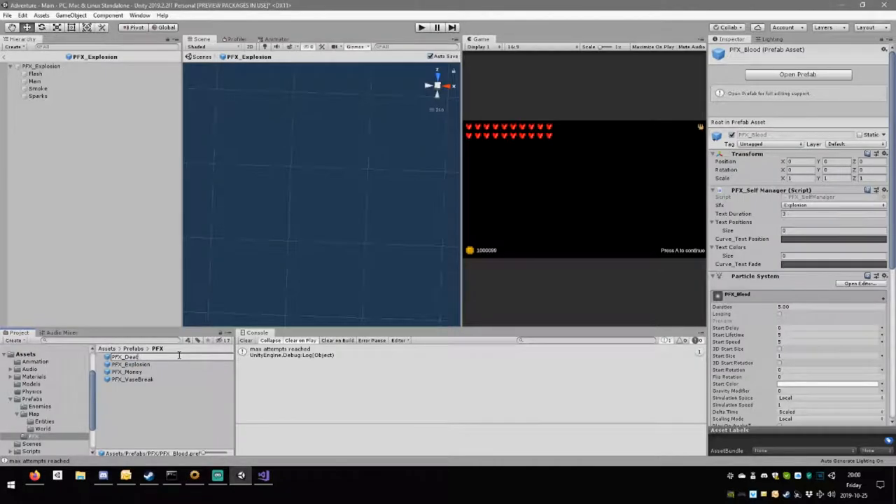
pyautogui.click(125, 358)
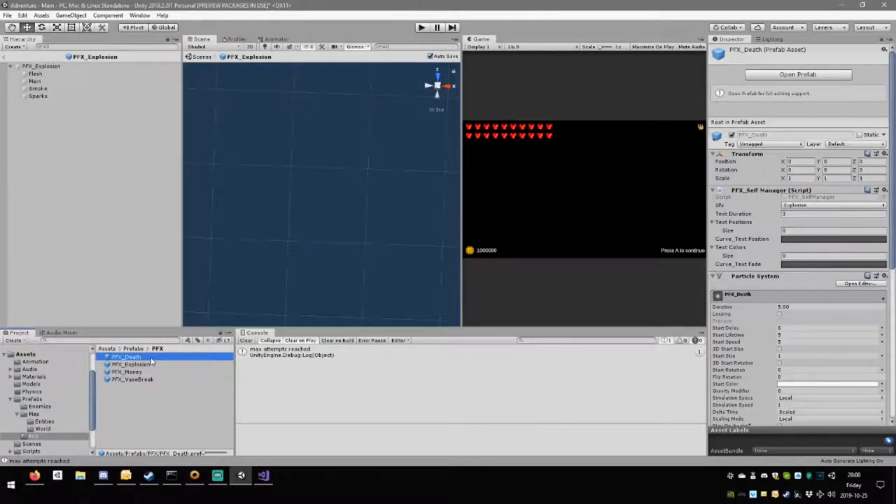
pyautogui.moveTo(151, 359)
pyautogui.write('PFX_Blood')
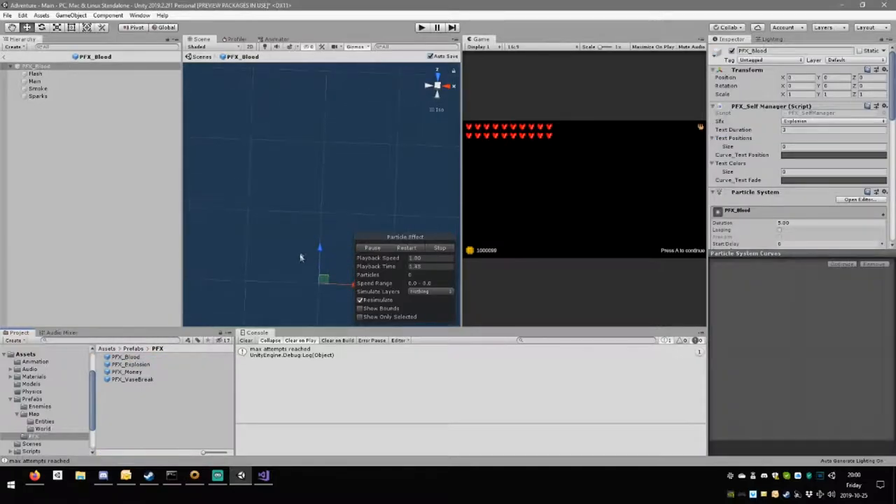
# Set the Flash particle system's Start Color to red and preview the effect.
pyautogui.click(35, 73)
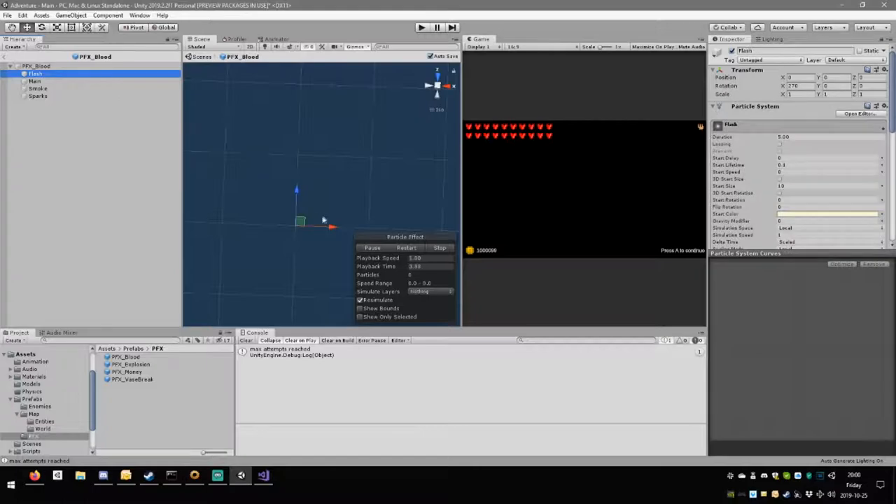
pyautogui.click(826, 212)
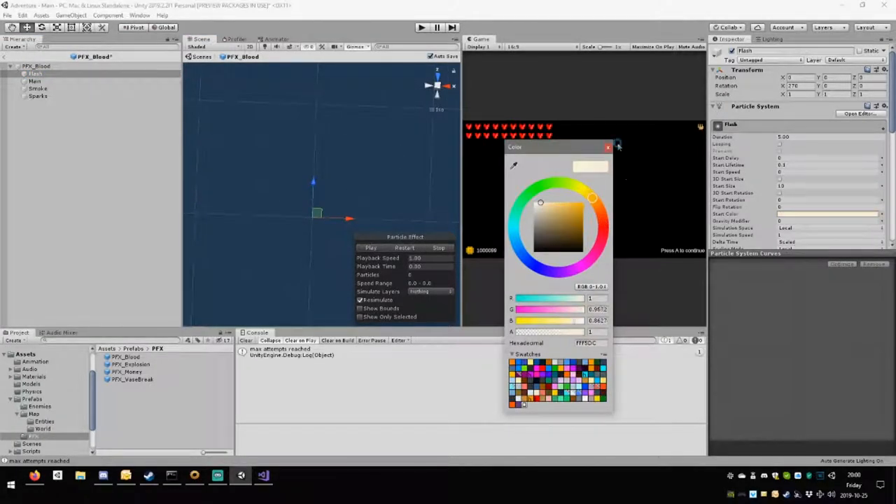
pyautogui.click(602, 221)
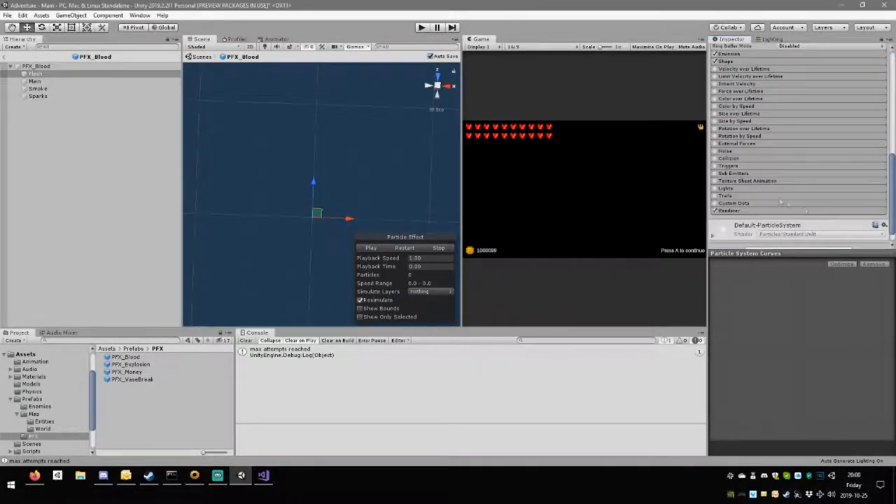
pyautogui.click(370, 248)
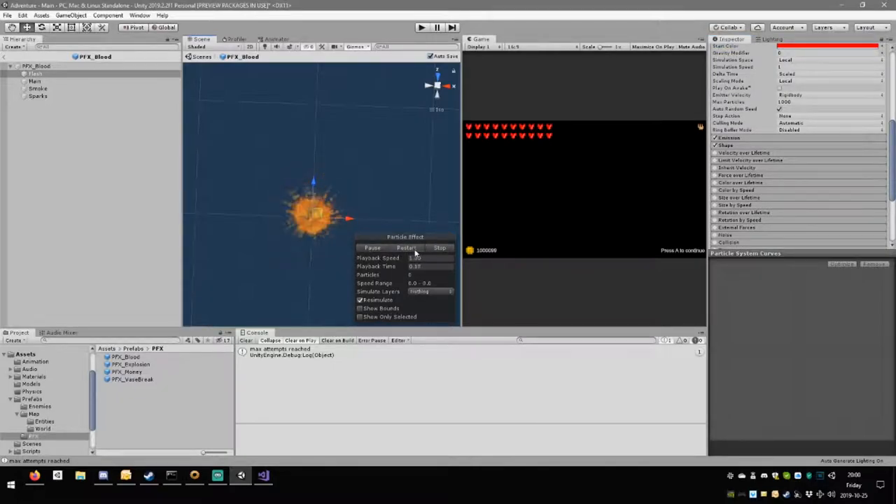
# Set the Main particles' Color over Lifetime gradient to red and preview the result.
pyautogui.click(33, 80)
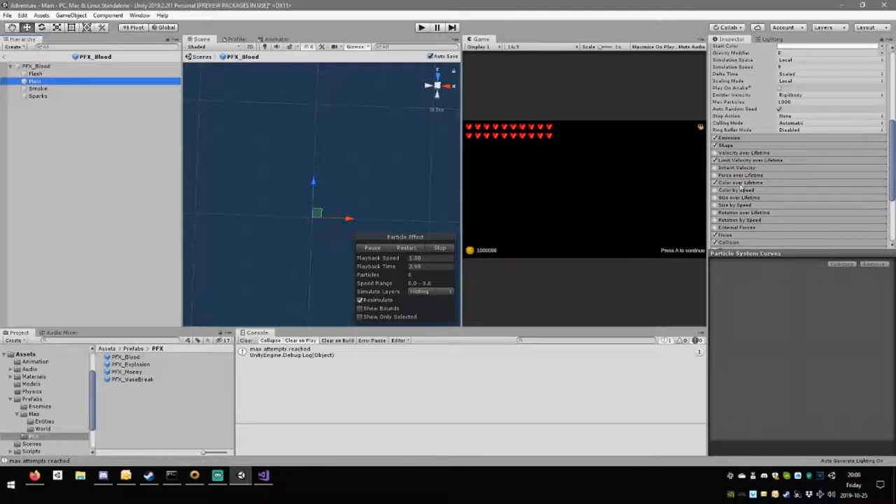
pyautogui.click(829, 190)
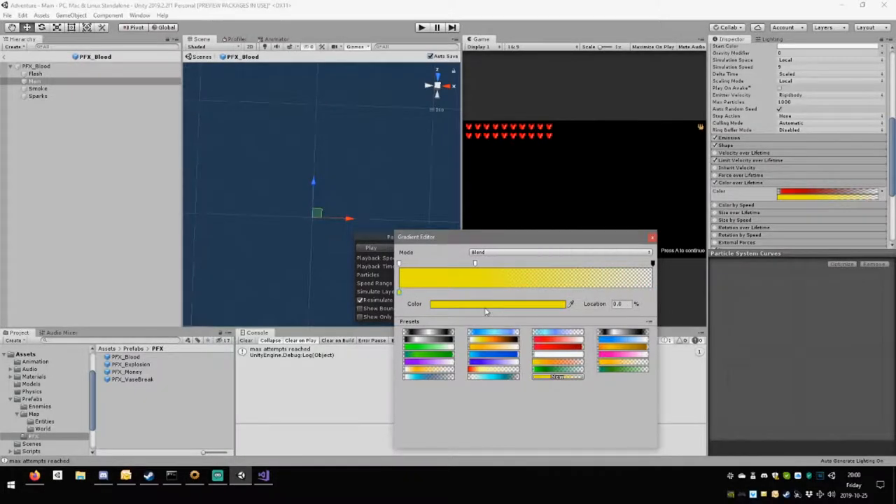
pyautogui.click(497, 302)
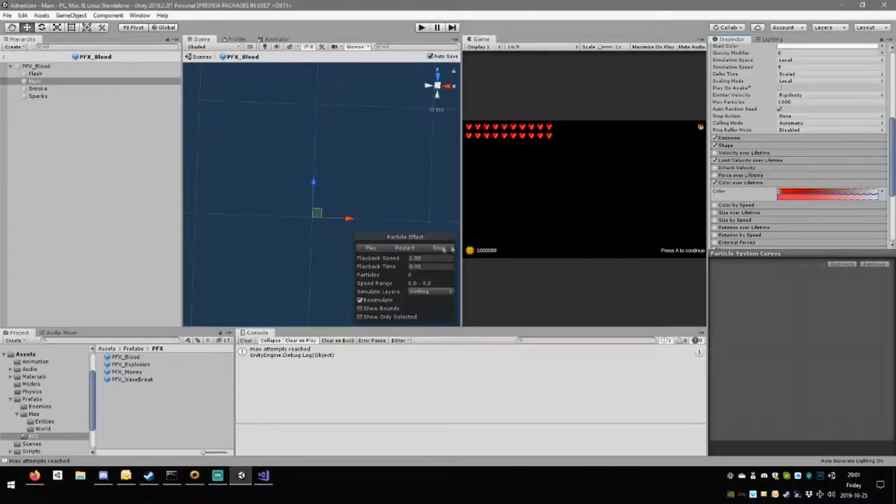
pyautogui.click(371, 248)
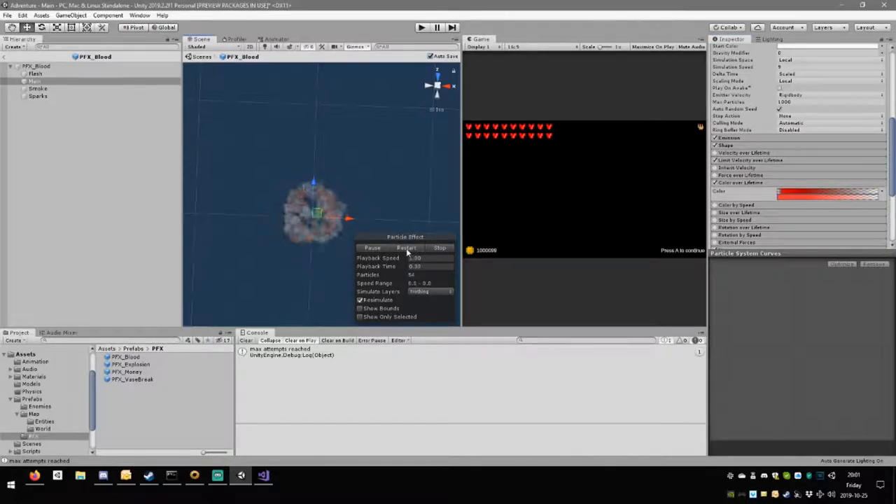
pyautogui.click(406, 248)
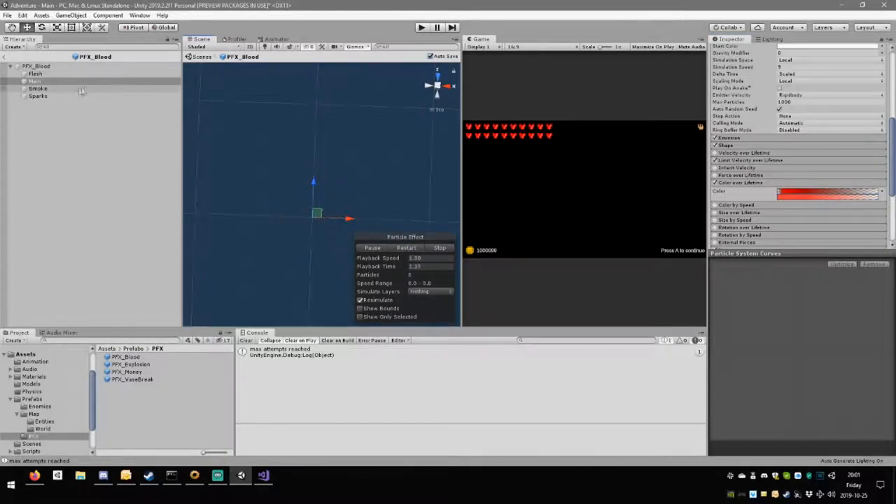
# Delete the Sparks and Smoke children from the blood effect.
pyautogui.click(39, 95)
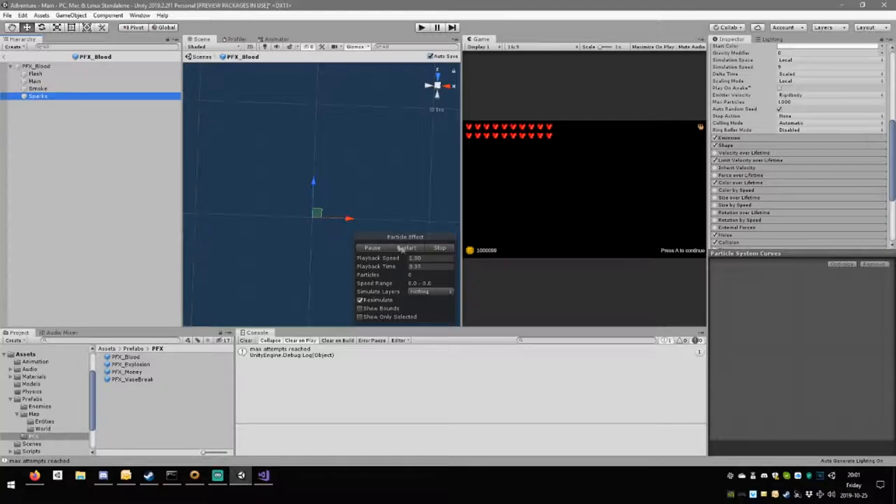
pyautogui.click(39, 89)
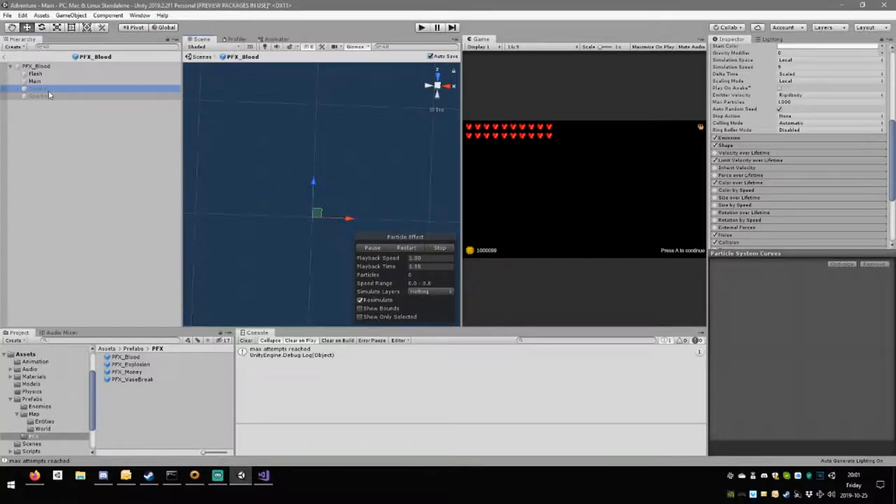
pyautogui.click(39, 88)
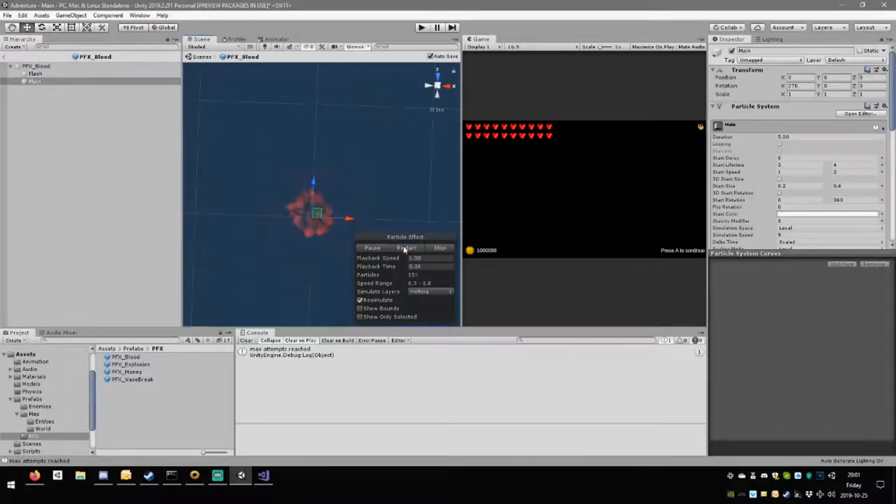
# Recolour the Main colour-over-lifetime gradient keys to red and preview the small red burst.
pyautogui.click(406, 247)
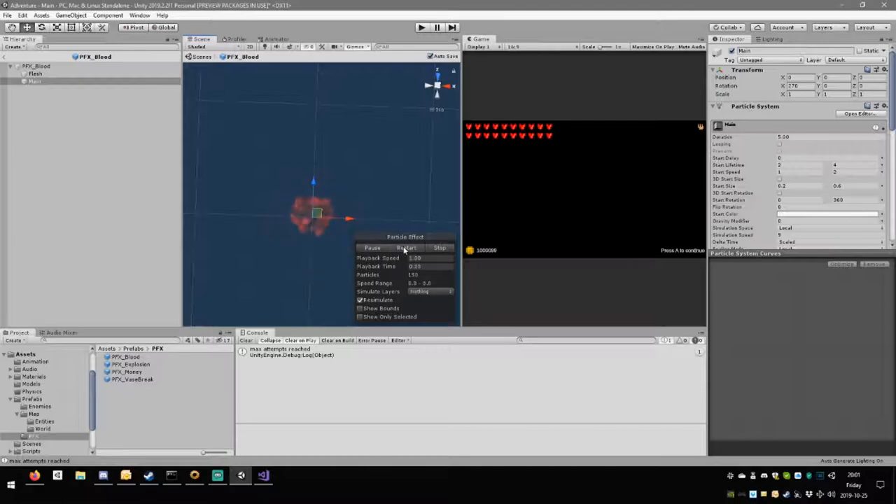
pyautogui.click(406, 247)
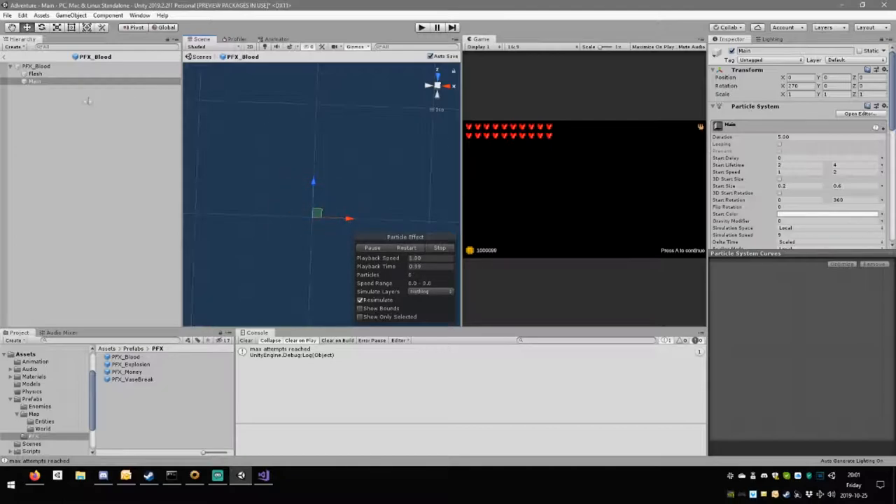
pyautogui.click(829, 112)
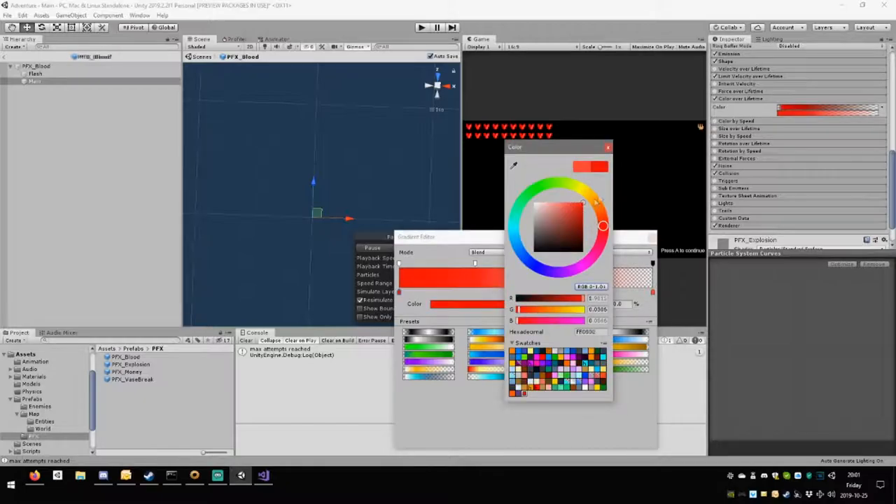
pyautogui.click(607, 147)
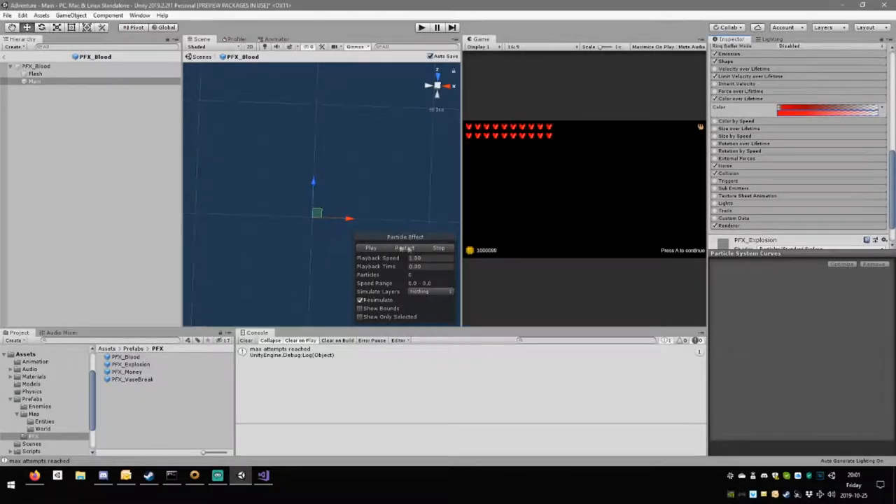
pyautogui.click(826, 109)
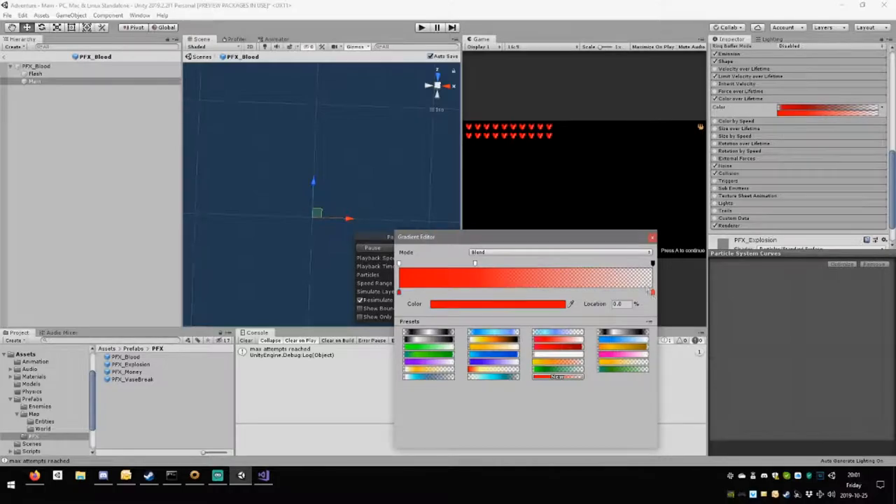
pyautogui.click(498, 302)
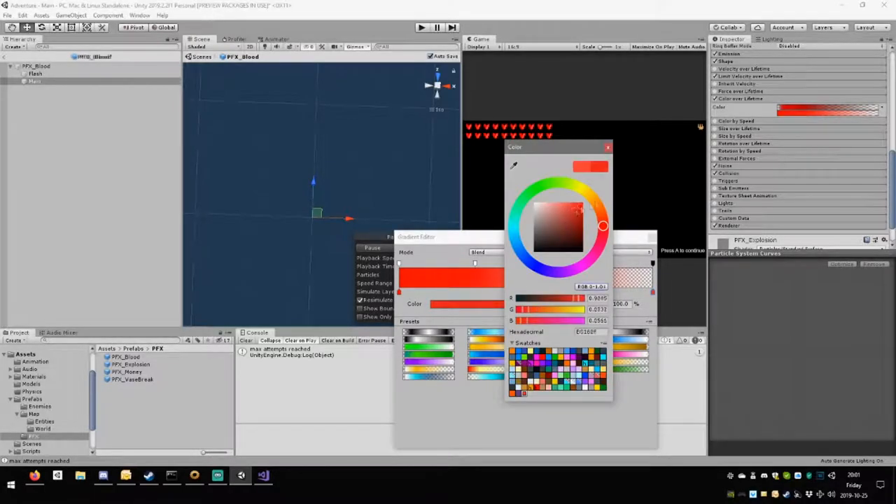
pyautogui.click(607, 147)
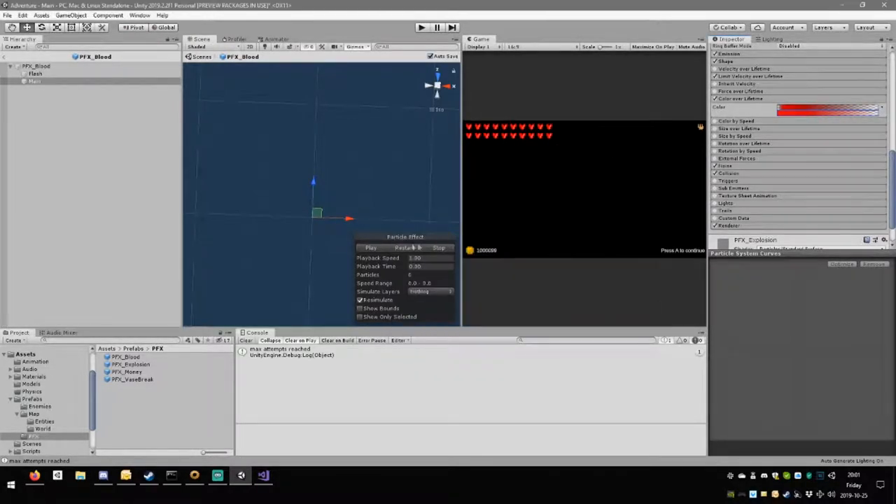
pyautogui.click(370, 248)
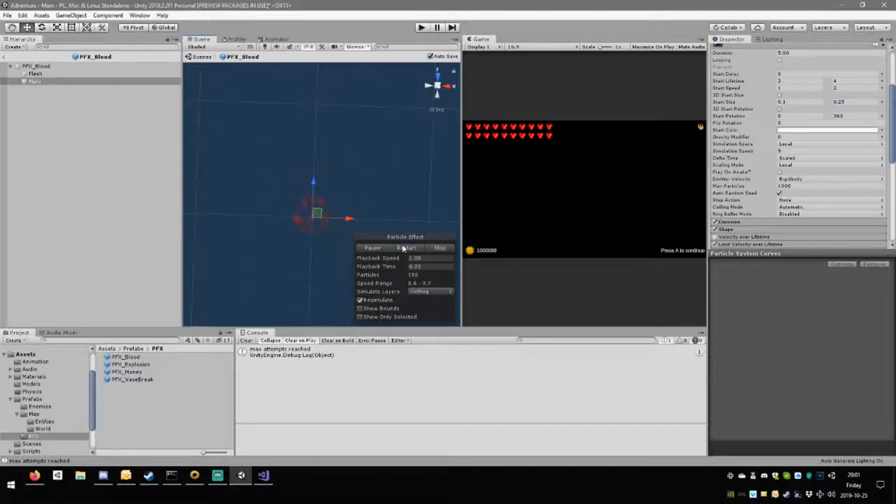
# Retune Main's start size, gravity modifier and red Start Color, preview it, and leave Prefab mode.
pyautogui.click(406, 248)
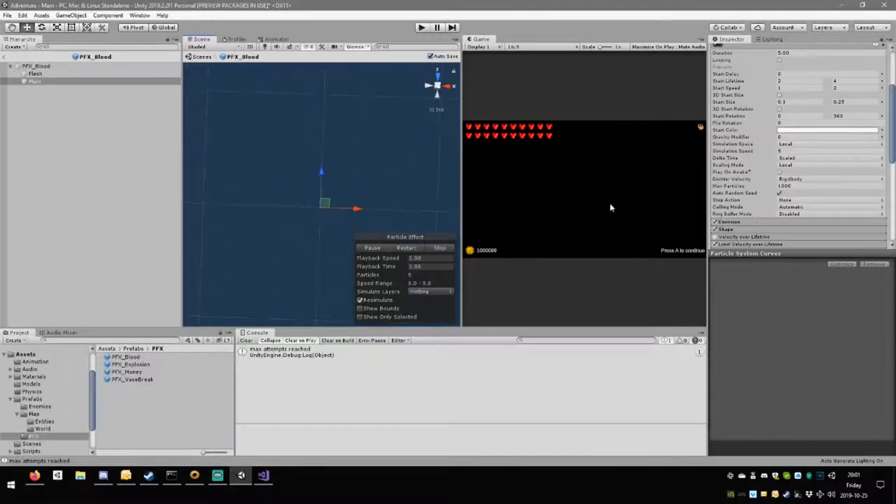
pyautogui.click(826, 137)
pyautogui.write('.1')
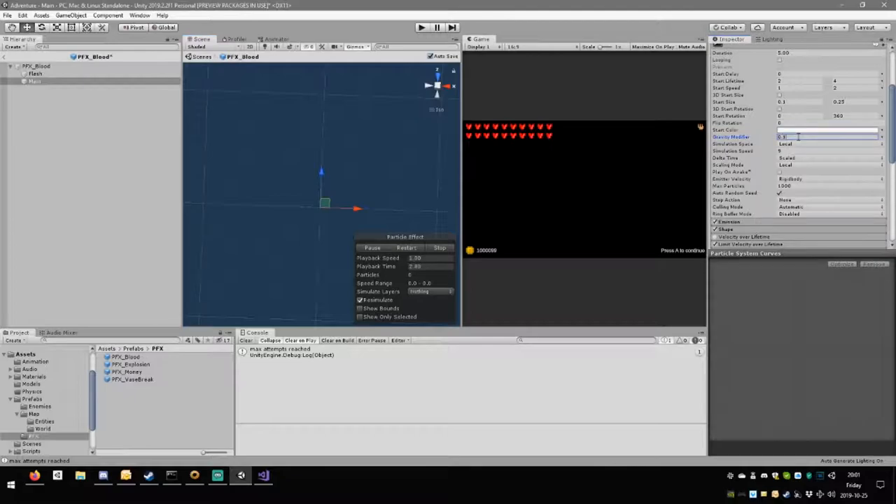
pyautogui.click(406, 248)
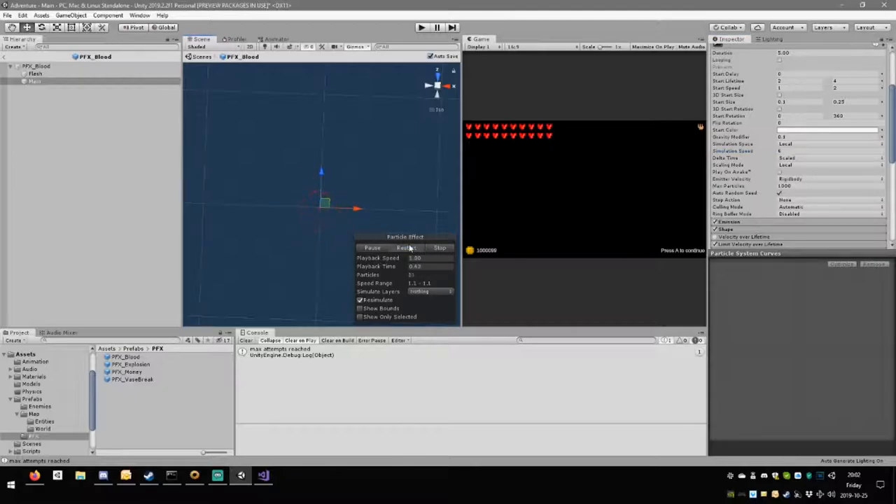
pyautogui.click(405, 248)
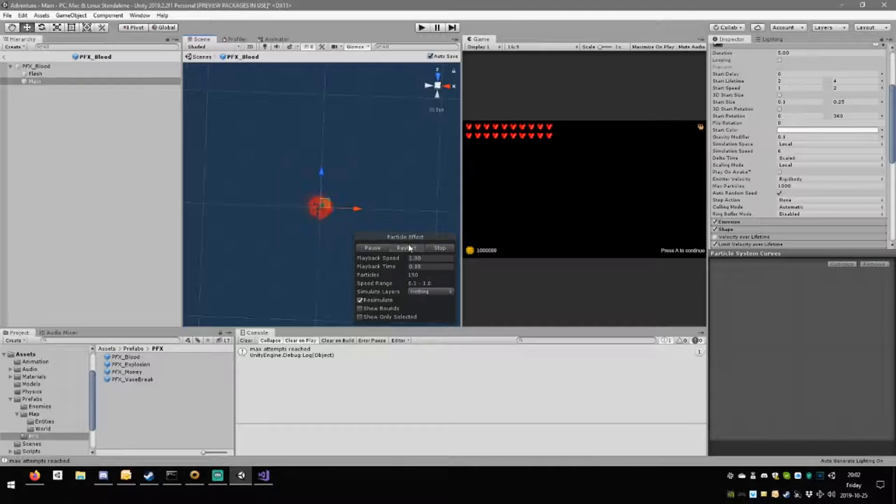
pyautogui.click(37, 73)
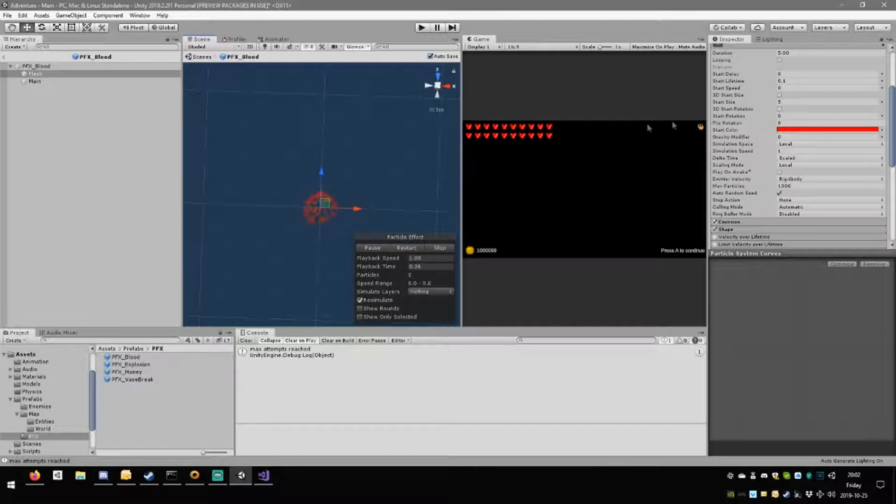
pyautogui.click(406, 248)
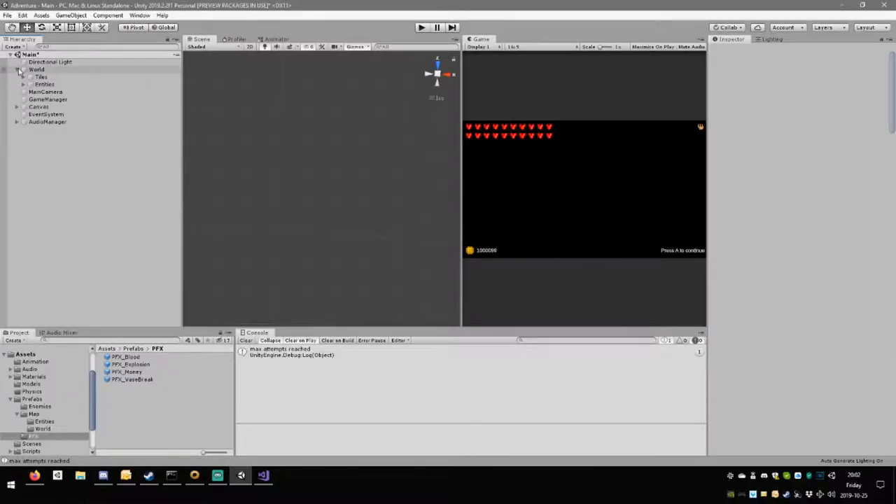
# Inspect the GameManager object, then switch to GameManager.cs in Visual Studio.
pyautogui.click(47, 84)
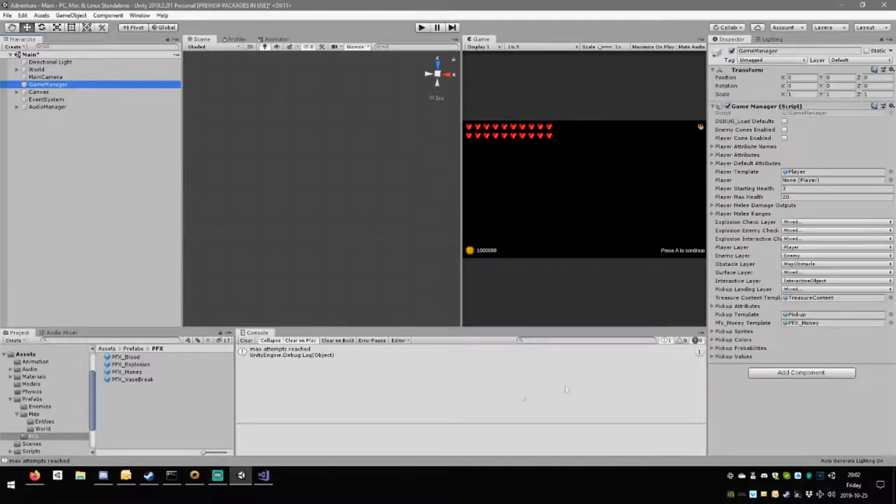
pyautogui.click(263, 476)
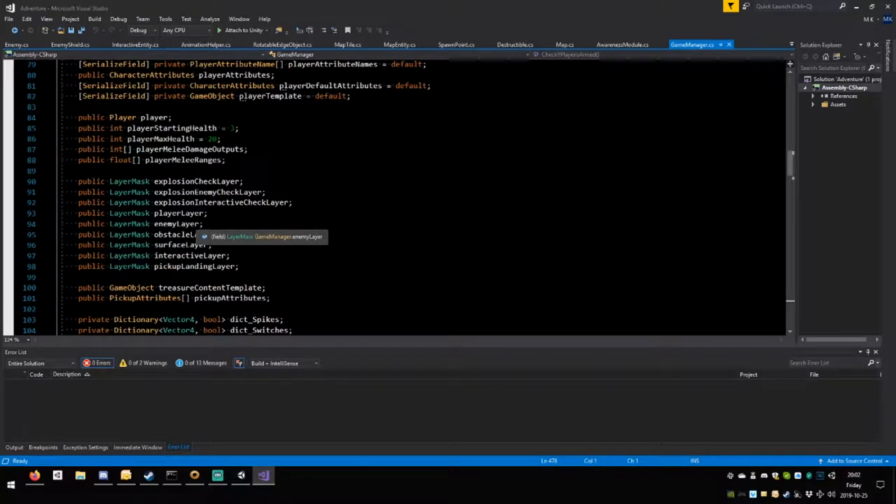
# Declare public GameObject pfx_BloodTemplate = default; after dict_PickupProbabilities in GameManager.
pyautogui.scroll(-3)
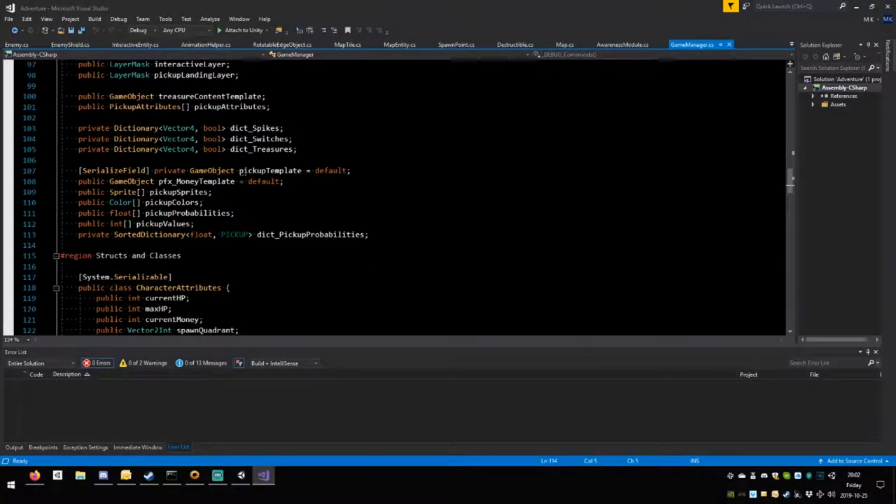
pyautogui.press('Enter')
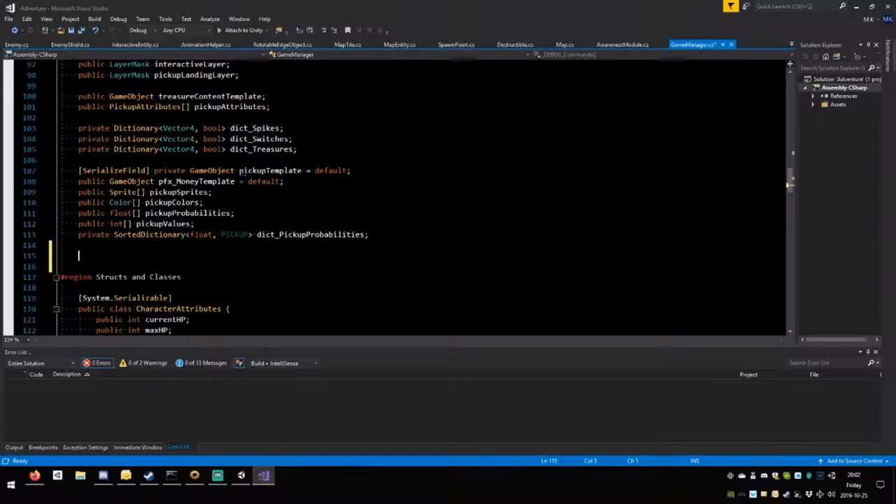
pyautogui.write('public')
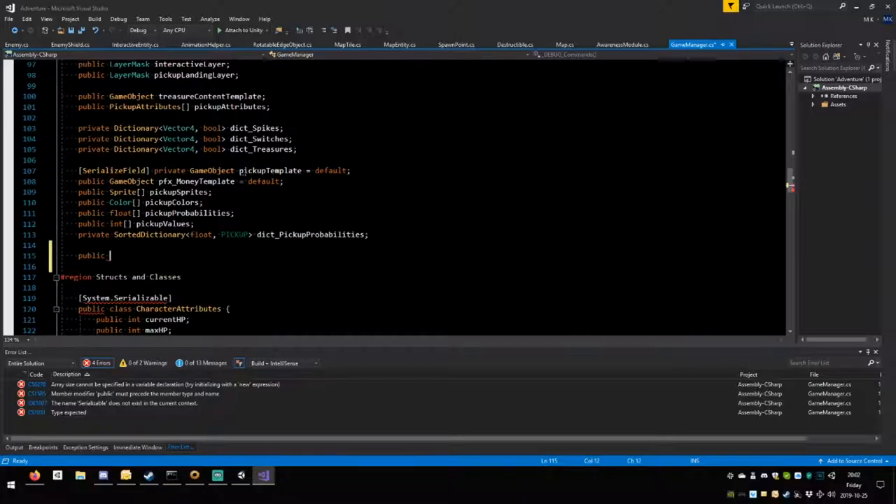
pyautogui.write('game')
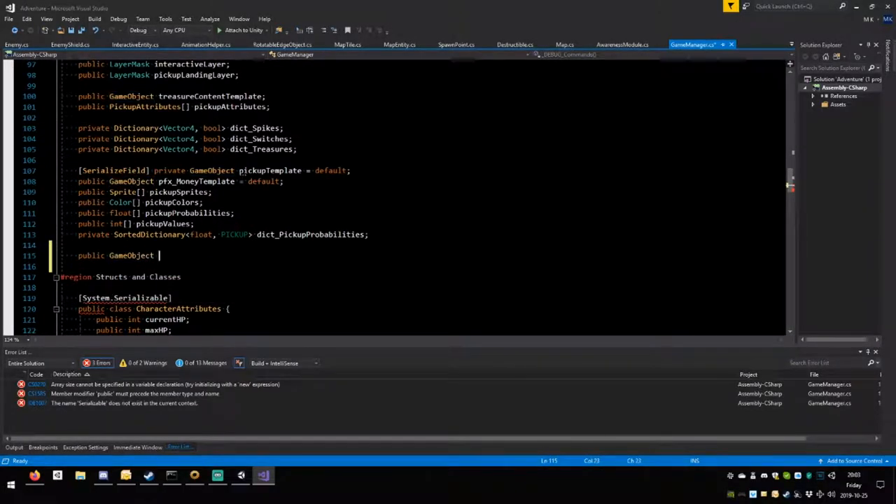
pyautogui.write('pfx_')
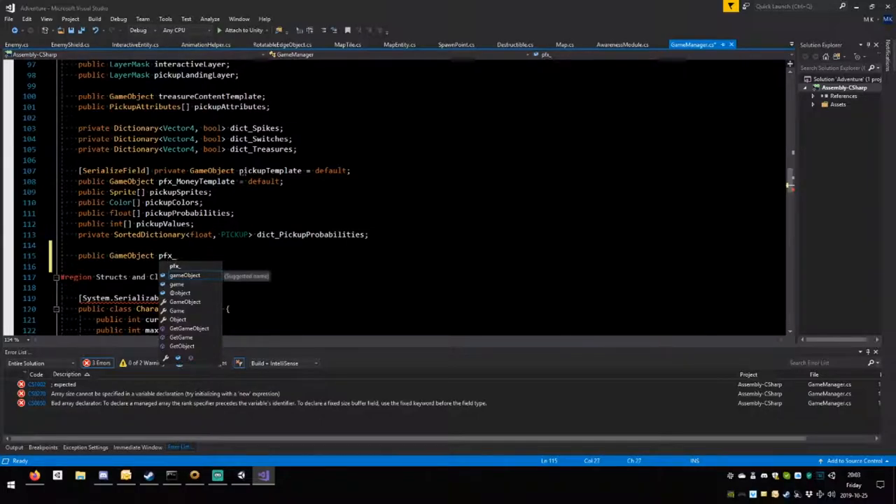
pyautogui.write('Blood')
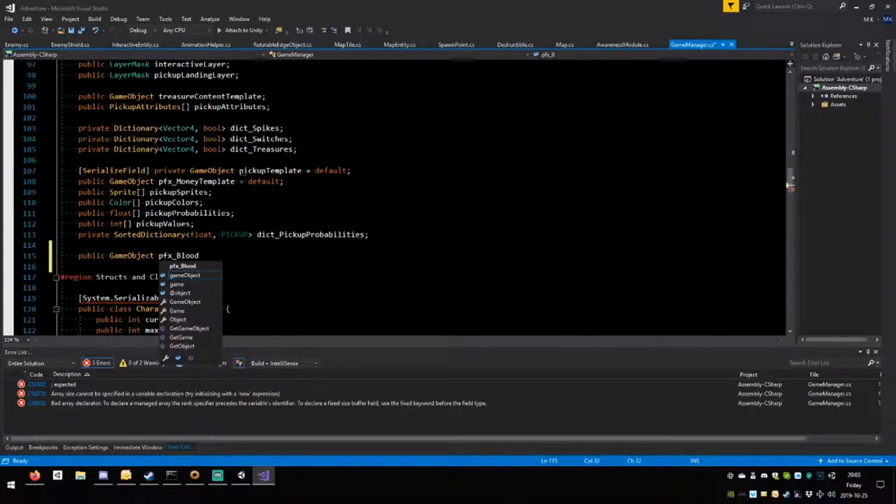
pyautogui.write('Template = def')
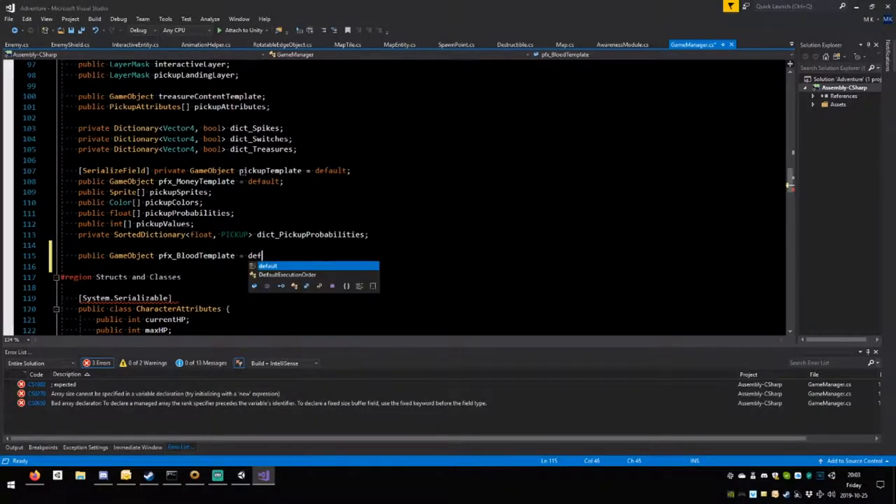
pyautogui.write('ault')
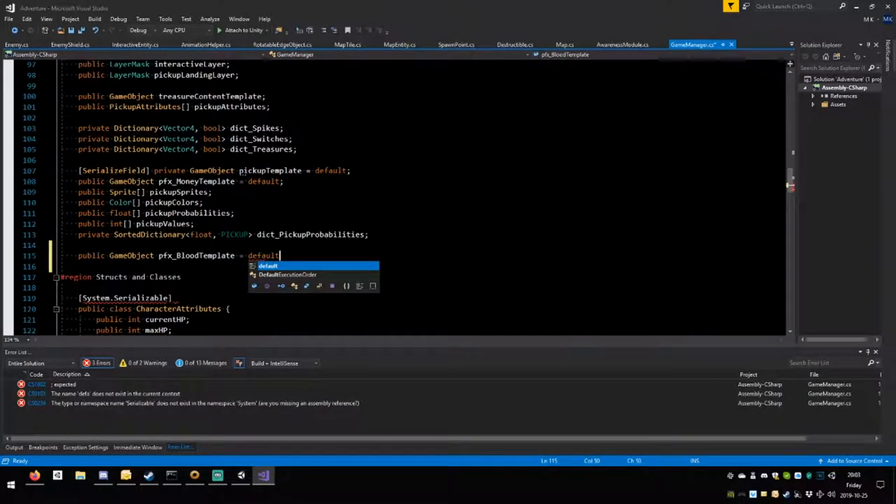
pyautogui.write(';')
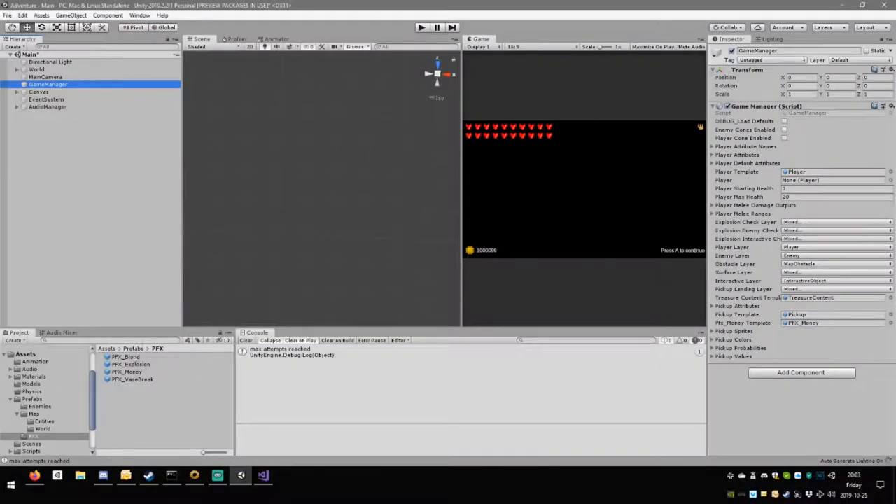
# Select the PFX_Blood prefab in the PFX folder to inspect it, dismissing the curve editor.
pyautogui.click(126, 357)
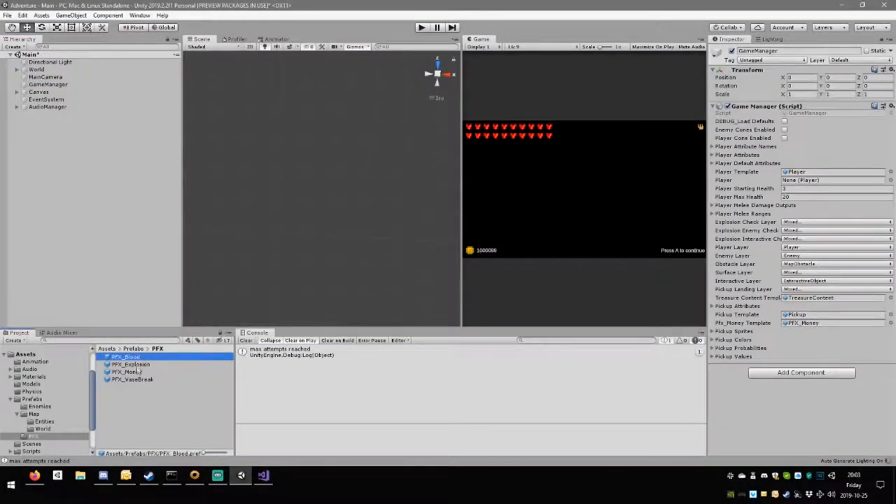
pyautogui.click(132, 378)
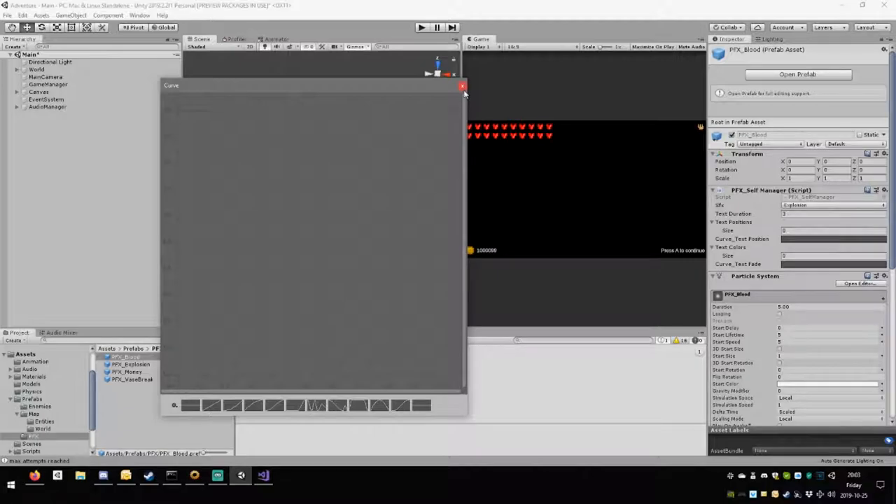
pyautogui.click(462, 85)
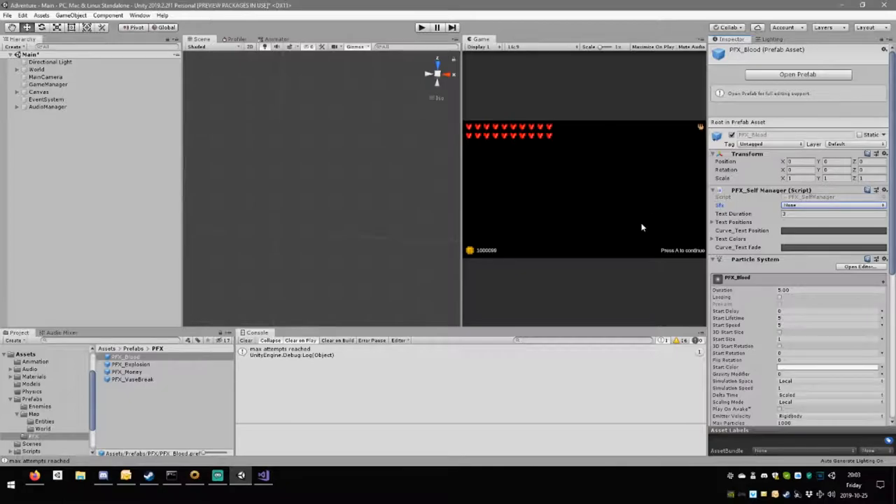
pyautogui.moveTo(633, 237)
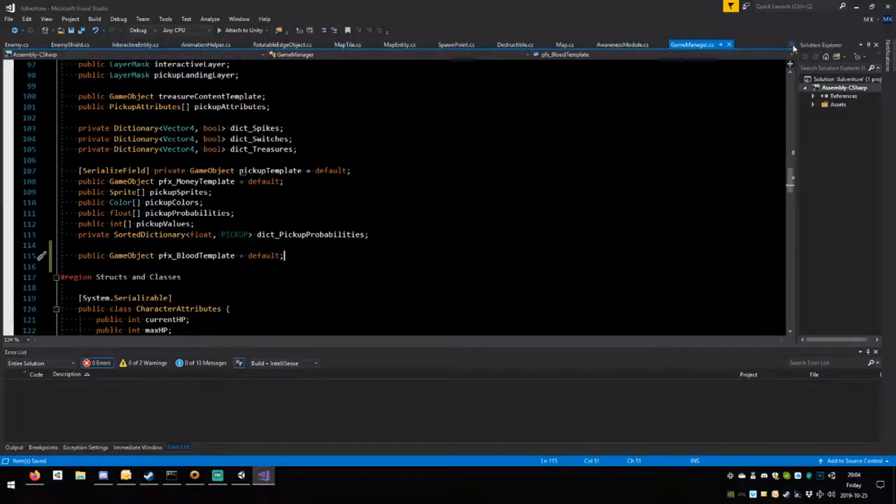
# In Player.TakeDamage, replace a PFX_SelfManager stub with the start of an Instantiate(GameManager... call.
pyautogui.click(818, 104)
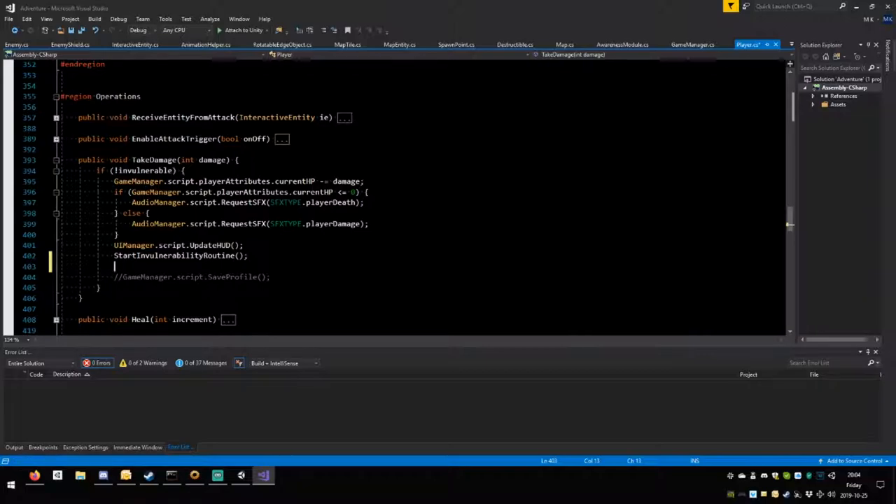
pyautogui.write('pfx')
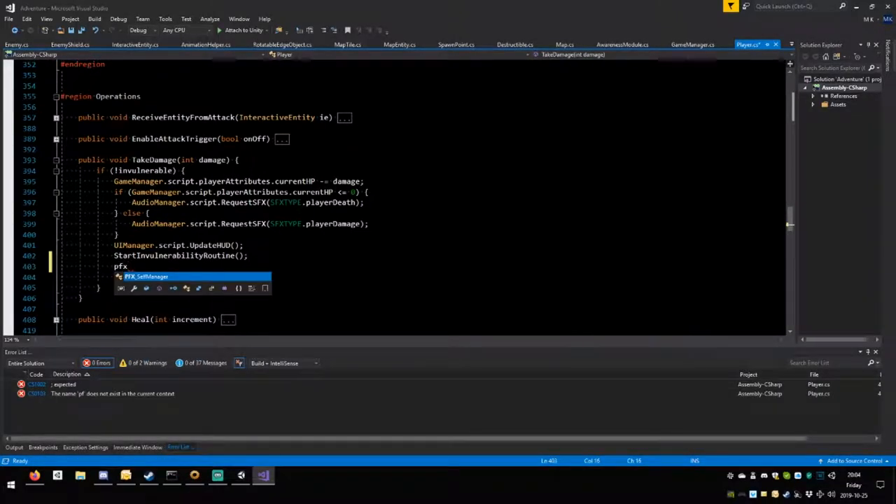
pyautogui.write('PFX_SelfManager')
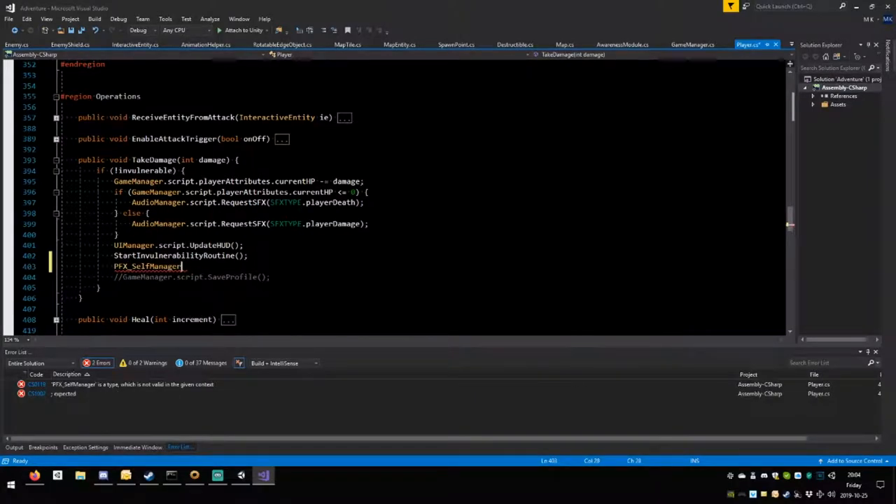
pyautogui.doubleClick(147, 266)
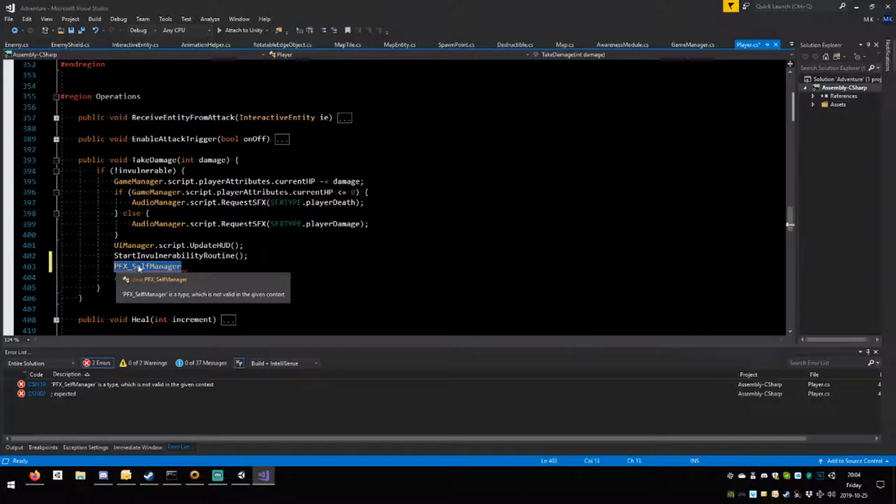
pyautogui.write('inst')
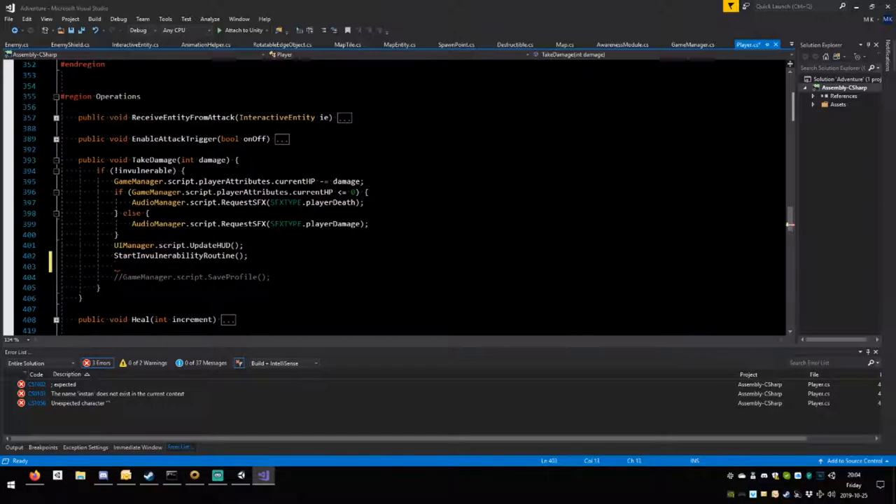
pyautogui.write('insta')
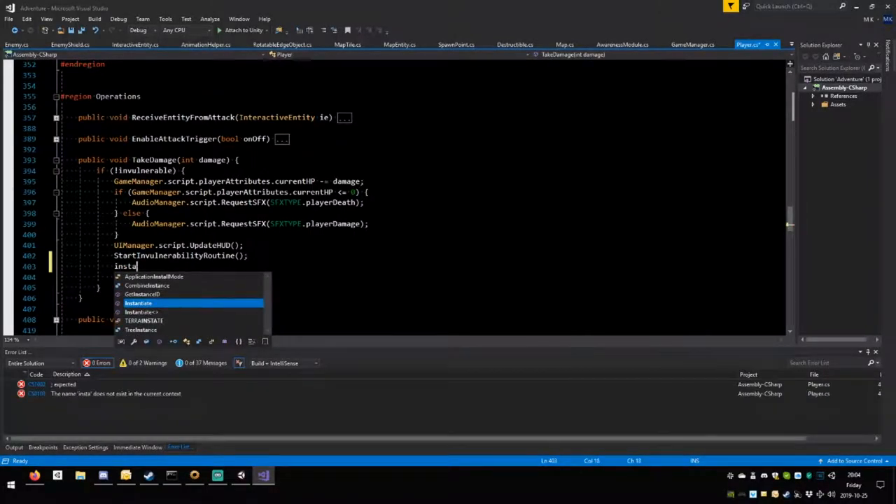
pyautogui.write('n')
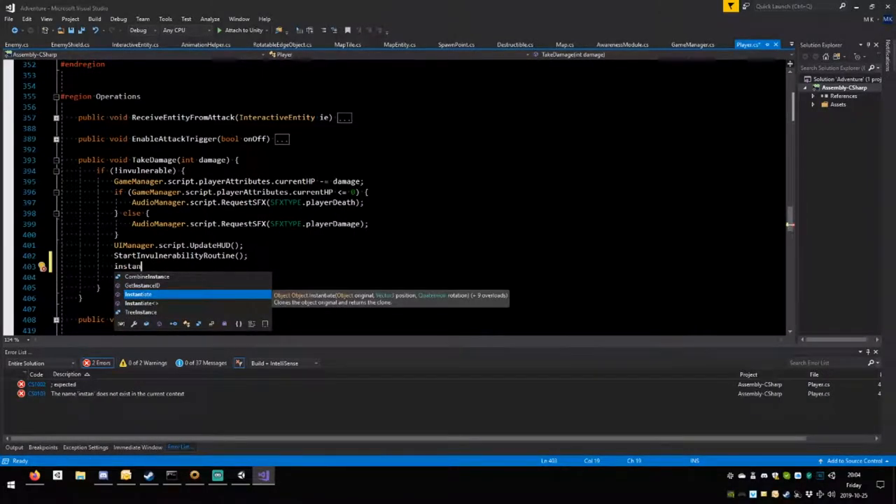
pyautogui.write('tiate(')
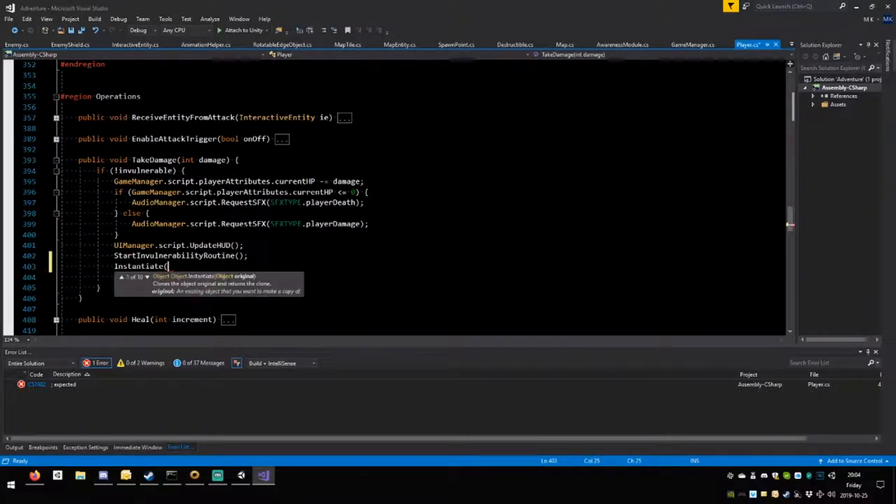
pyautogui.write('G')
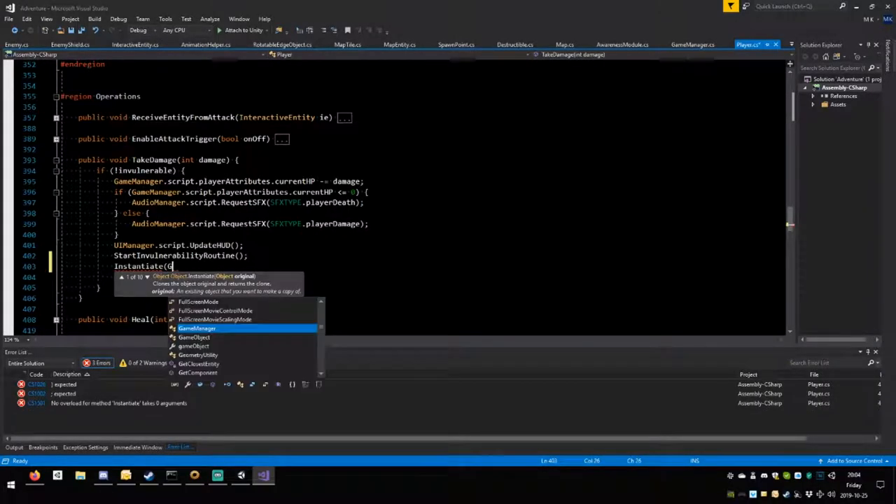
pyautogui.write('ame')
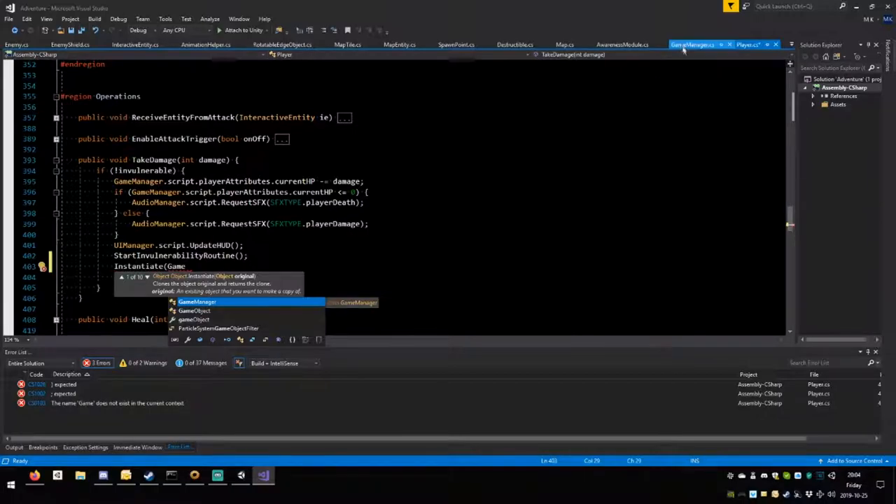
# Look through GameManager.cs to find the blood template field to reference.
pyautogui.click(691, 43)
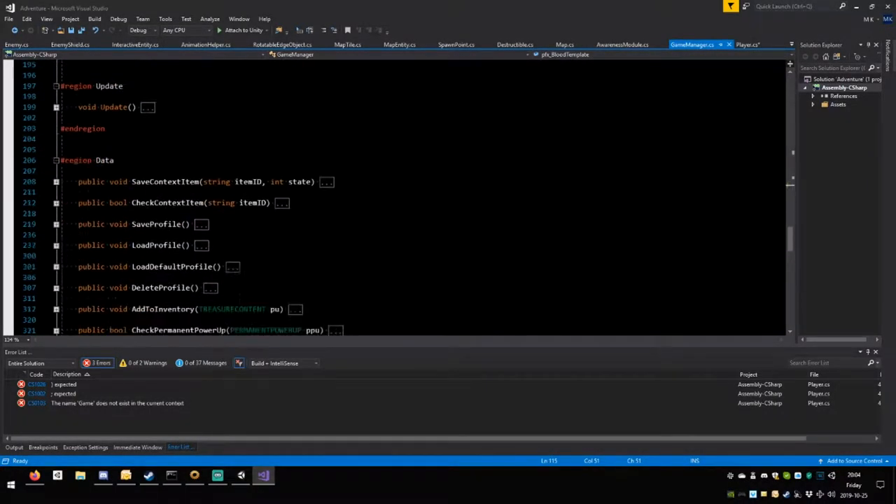
pyautogui.scroll(-3)
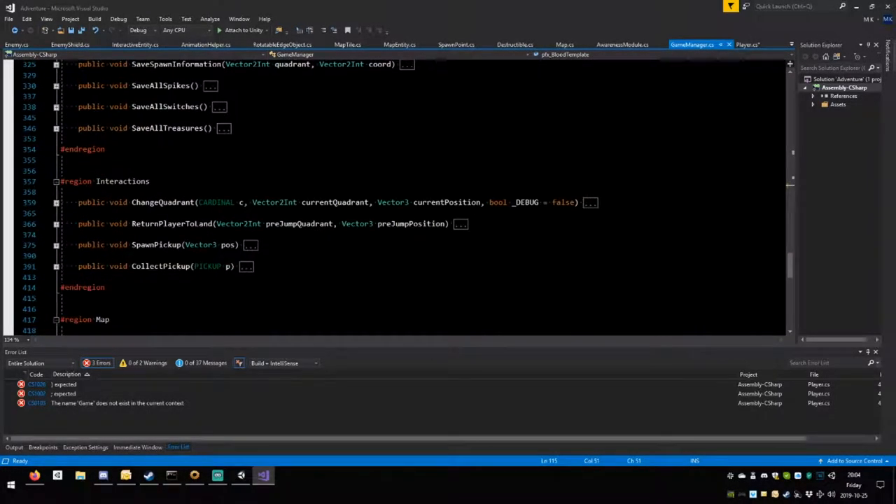
pyautogui.scroll(-3)
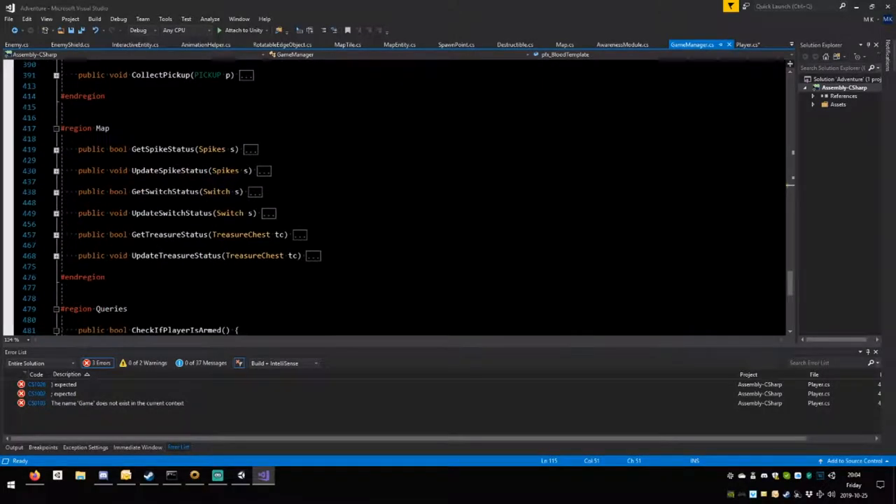
pyautogui.scroll(-3)
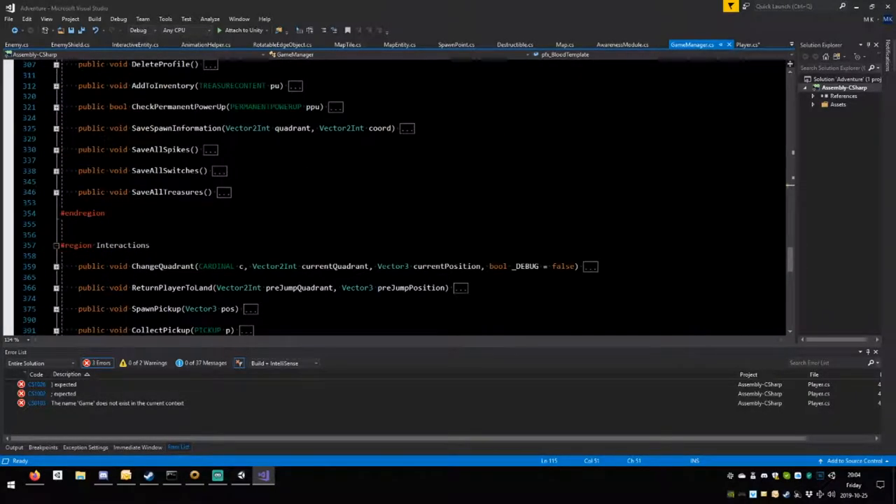
# Complete Instantiate(GameManager.script.pfx_BloodTemplate, transform.position, Quaternion.identity) and save Player.cs.
pyautogui.click(747, 44)
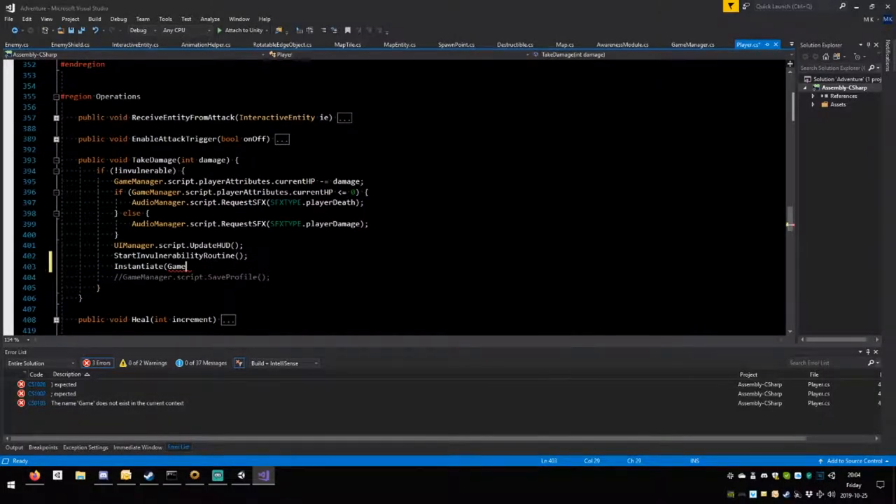
pyautogui.write('mn')
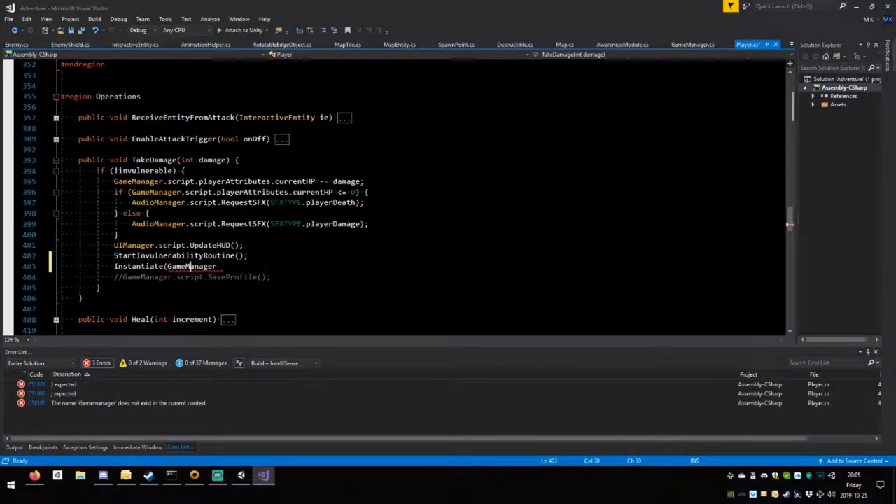
pyautogui.write('script.')
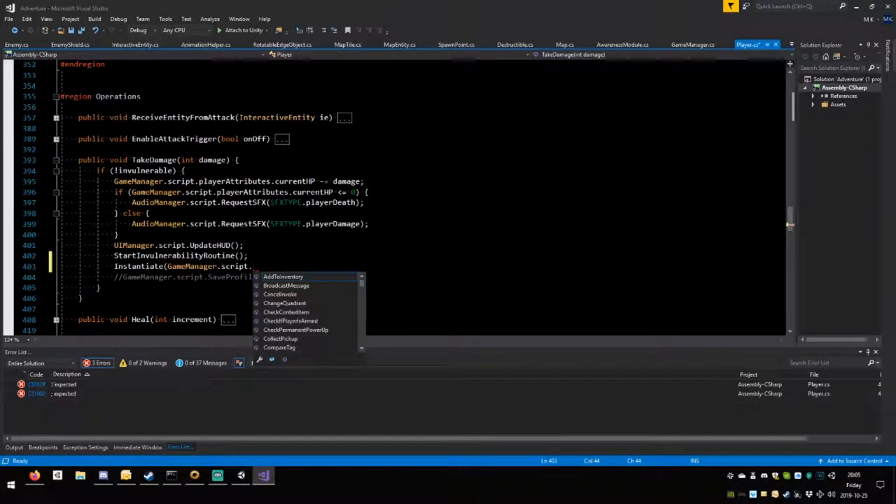
pyautogui.write('pfx')
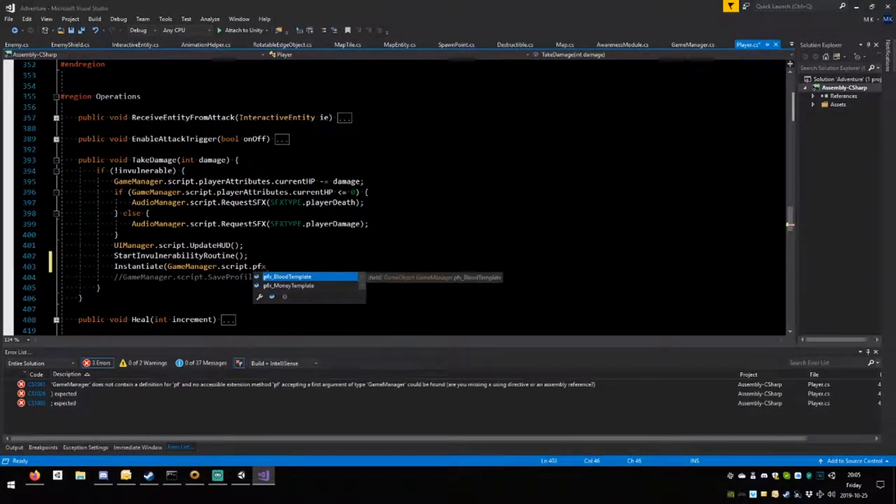
pyautogui.press('Tab')
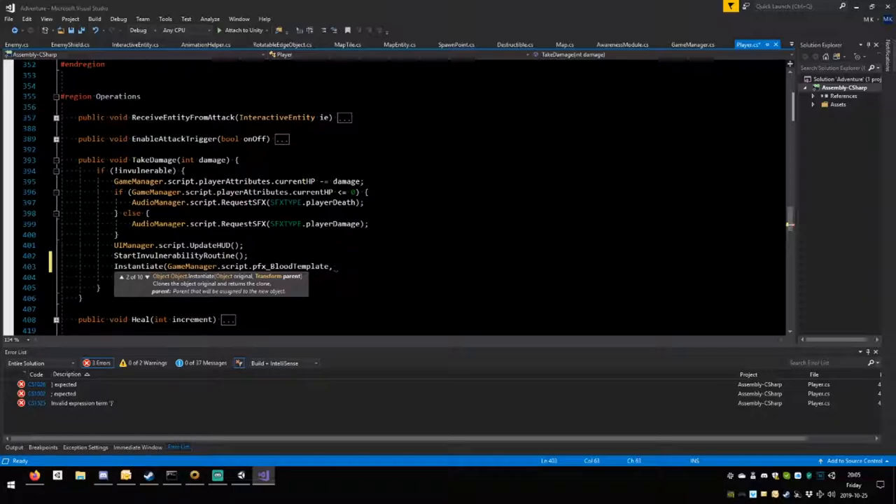
pyautogui.write('transform.position')
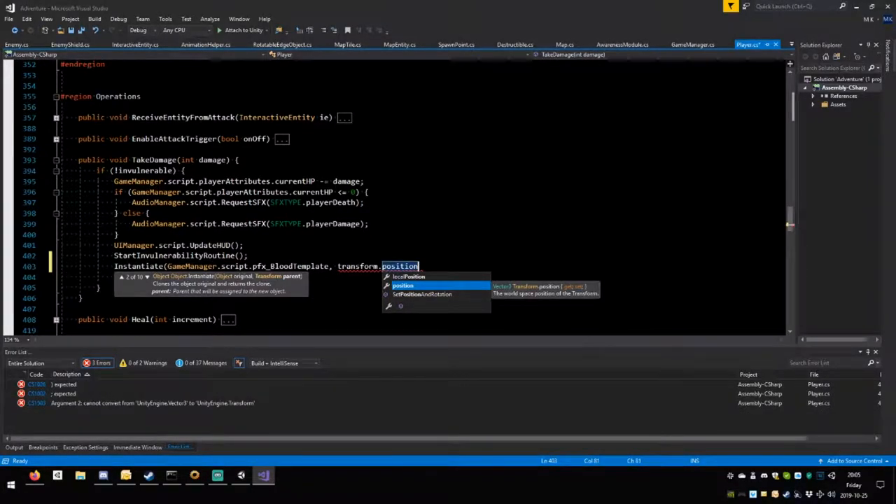
pyautogui.write(', Qu')
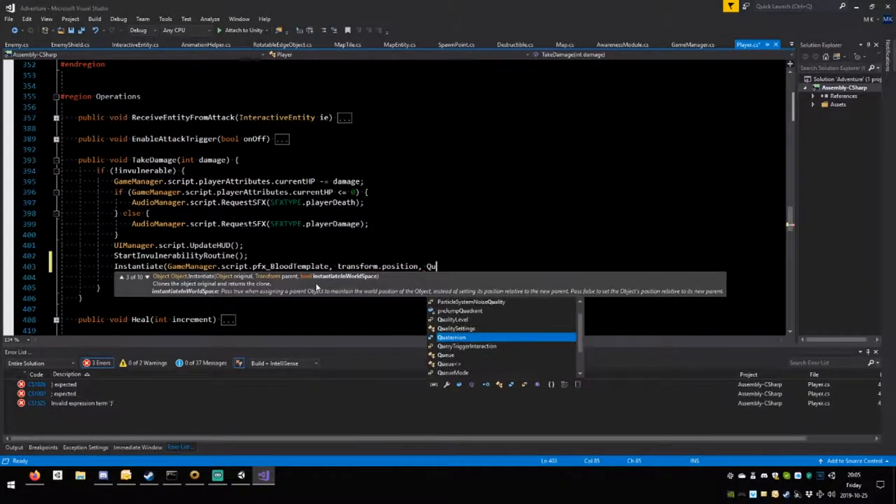
pyautogui.press('backspace')
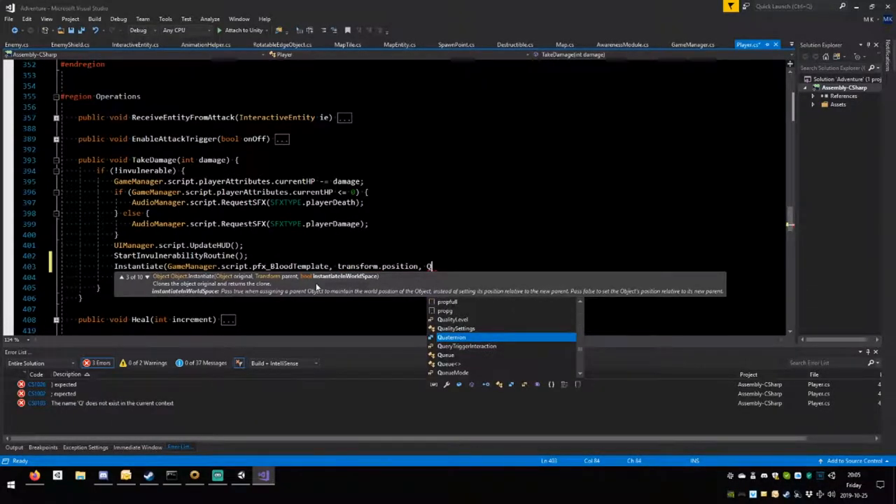
pyautogui.write('uater')
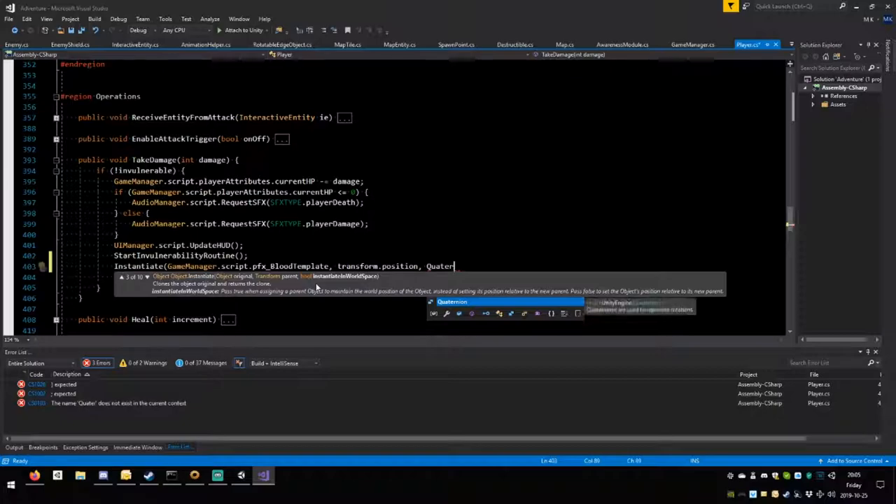
pyautogui.write('nion.')
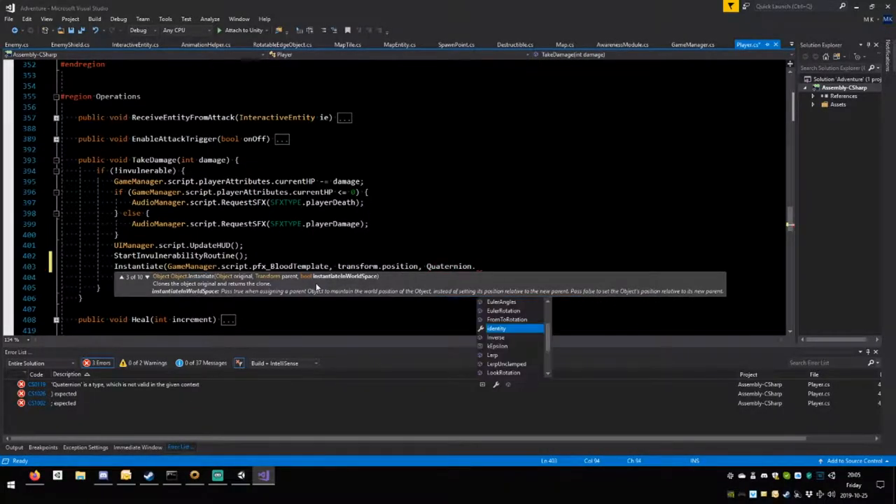
pyautogui.write('identity);')
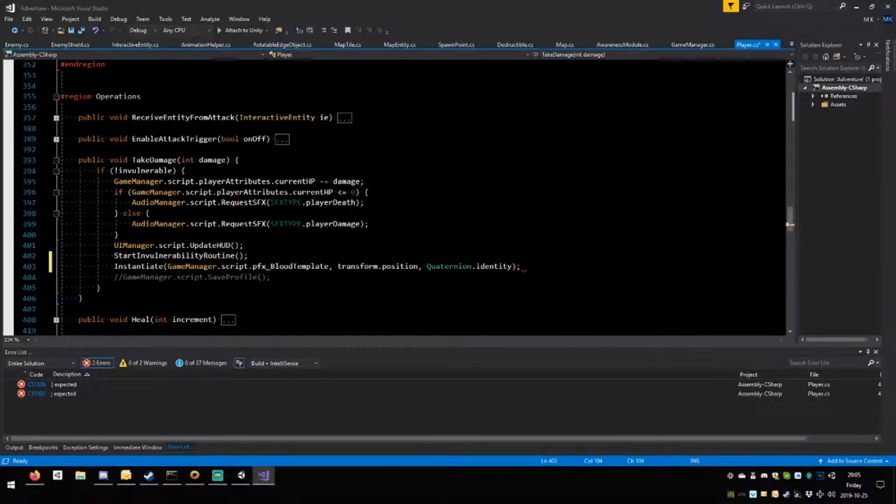
pyautogui.press('ctrl+s')
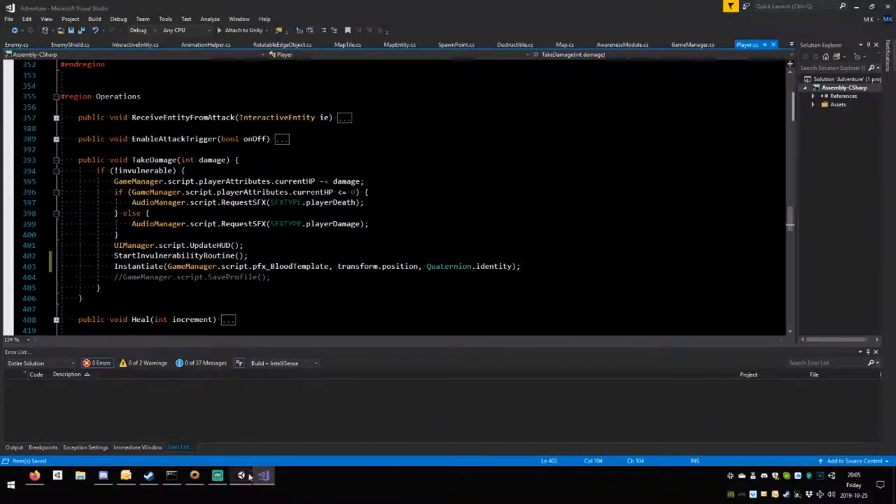
# Playtest in Unity and hit the unassigned pfx_BloodTemplate error on taking damage.
pyautogui.click(241, 476)
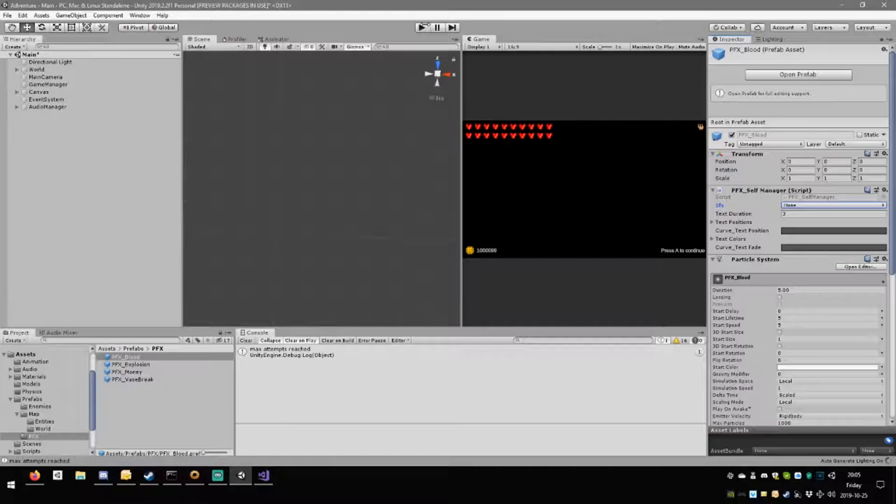
pyautogui.click(420, 28)
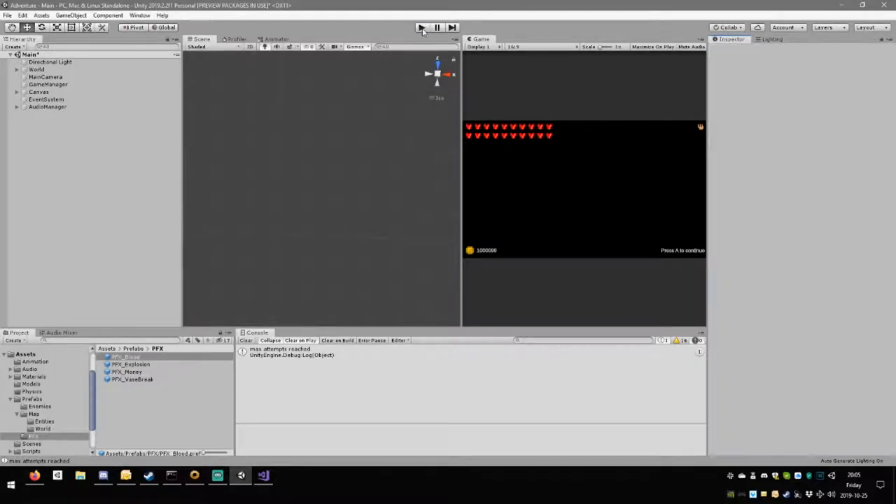
pyautogui.click(124, 357)
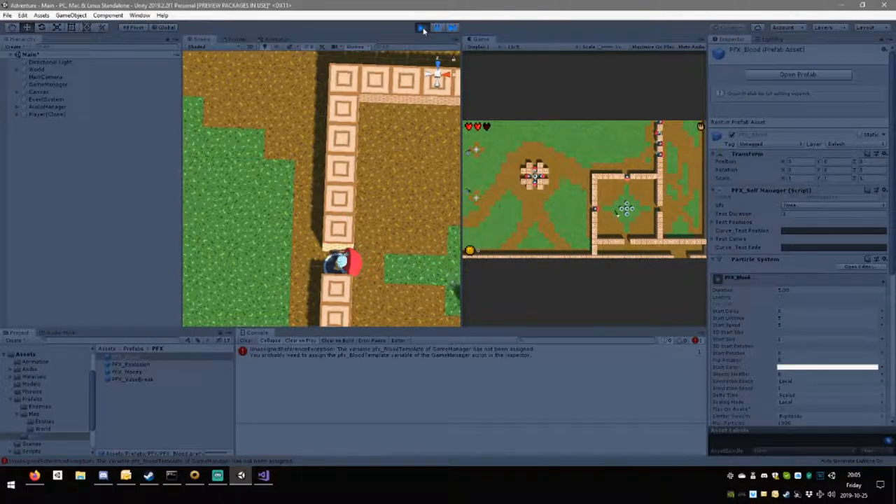
pyautogui.click(421, 27)
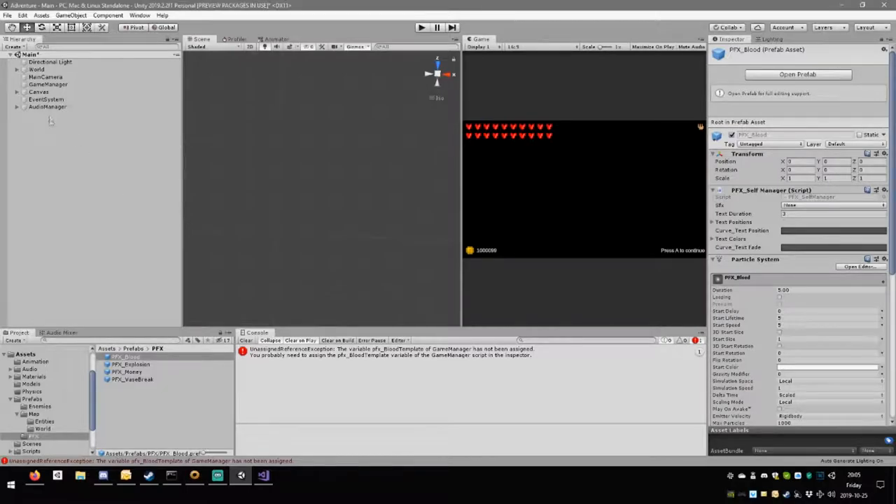
# Assign PFX_Blood as GameManager's Pfx Blood Template and confirm blood spawns in a retest.
pyautogui.click(47, 84)
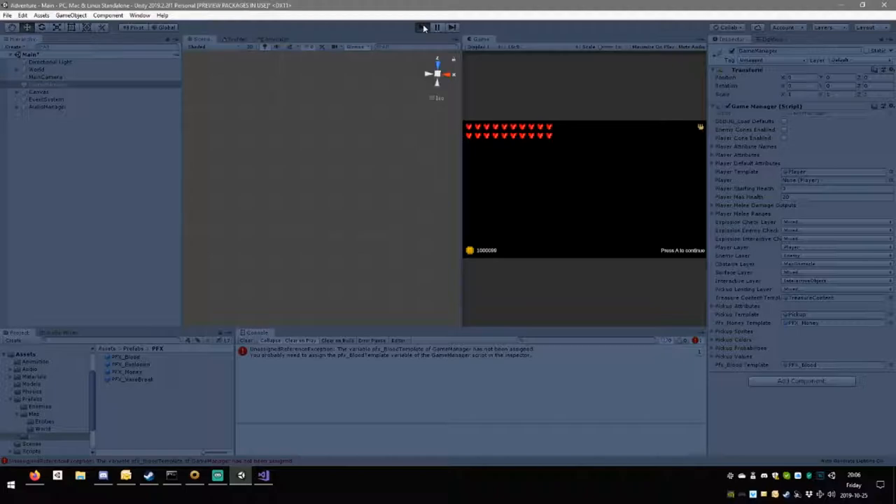
pyautogui.click(423, 28)
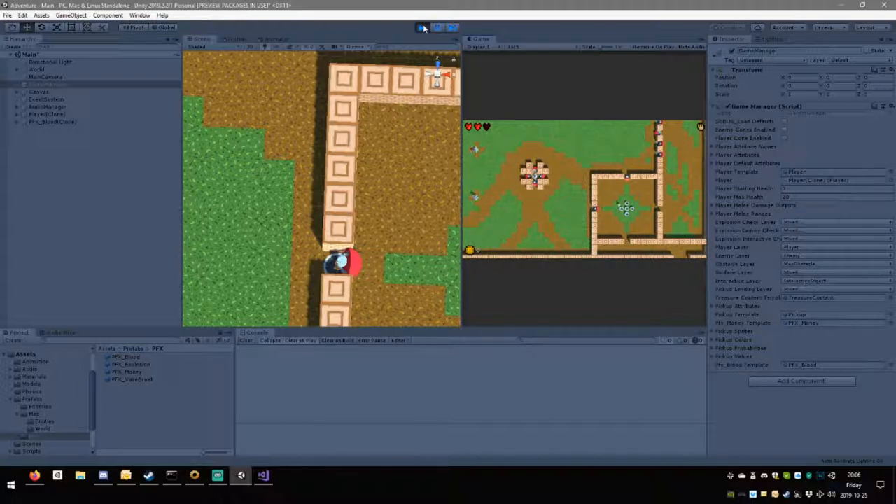
pyautogui.click(49, 120)
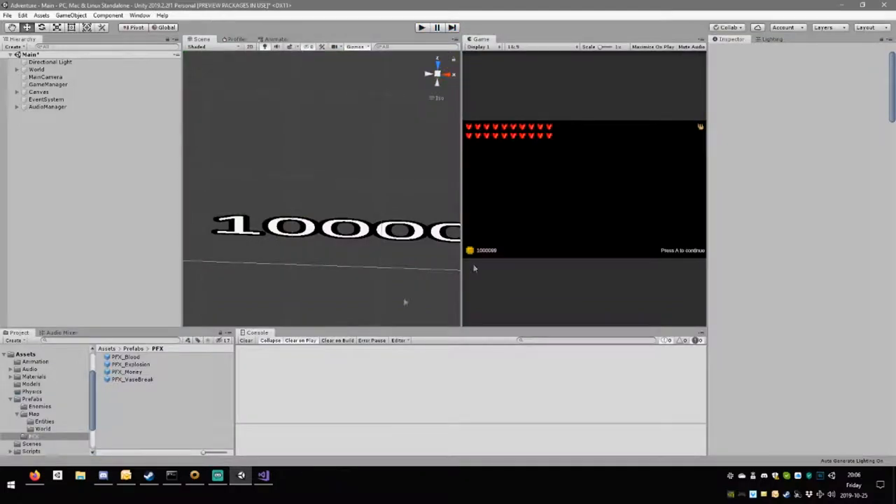
pyautogui.click(126, 357)
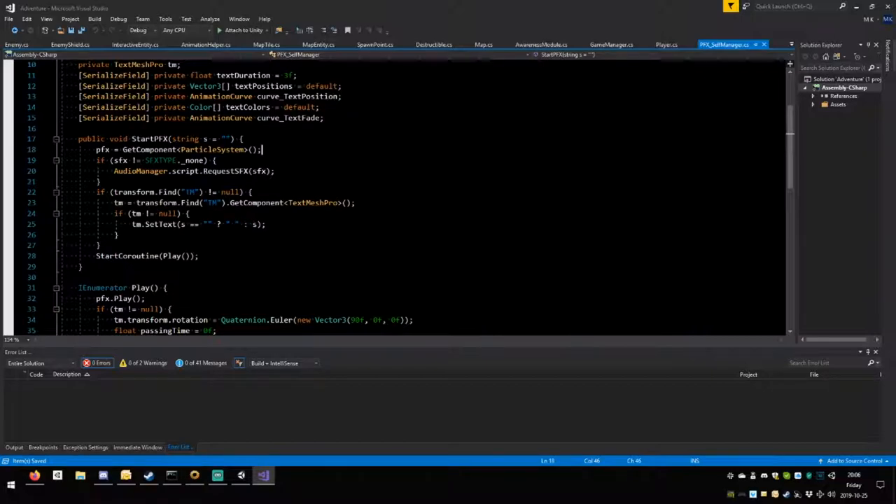
# Append .GetComponent<PFX_SelfManager>().StartPFX() to the blood Instantiate line in Player.TakeDamage.
pyautogui.doubleClick(149, 138)
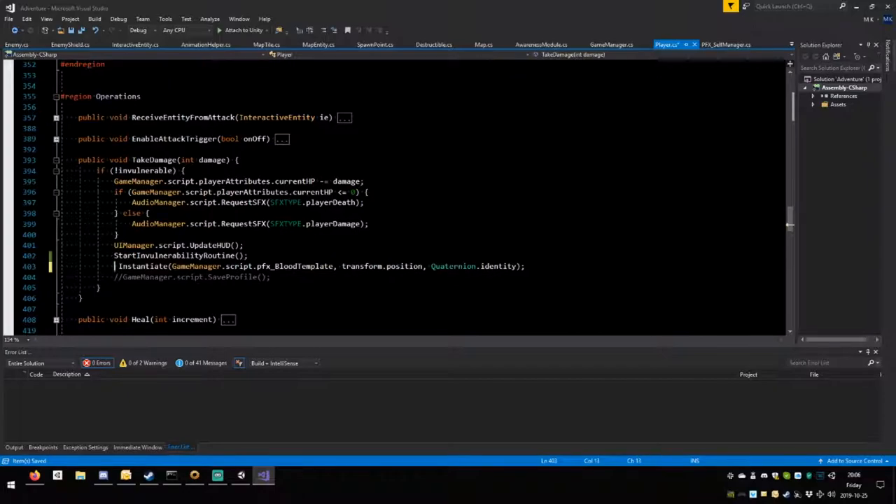
pyautogui.write('pfx')
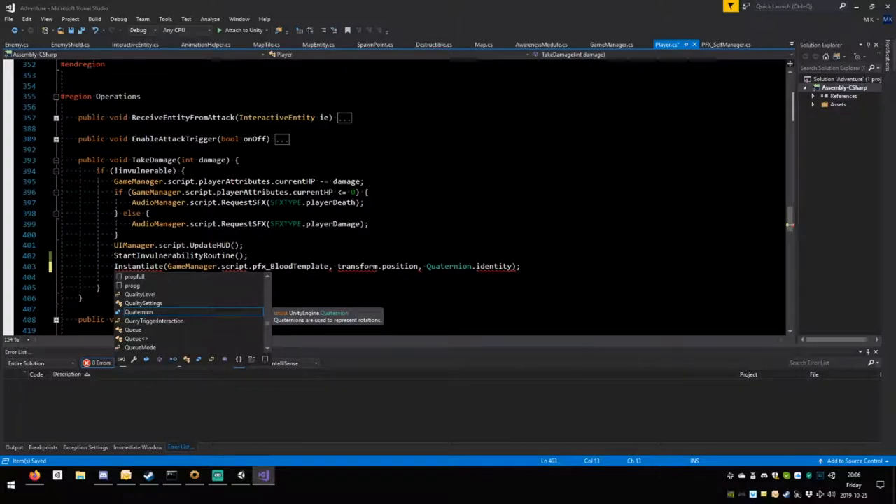
pyautogui.write('.GetComponent')
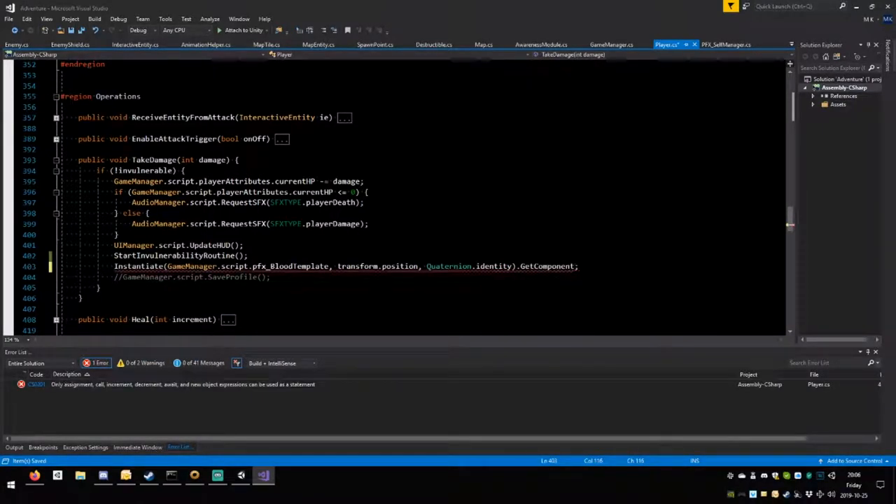
pyautogui.write('<p')
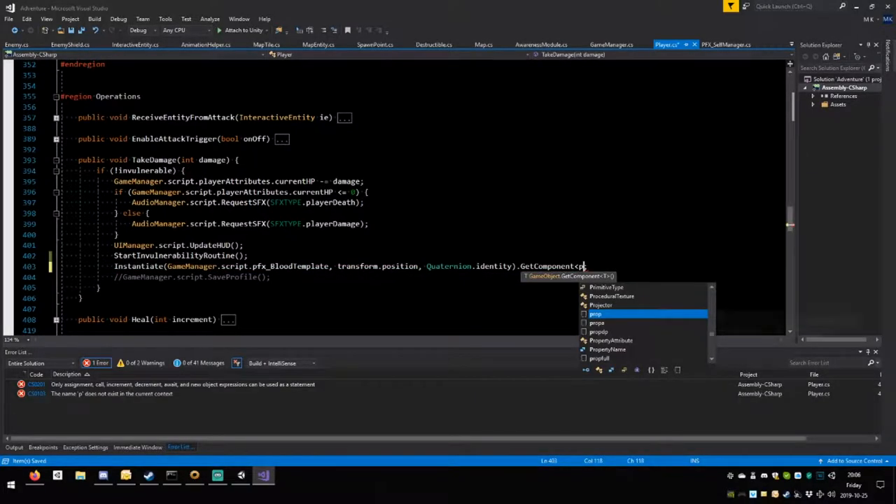
pyautogui.write('FX_SelfManager')
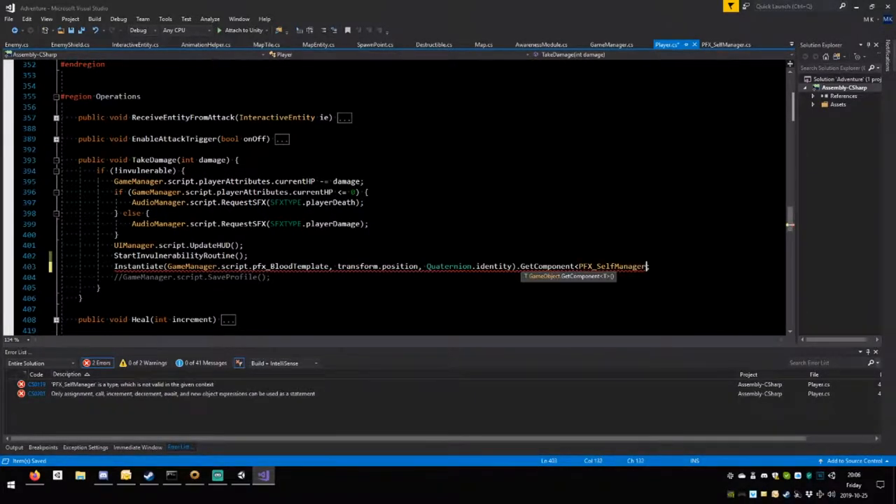
pyautogui.write('(')
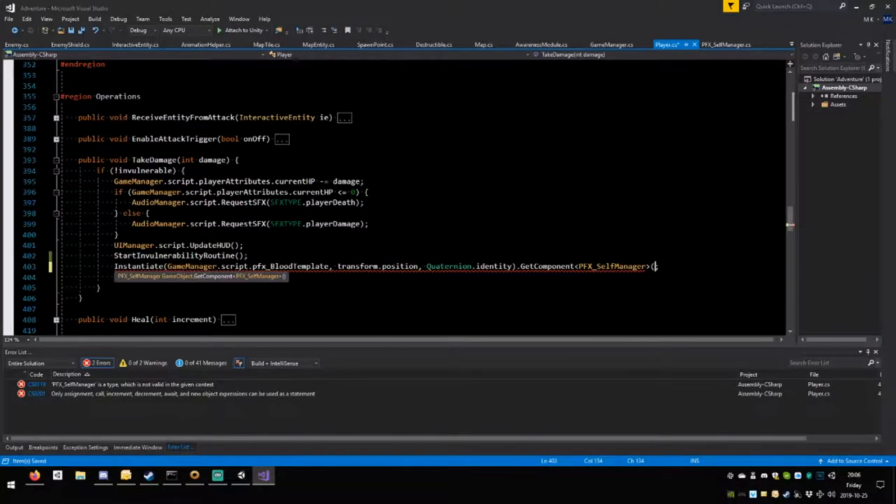
pyautogui.write('.')
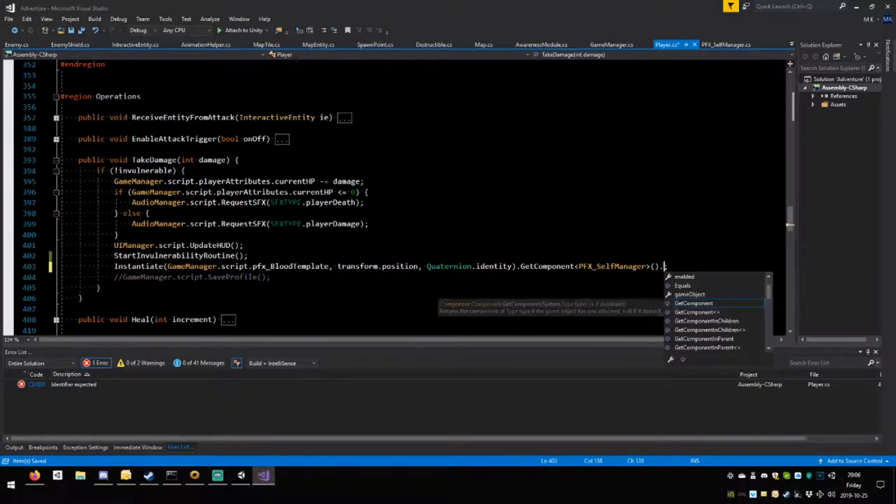
pyautogui.write('.StartPFX();')
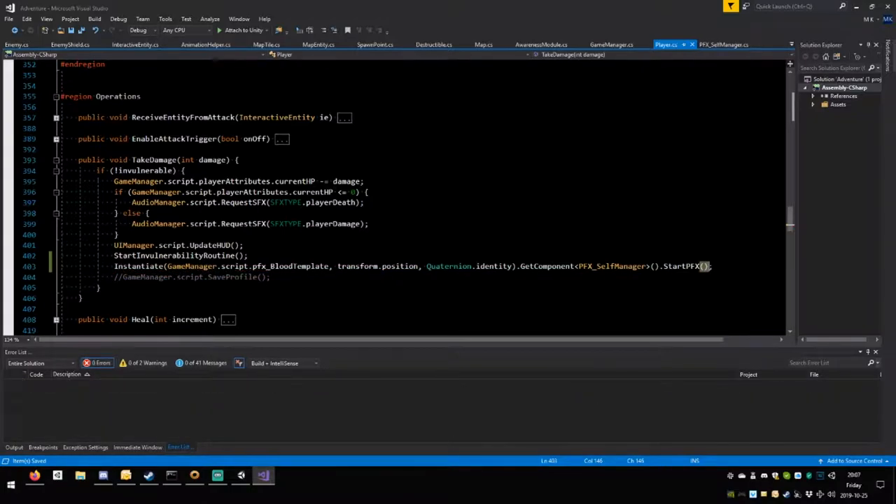
pyautogui.click(263, 476)
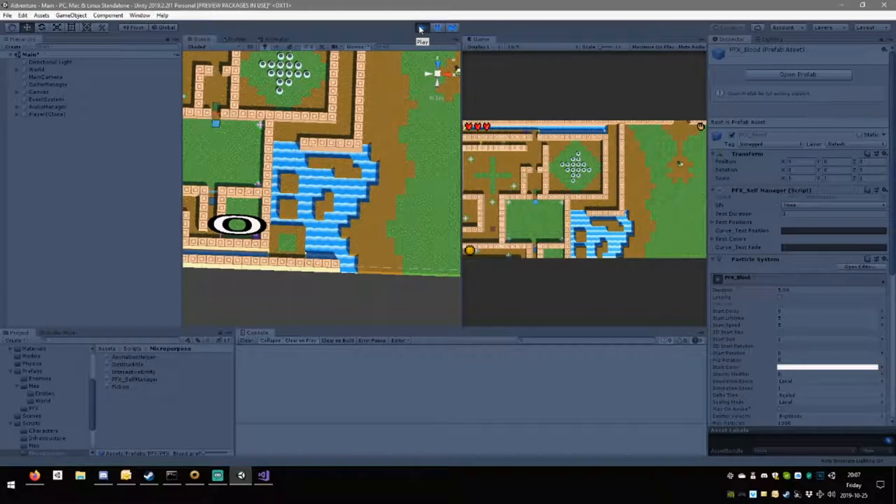
# Playtest the blood effect in Unity, then return to Player.cs in Visual Studio.
pyautogui.click(422, 28)
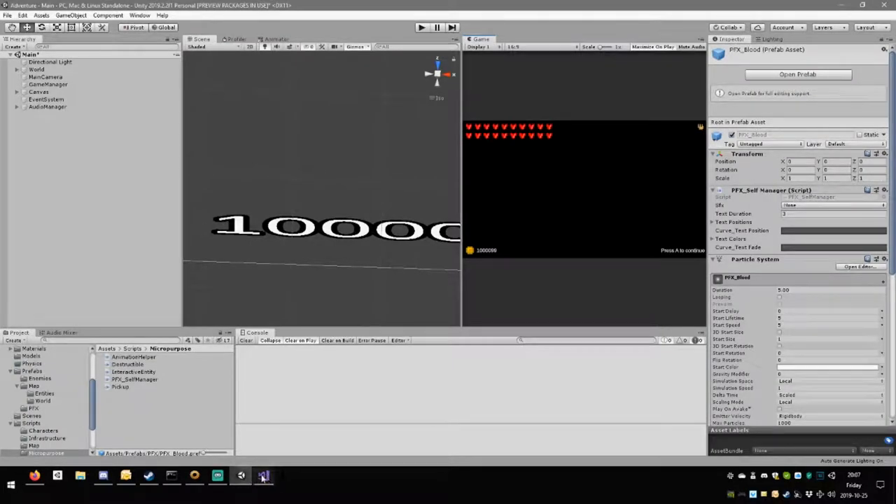
pyautogui.click(263, 476)
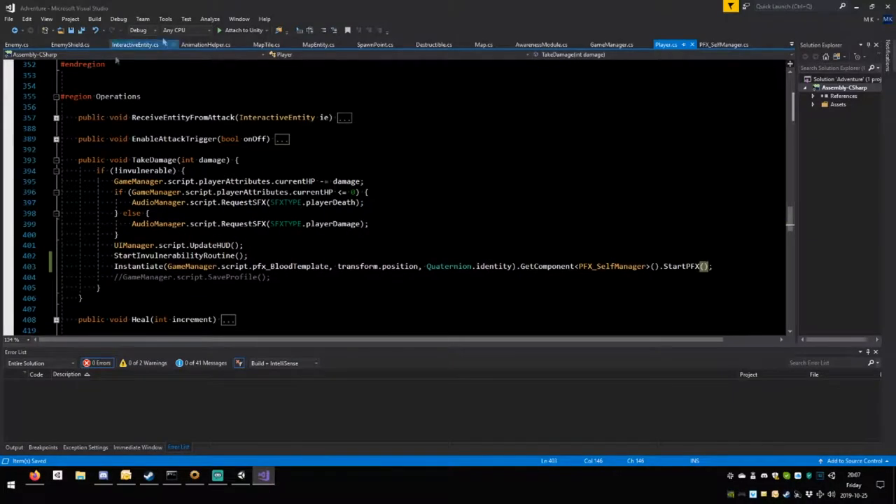
# Collapse Player.TakeDamage, expand Enemy.TakeDamage and begin an else branch after its death check.
pyautogui.click(56, 160)
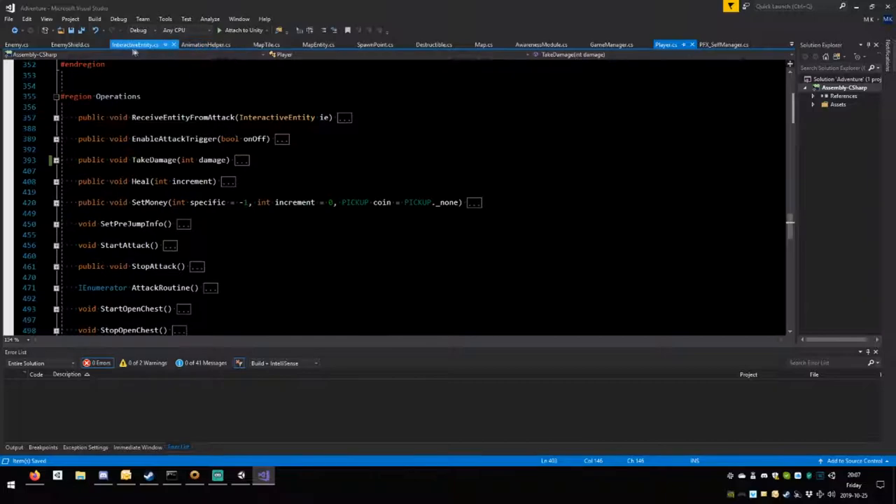
pyautogui.click(17, 44)
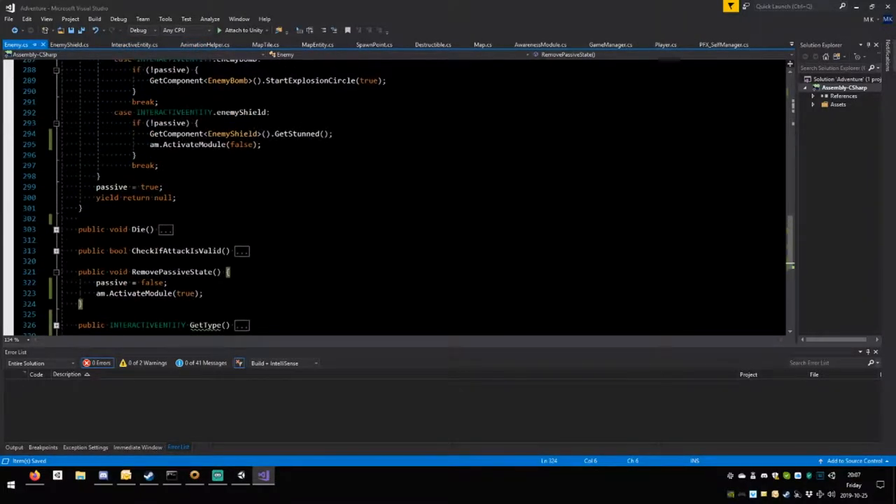
pyautogui.scroll(3)
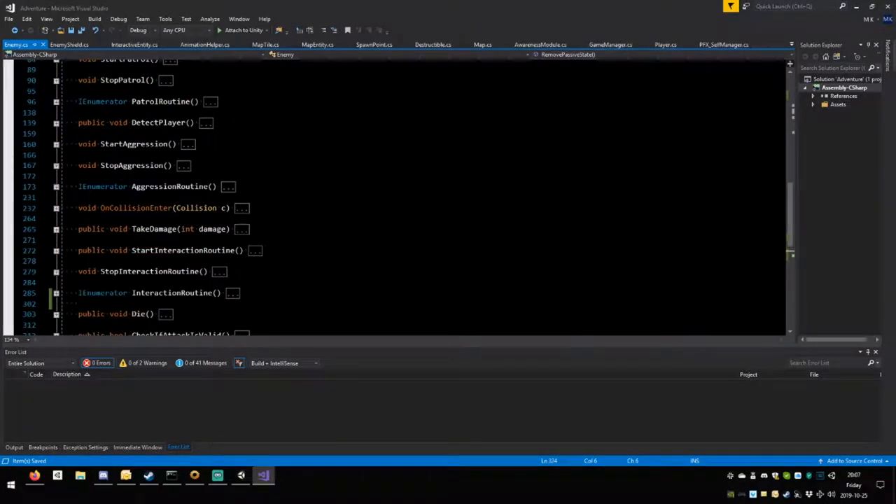
pyautogui.click(56, 230)
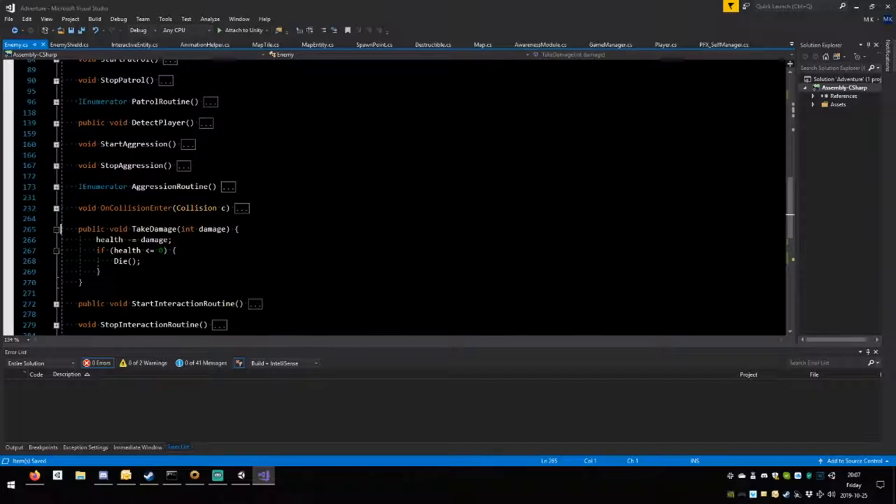
pyautogui.doubleClick(119, 262)
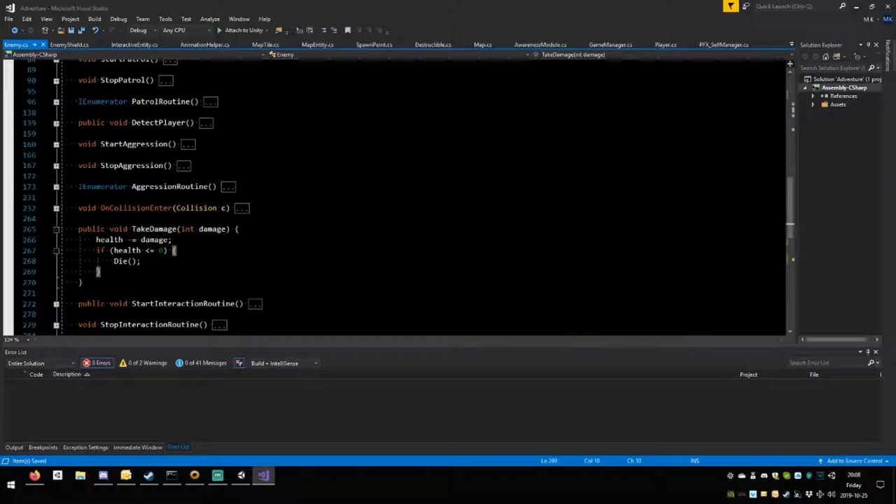
pyautogui.write('elfManager>().StartPFX();')
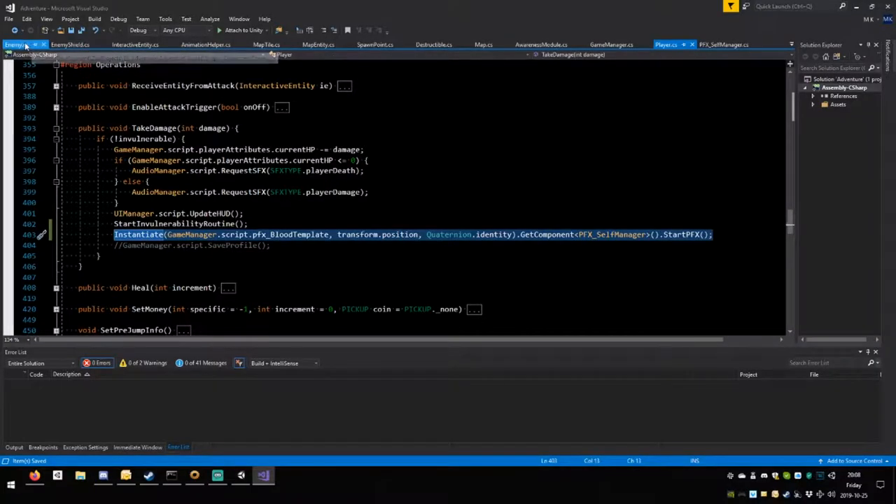
# Add an else branch in Enemy.TakeDamage that instantiates pfx_BloodTemplate and starts it, then return to Unity.
pyautogui.click(17, 44)
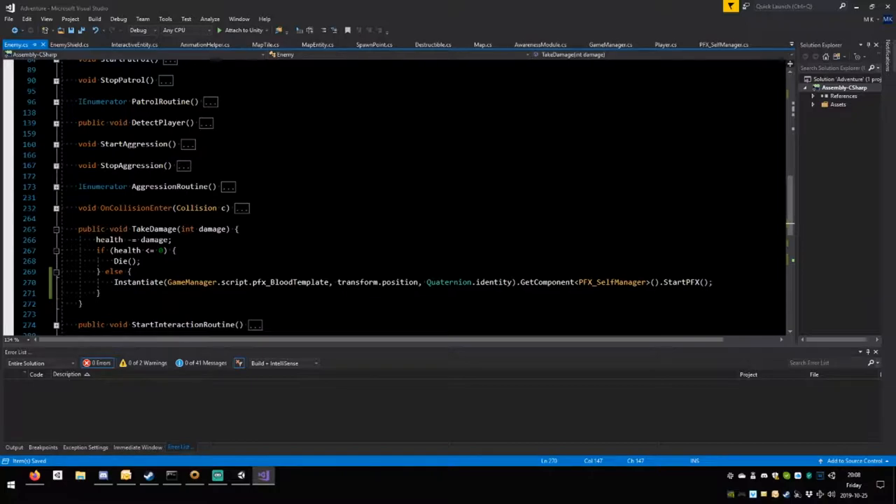
pyautogui.click(241, 476)
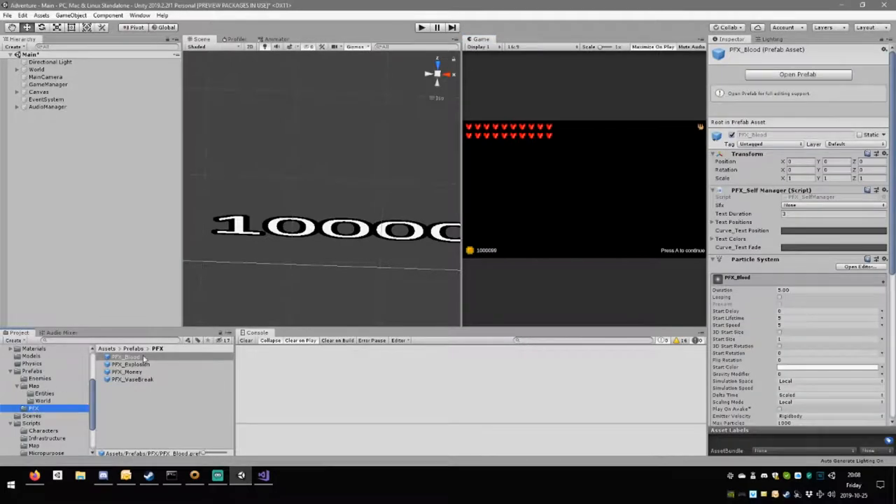
# Rename the duplicated blood prefab to PFX_DeathBlood and open it in prefab edit mode.
pyautogui.click(126, 357)
pyautogui.write('PFX_Death')
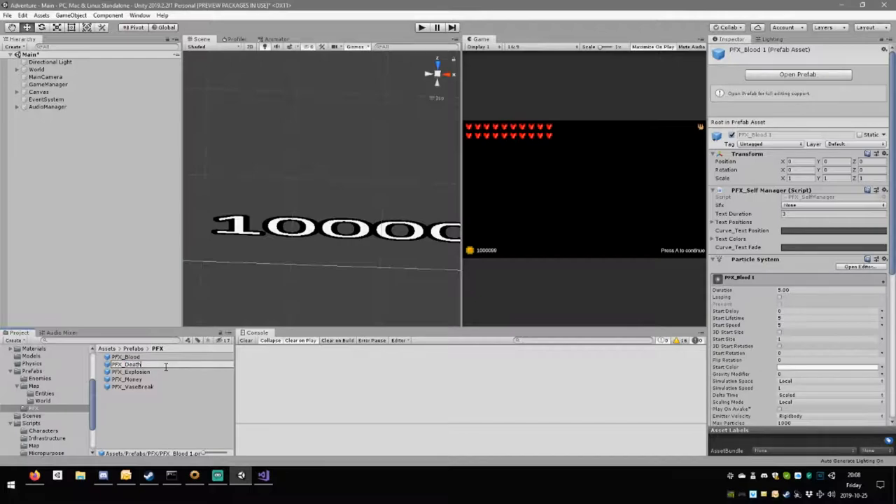
pyautogui.write('Blood')
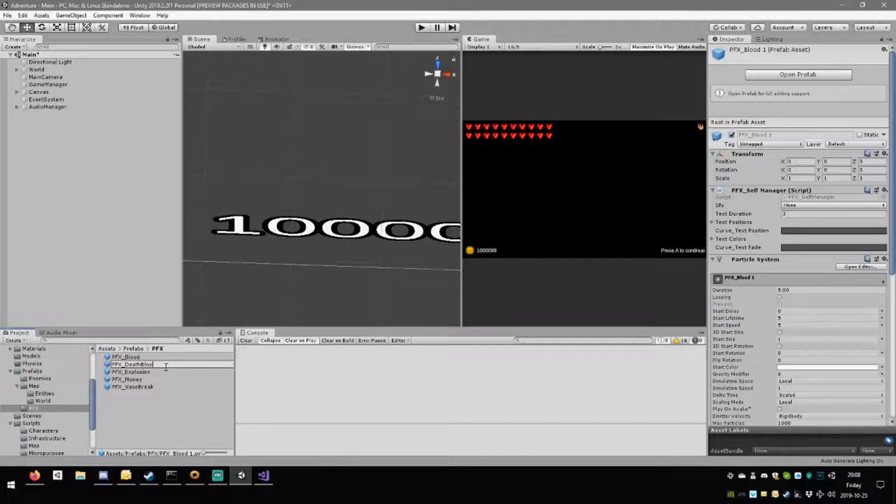
pyautogui.click(133, 364)
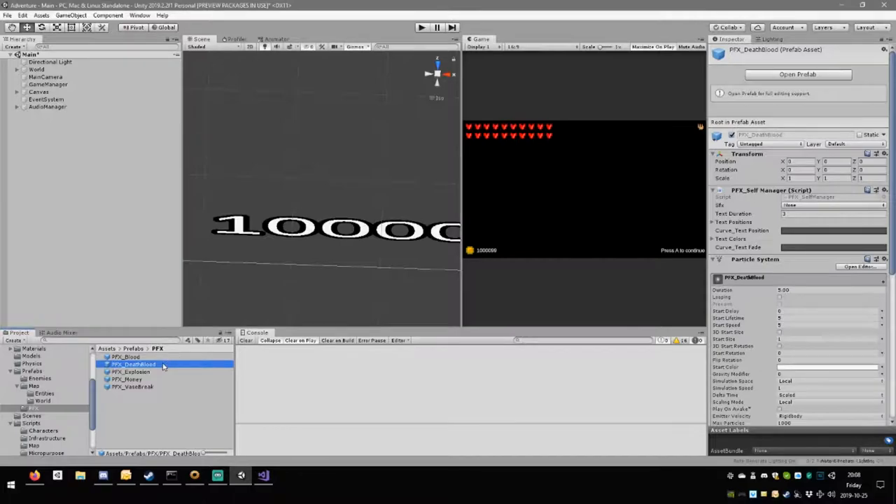
pyautogui.doubleClick(133, 364)
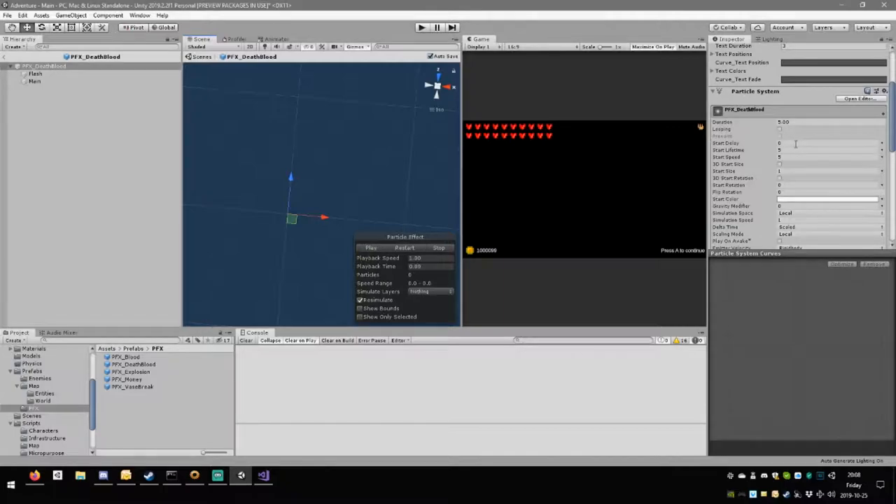
# Select the Main particle layer and adjust its start lifetime in the Particle System.
pyautogui.click(829, 150)
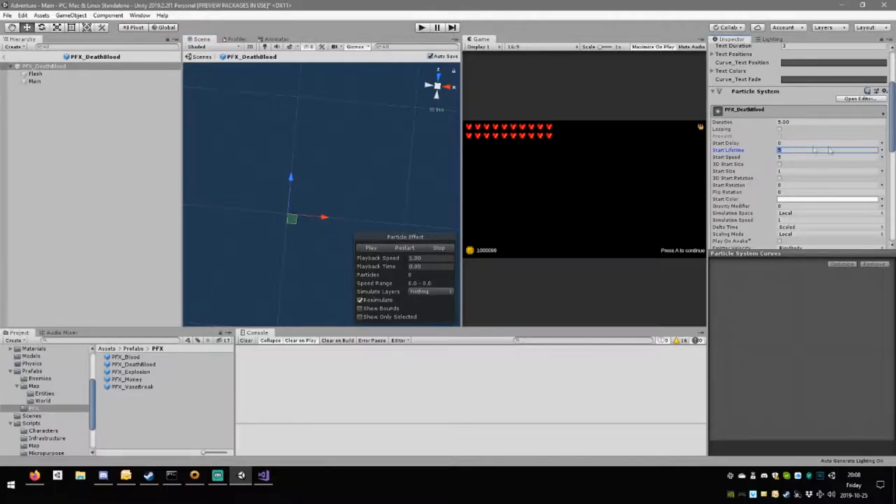
pyautogui.click(35, 73)
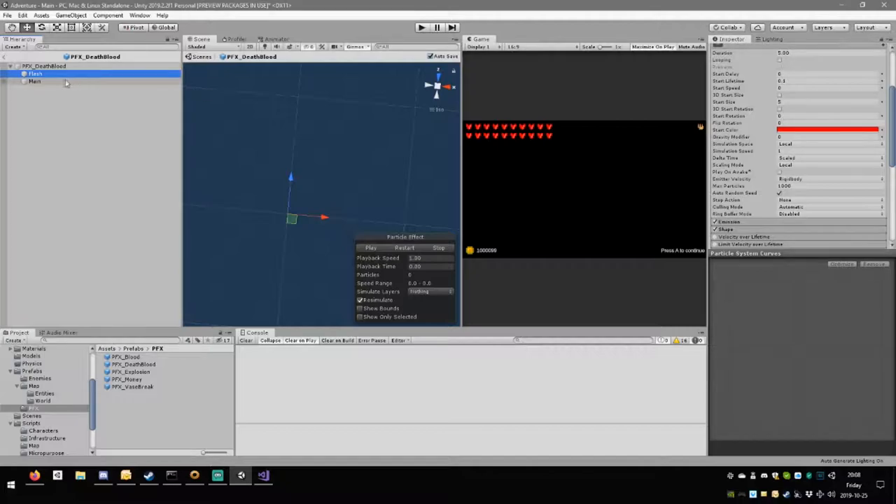
pyautogui.click(34, 81)
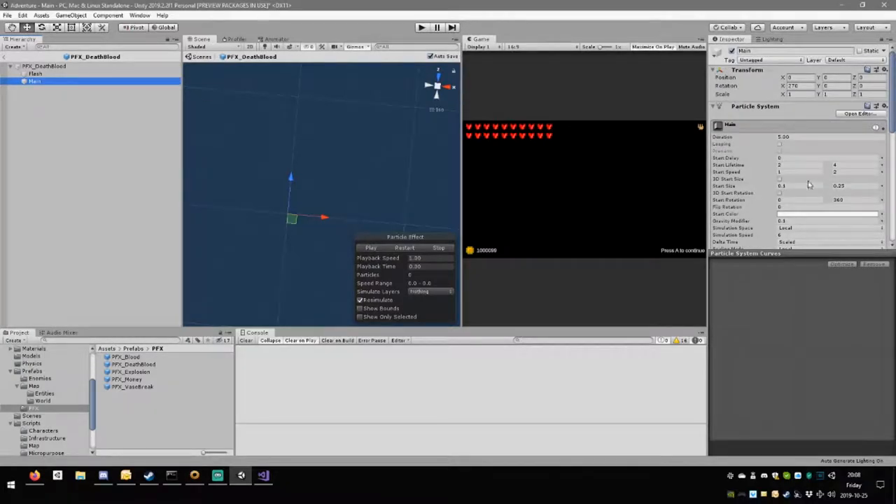
pyautogui.click(798, 165)
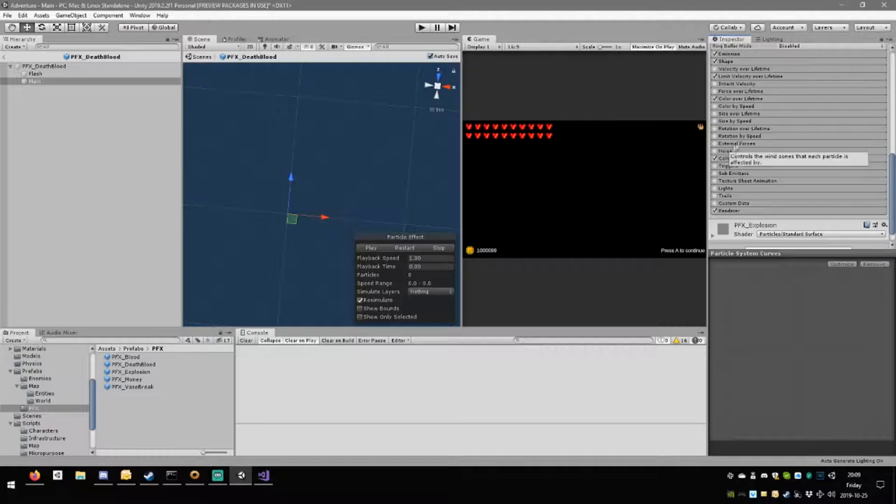
pyautogui.moveTo(728, 157)
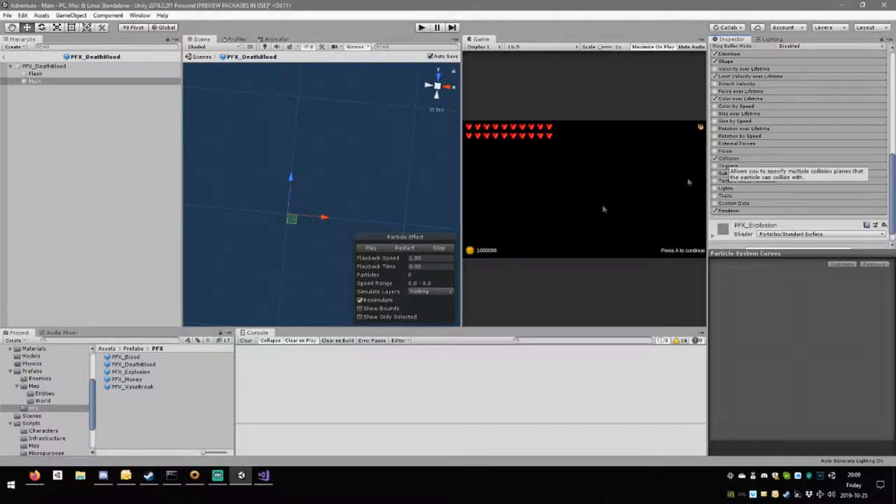
# Tune Limit Velocity over Lifetime speed, dampen and drag, previewing the red burst between tweaks.
pyautogui.click(371, 248)
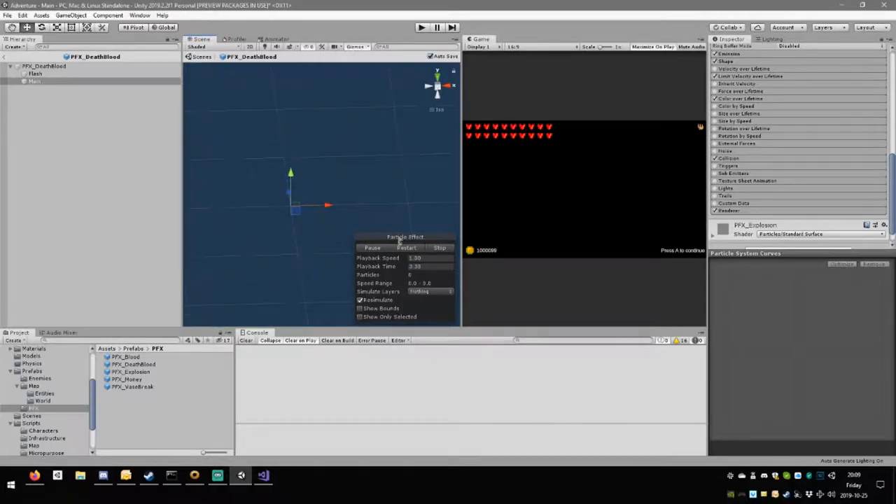
pyautogui.click(406, 248)
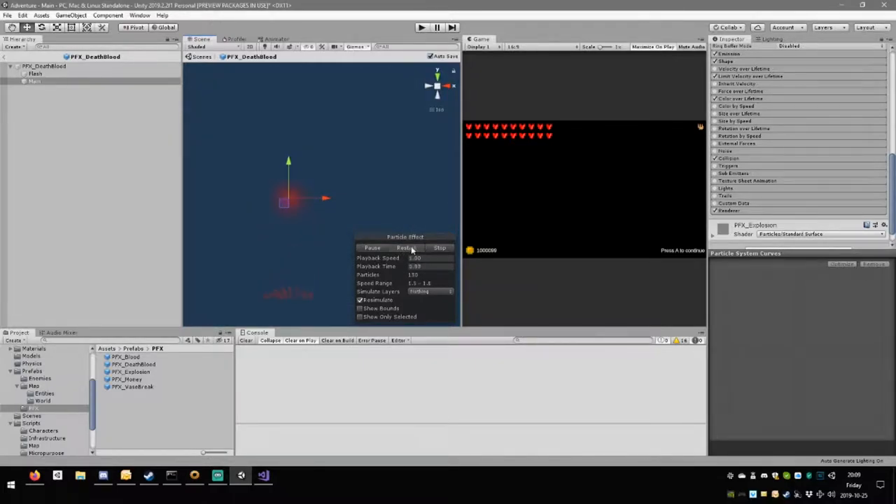
pyautogui.click(405, 246)
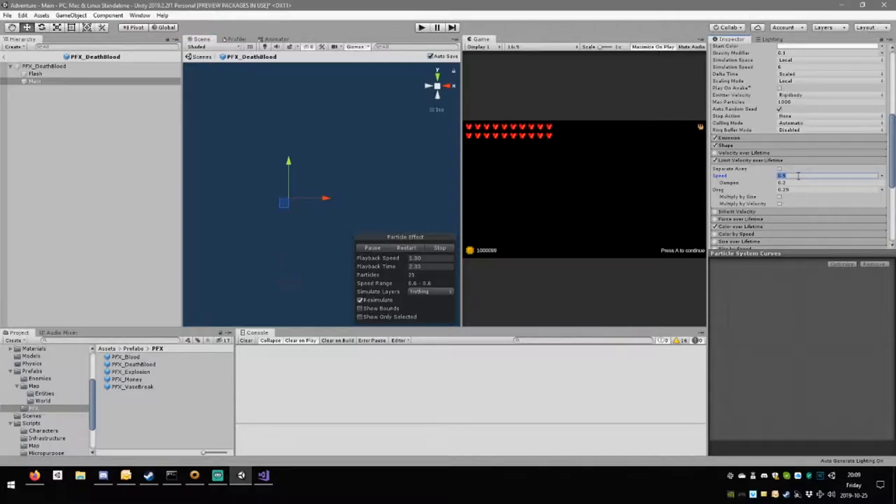
pyautogui.click(406, 248)
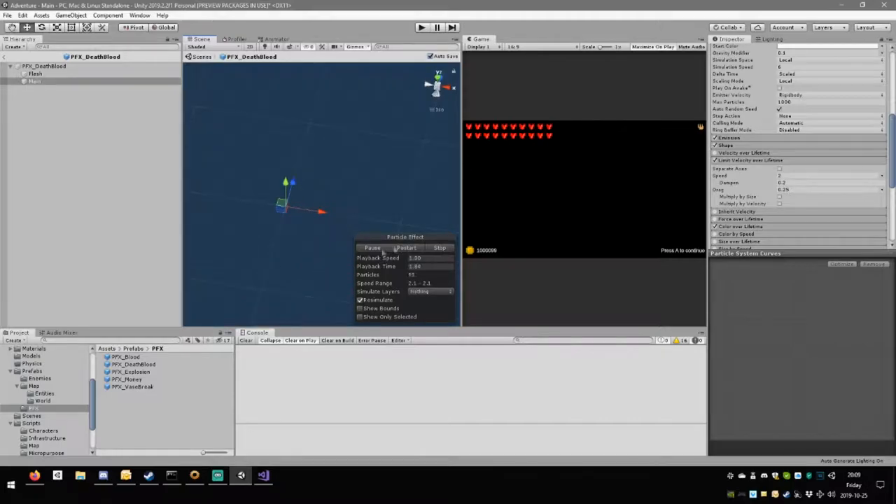
pyautogui.click(406, 248)
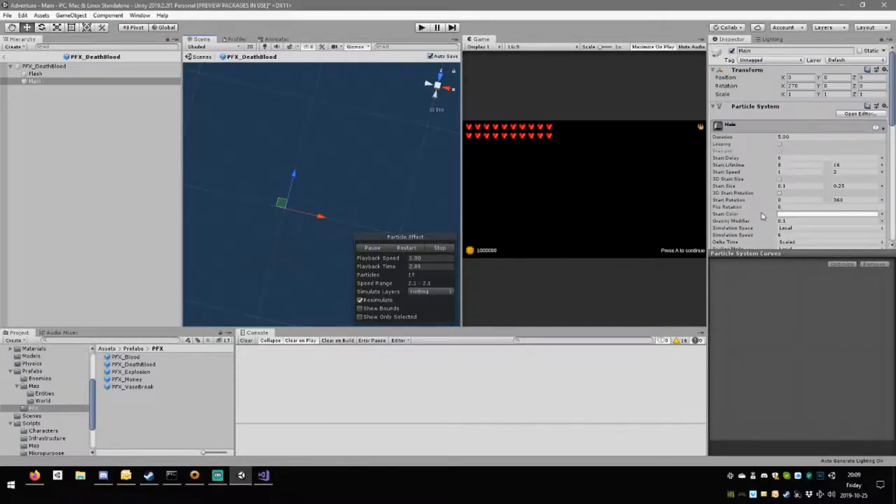
# Enable World 2D collision for the particles with a Collides With mask, then return to the Enemy script.
pyautogui.click(35, 73)
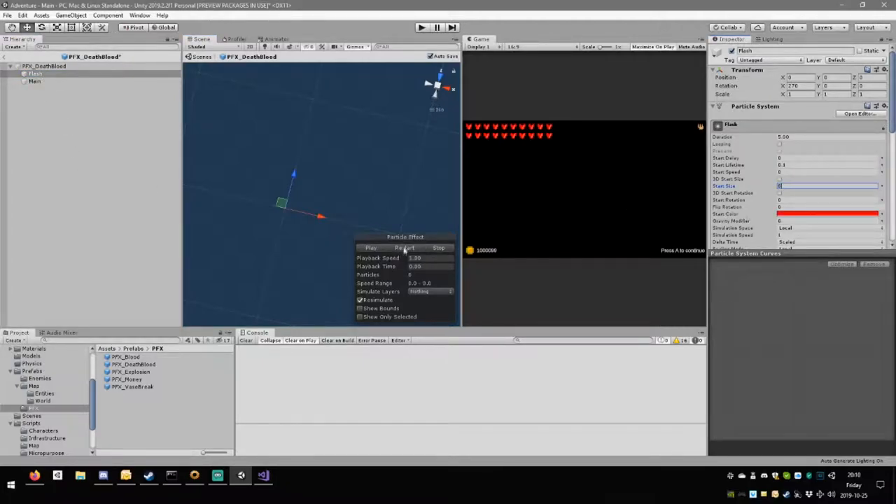
pyautogui.click(371, 248)
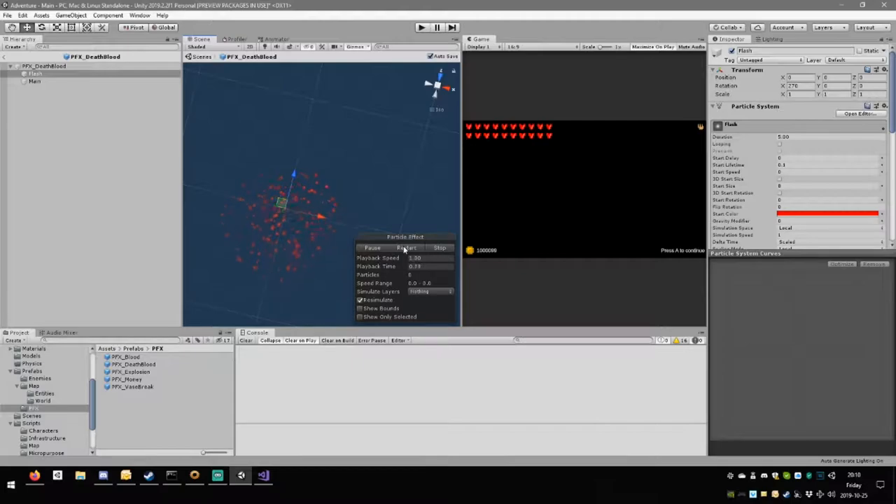
pyautogui.click(406, 248)
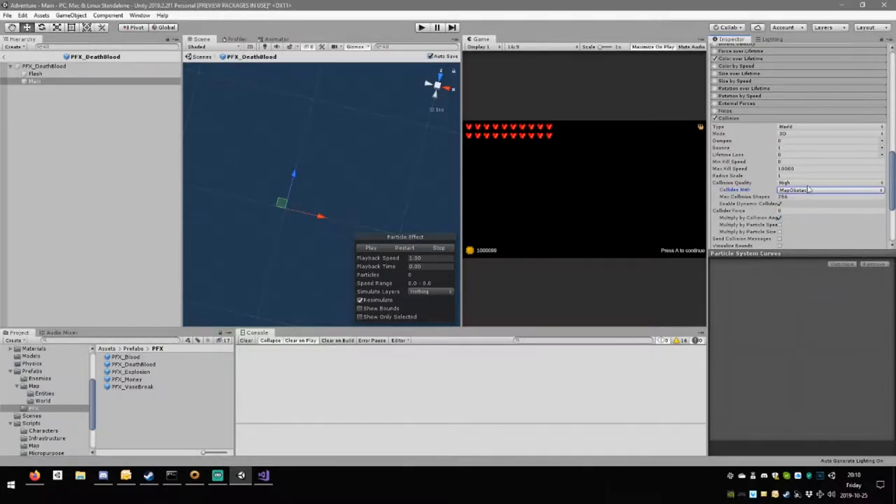
pyautogui.click(829, 190)
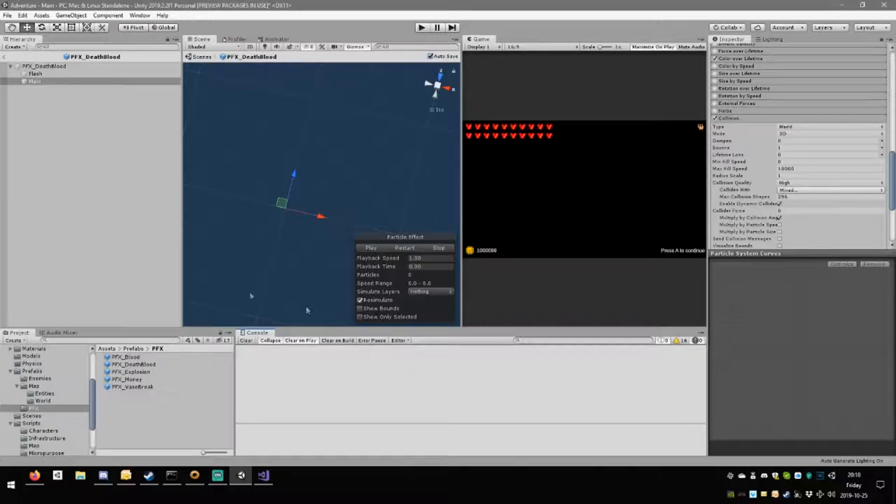
pyautogui.click(263, 476)
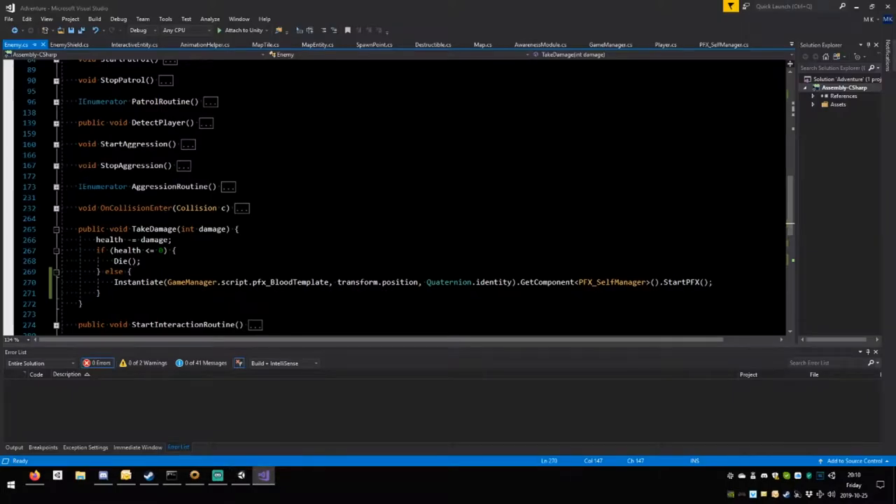
# Add a case INTERACTIVEENTITY.enemyShield after the enemy bomb case in Enemy.Die().
pyautogui.doubleClick(121, 261)
pyautogui.write('}')
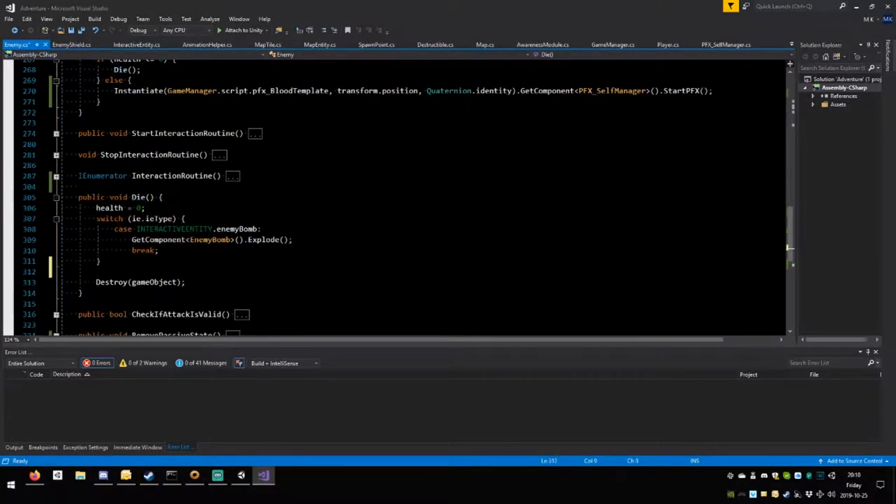
pyautogui.click(70, 272)
pyautogui.write('case e')
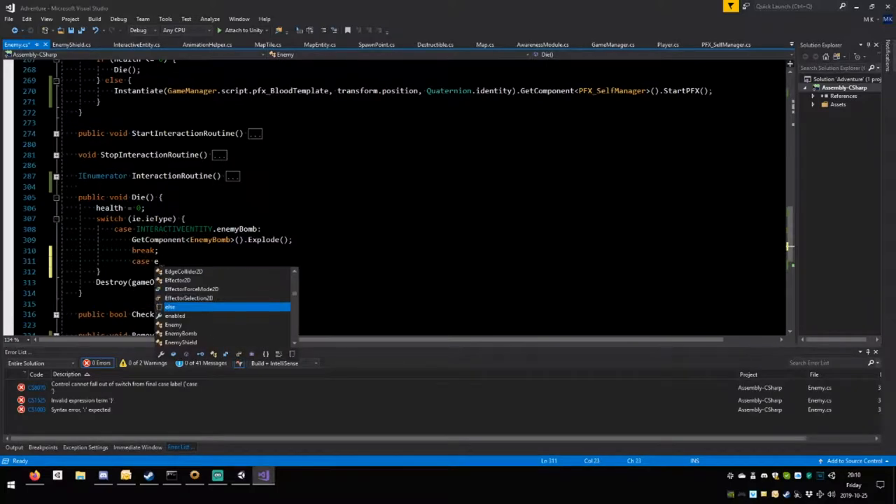
pyautogui.write('ne')
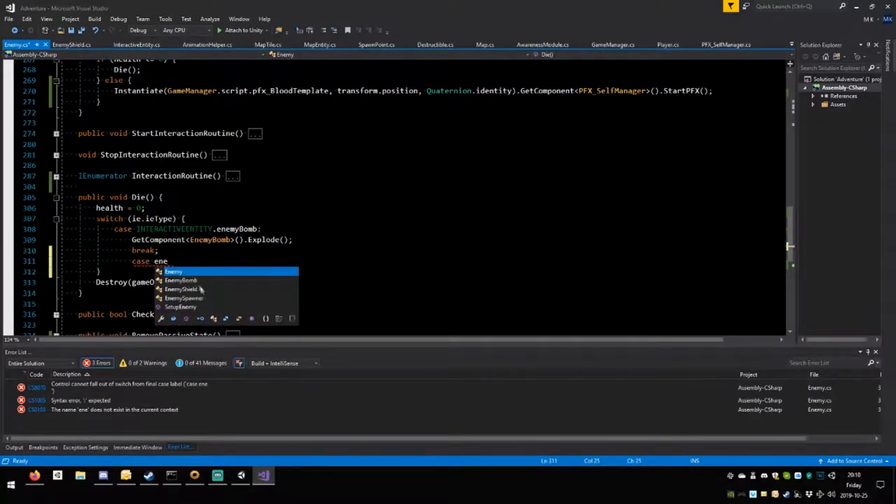
pyautogui.write('EnemyShield')
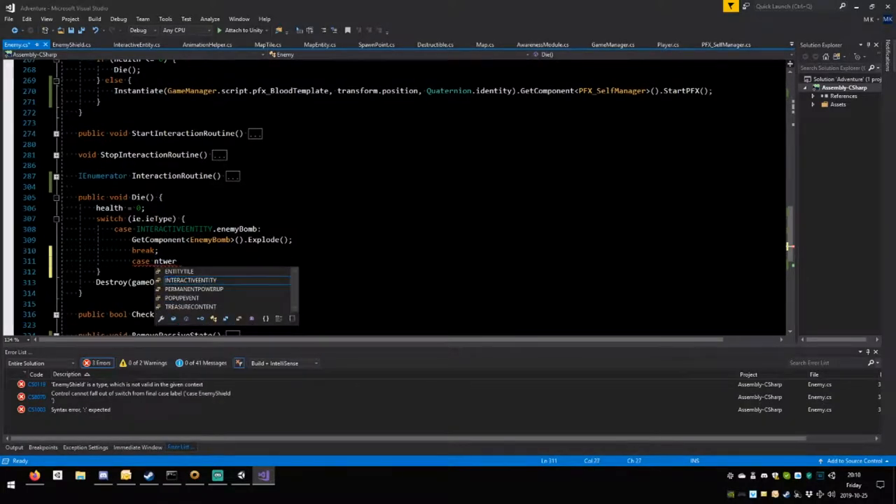
pyautogui.write('a')
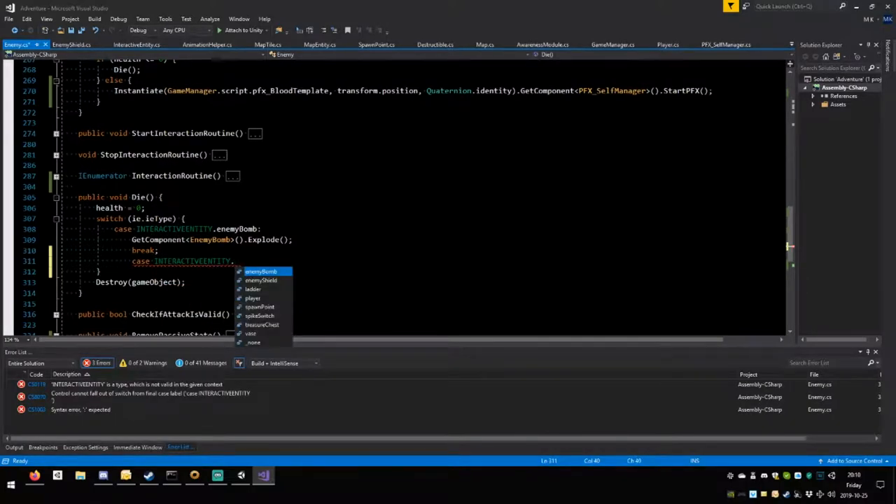
pyautogui.write('enemyShield:')
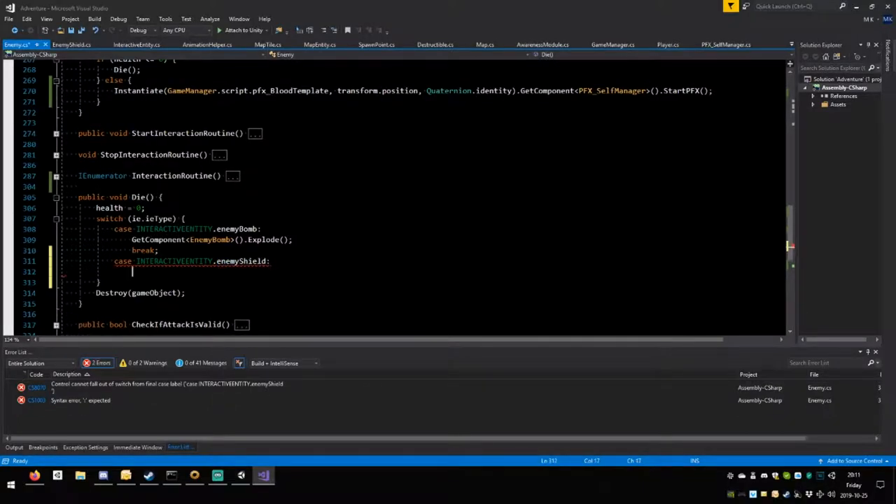
# Fill the shield case with an Instantiate of pfx_BloodTemplate and break, then save Enemy.cs.
pyautogui.write('break')
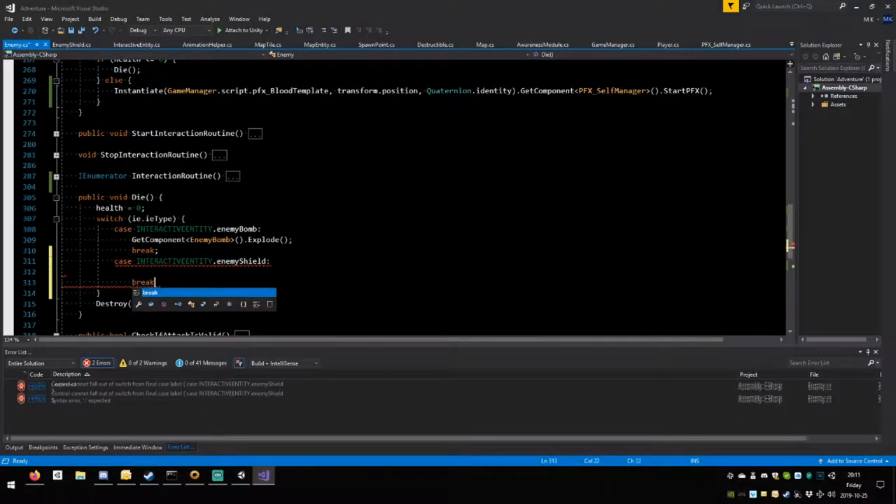
pyautogui.write('Instantiate(GameManager.script.pfx_BloodTemplate, transform.position, Quaternion.identity).GetComponent<PFX_SelfManager>().StartPFX();')
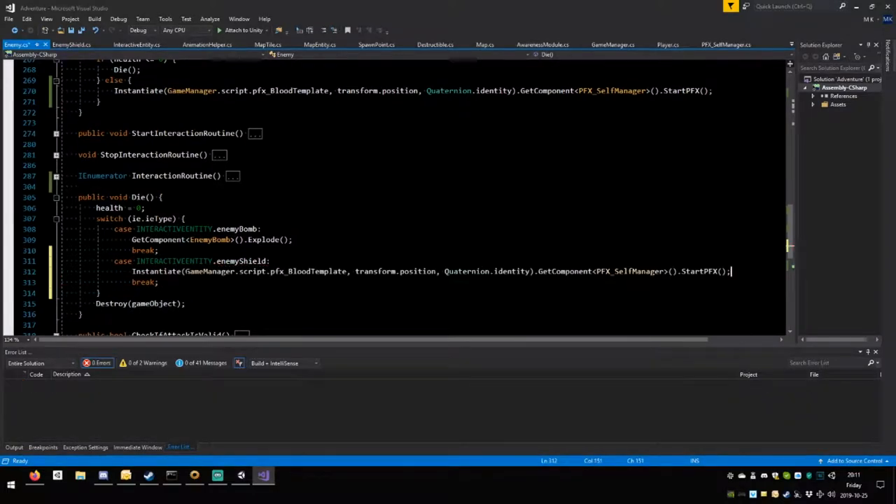
pyautogui.press('ctrl+s')
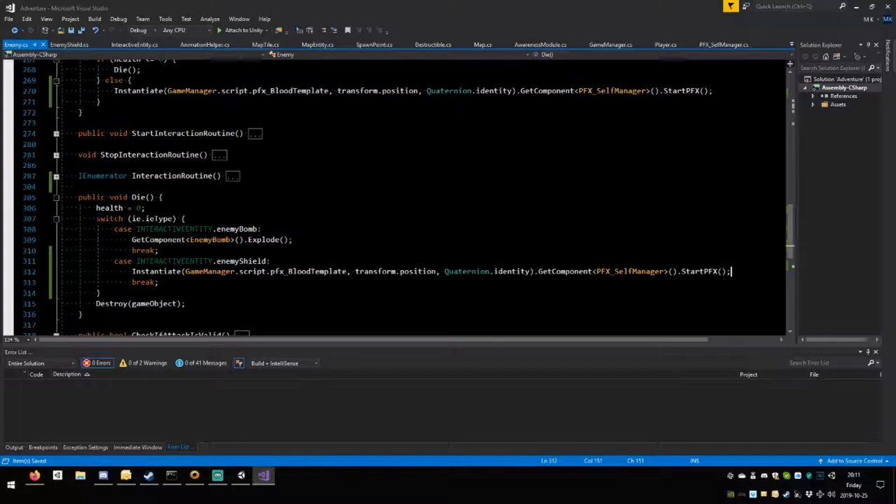
# Use pfx_DeathBloodTemplate in the shield case and declare the public GameObject field in GameManager.
pyautogui.doubleClick(308, 272)
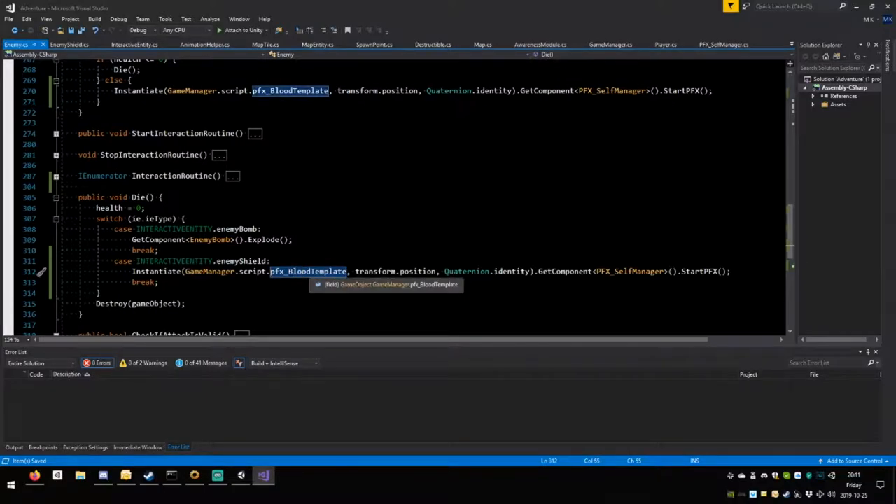
pyautogui.write('Death')
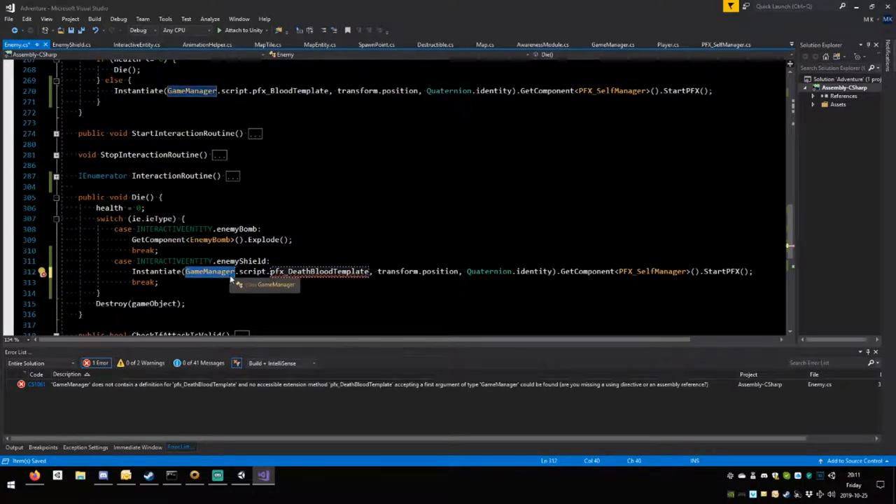
pyautogui.click(613, 43)
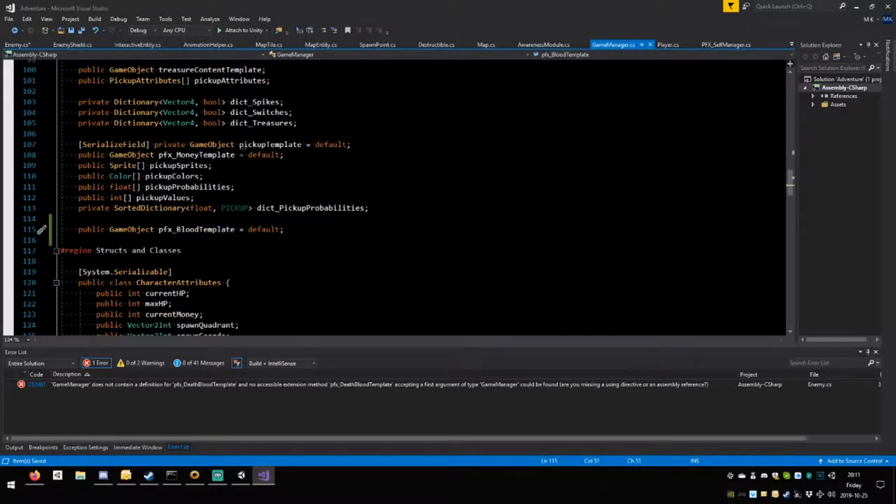
pyautogui.write('public GameObject pfx_BloodTemplate = default;')
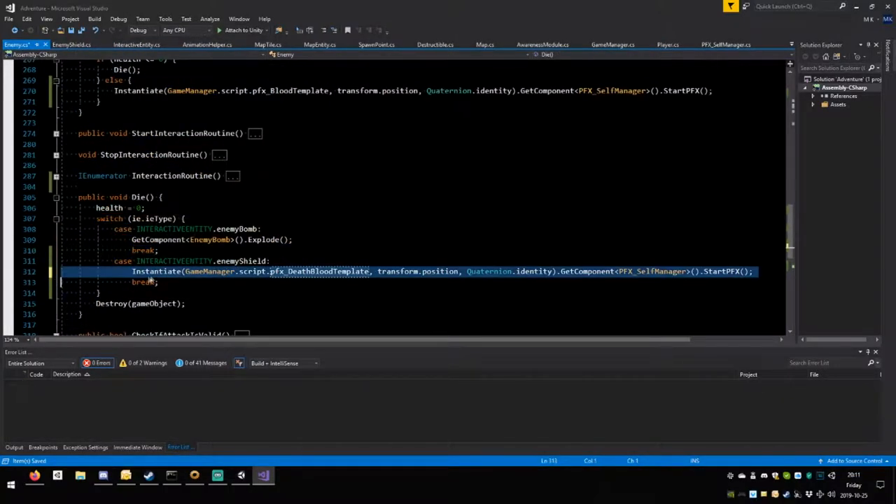
pyautogui.moveTo(153, 271)
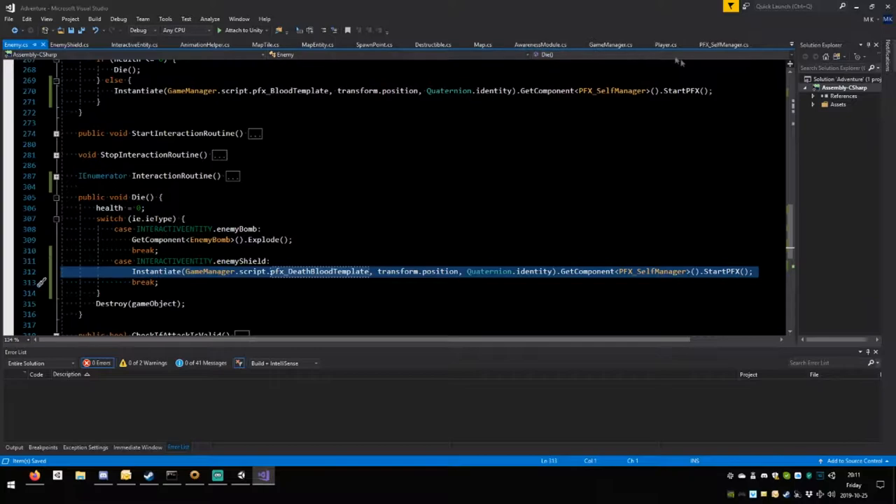
pyautogui.click(665, 43)
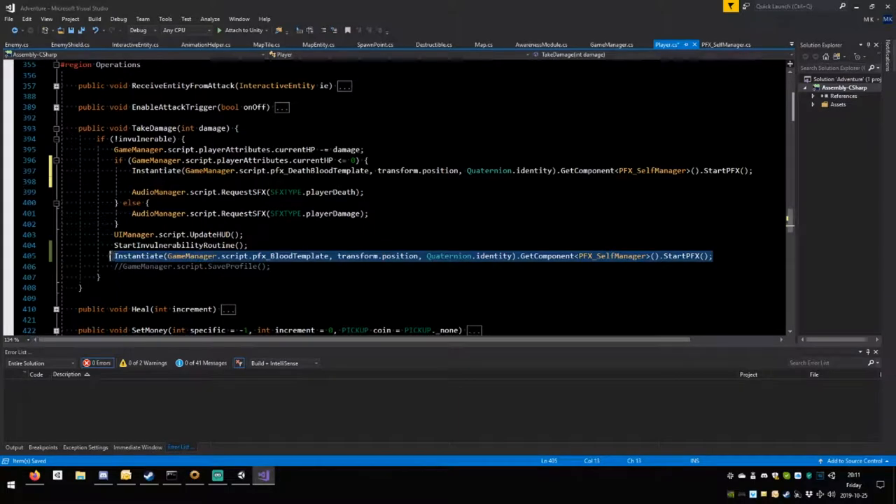
# Move the pfx_BloodTemplate Instantiate line into Player.TakeDamage's non-fatal else branch, then return to Unity.
pyautogui.press('Delete')
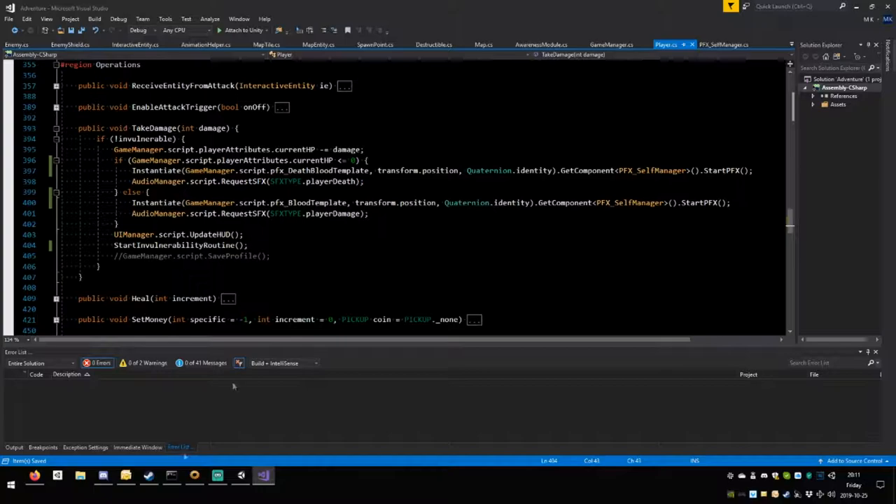
pyautogui.click(241, 476)
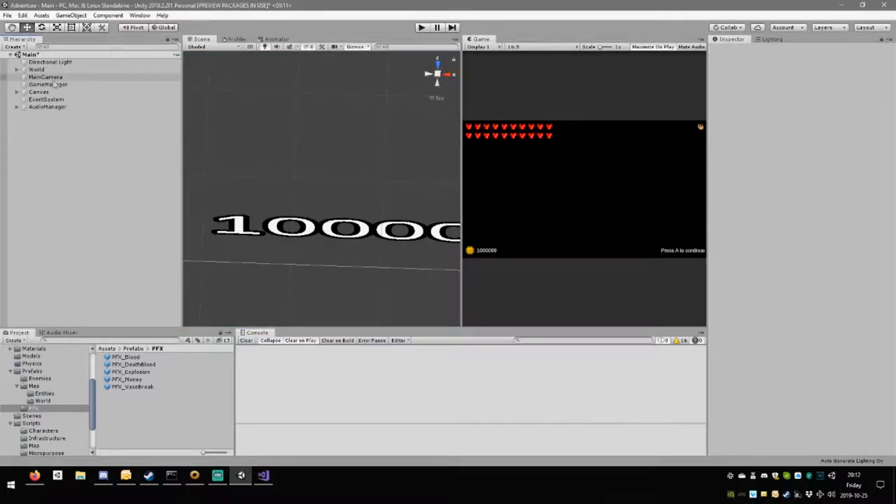
# Select GameManager in the Hierarchy and view its empty Pfx_Death Blood Template slot.
pyautogui.click(47, 84)
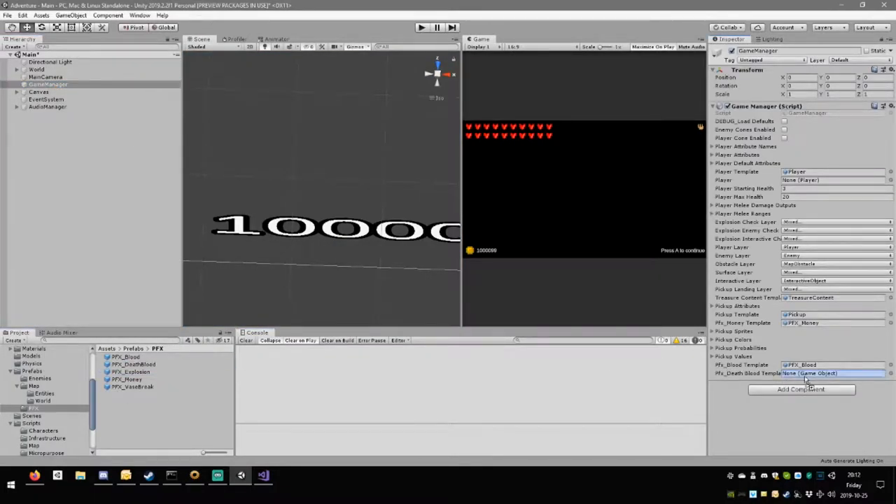
pyautogui.click(421, 28)
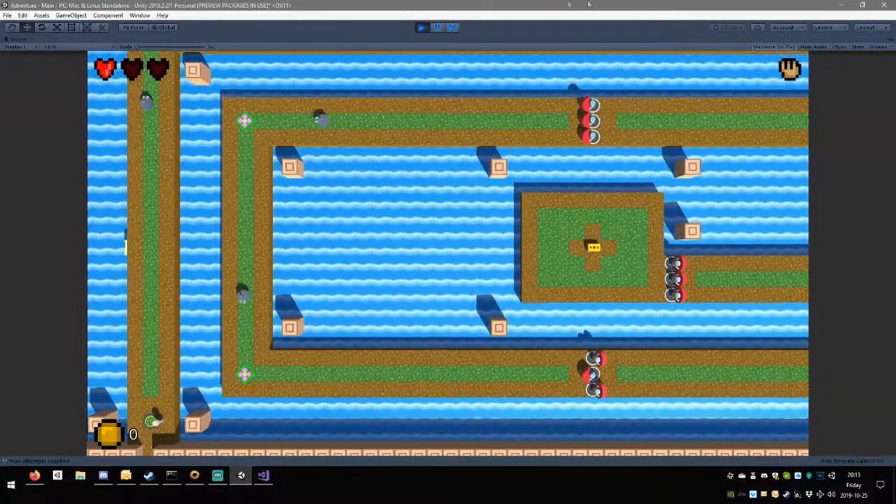
# Collapse Player.cs to method outlines, expand Heal(int increment) and select its name.
pyautogui.click(263, 476)
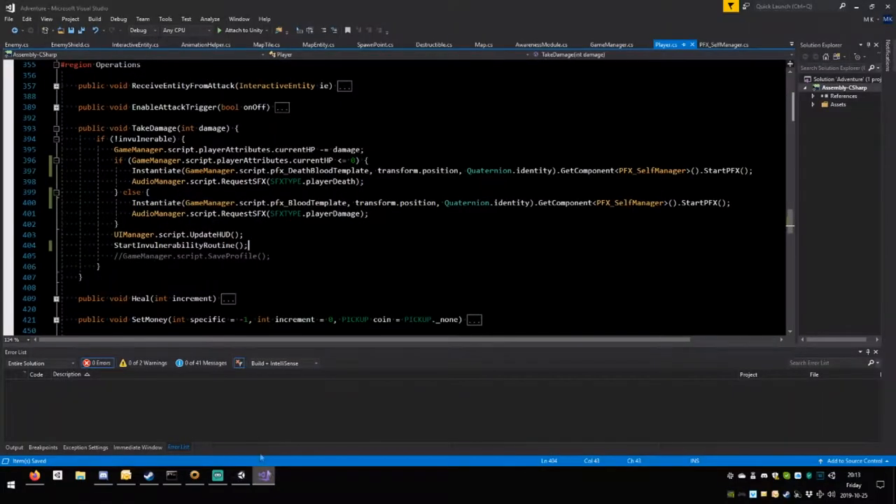
pyautogui.click(56, 129)
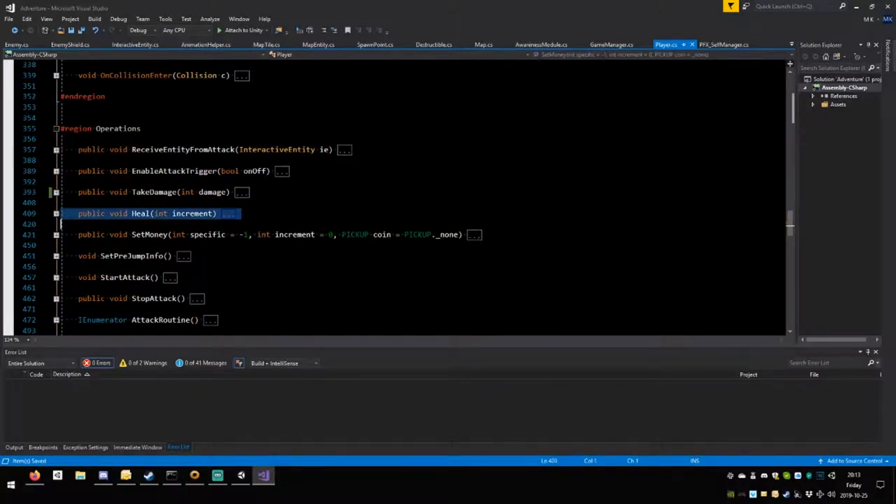
pyautogui.click(56, 213)
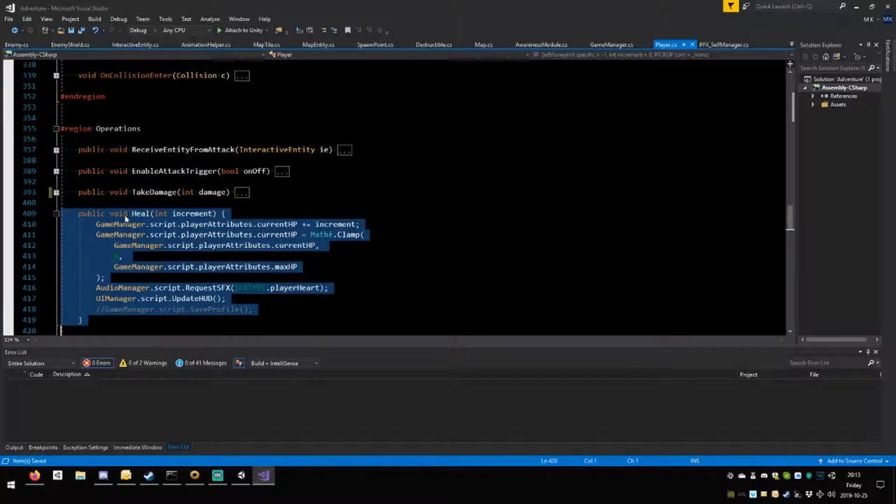
pyautogui.moveTo(125, 219)
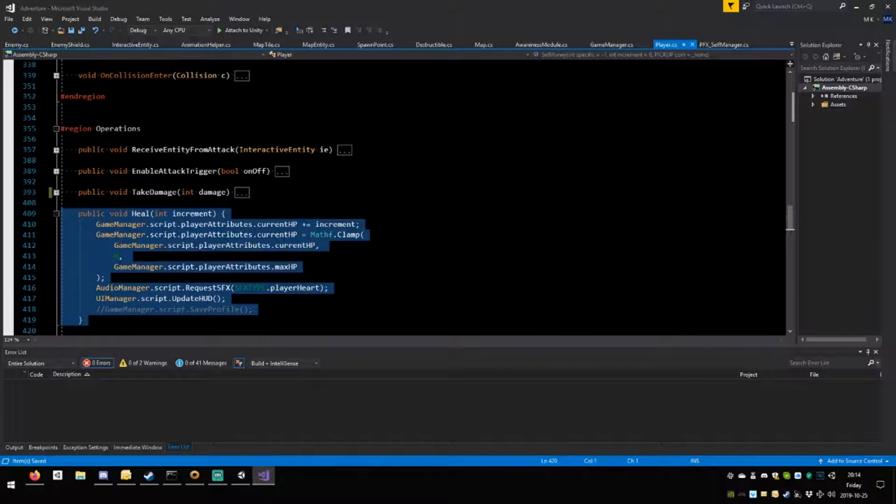
pyautogui.click(147, 212)
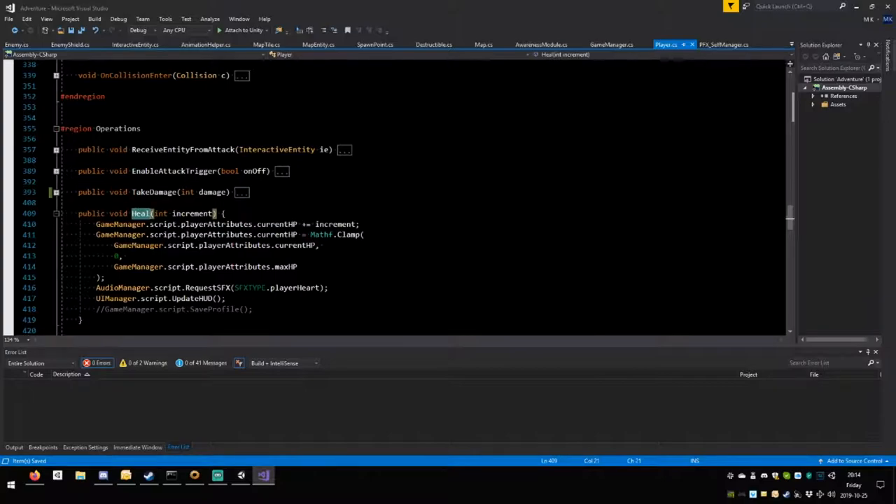
# Search 'Heal' across all open documents and step through its callers in GameManager and SpawnPoint.
pyautogui.press('ctrl+f')
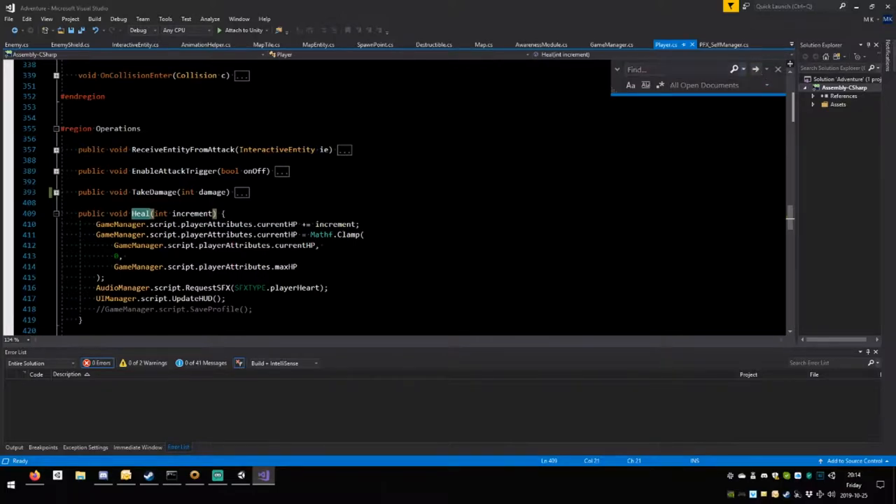
pyautogui.click(756, 69)
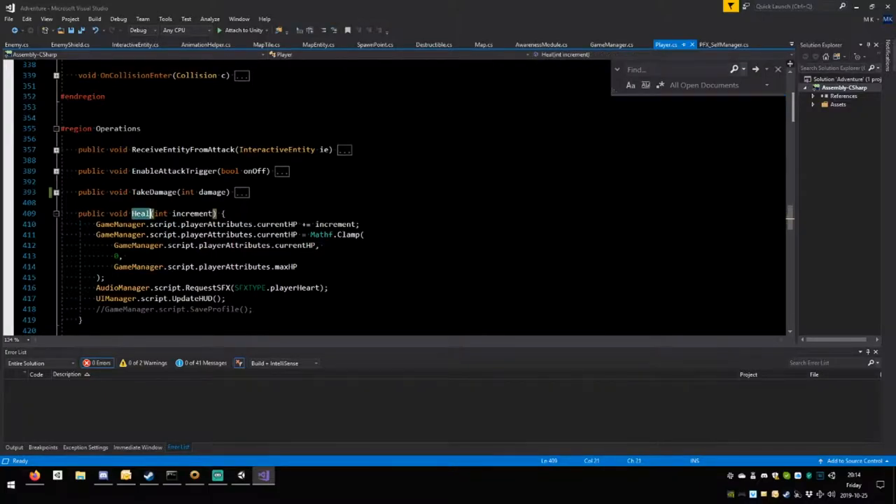
pyautogui.write('Heal')
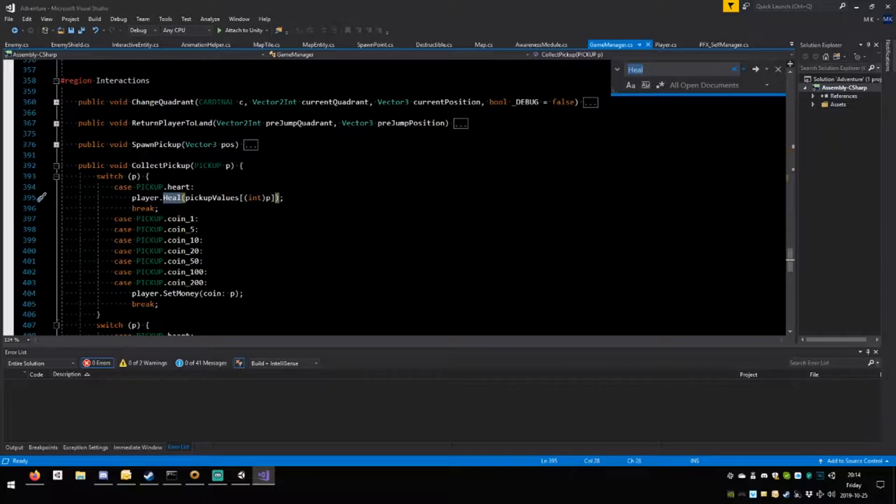
pyautogui.click(756, 70)
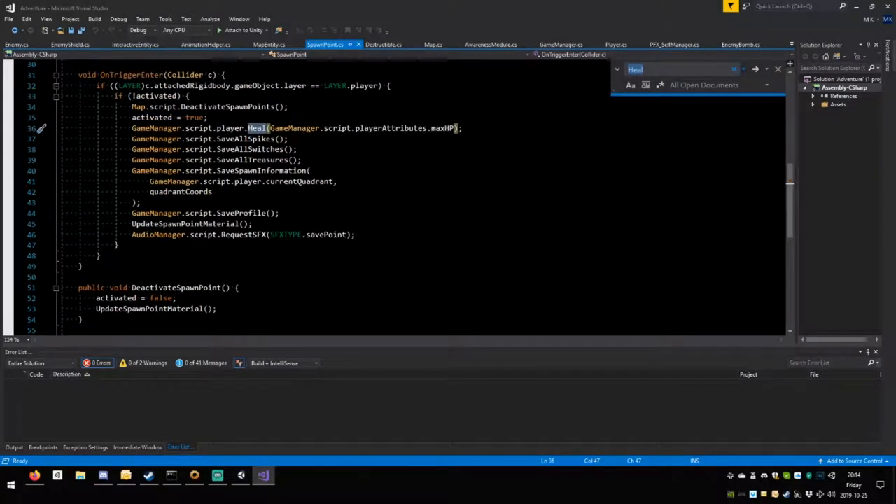
pyautogui.scroll(-3)
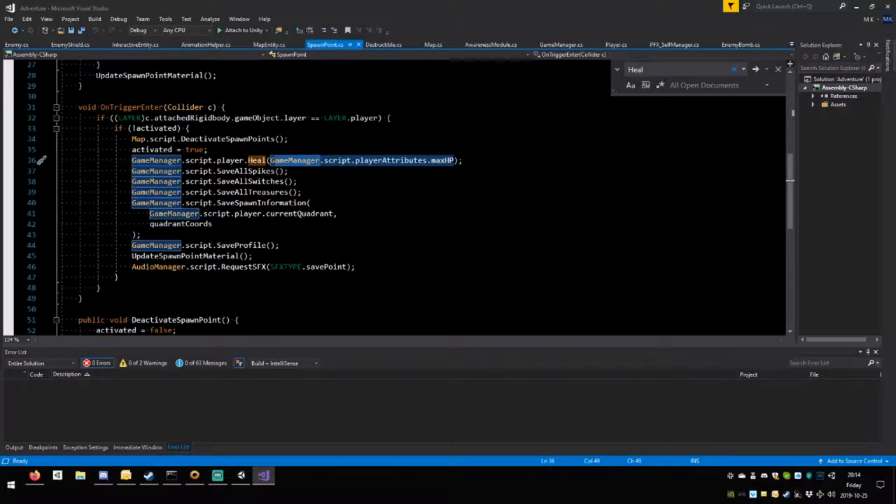
pyautogui.write('G-1')
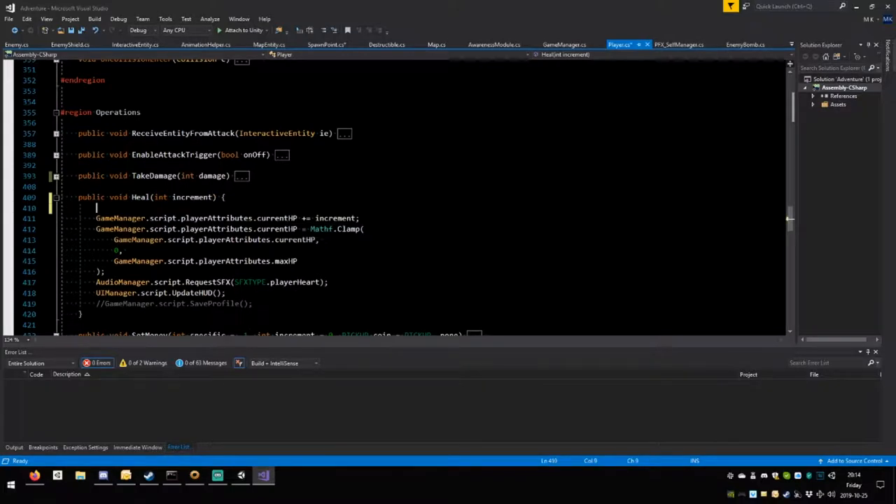
# Guard the HP increment in Heal() with an if (increment > 0) condition.
pyautogui.write('if(')
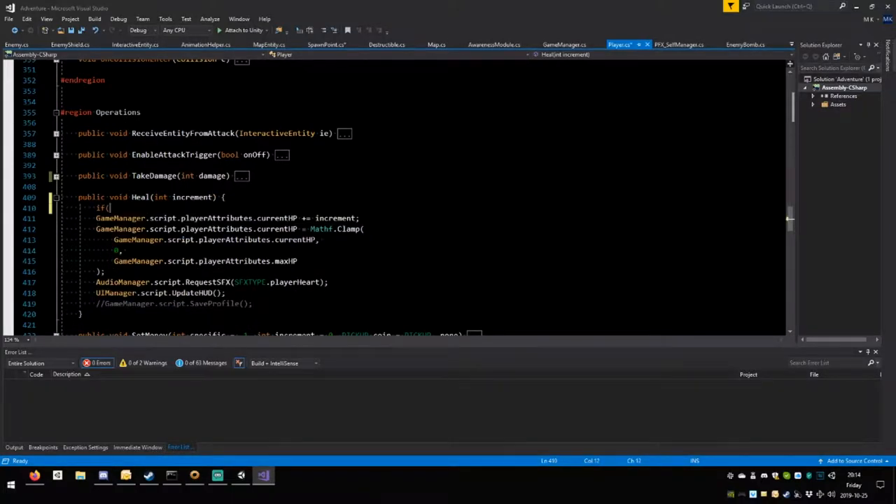
pyautogui.write('increment')
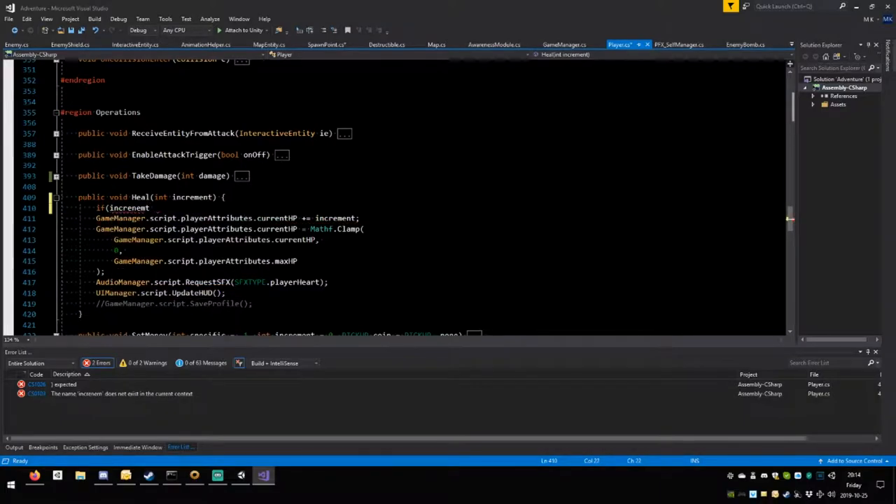
pyautogui.doubleClick(193, 196)
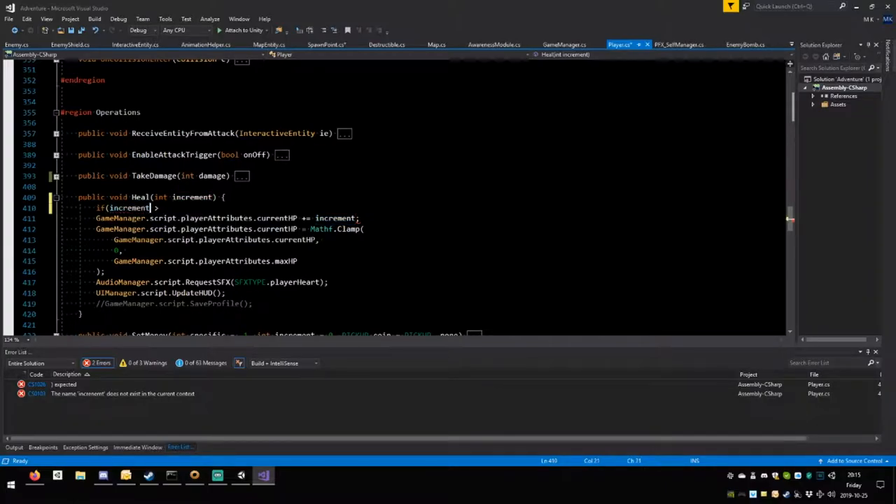
pyautogui.write('> 0) {')
pyautogui.write('GameManager.script.playerAttributes.currentHP = ma')
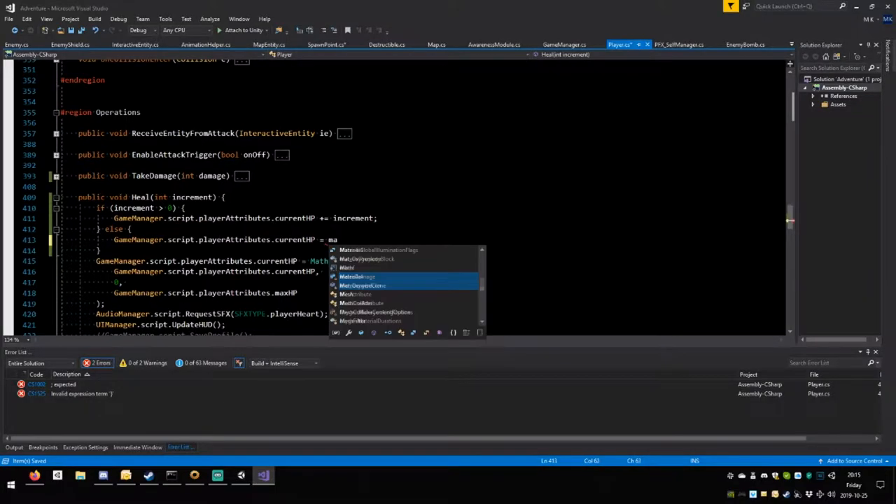
# In the else branch, set current HP from GameManager.script.playerAttributes.maxHP.
pyautogui.write('xHP;')
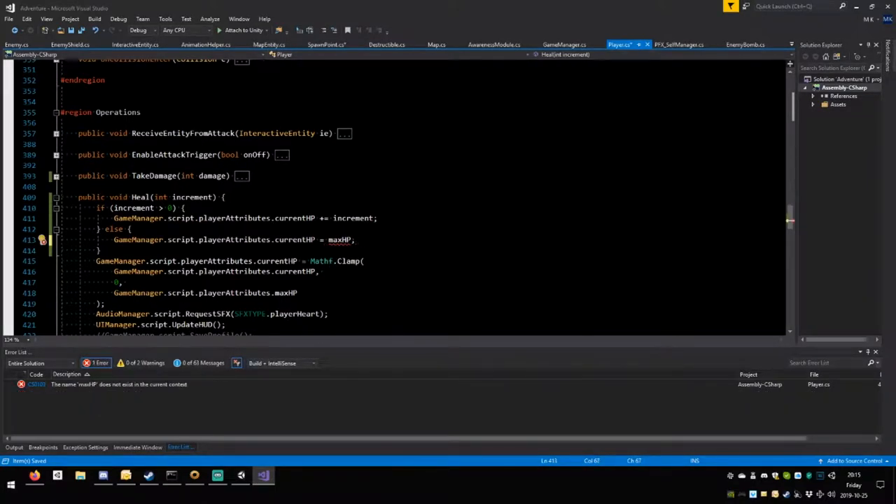
pyautogui.write('GameManager.script')
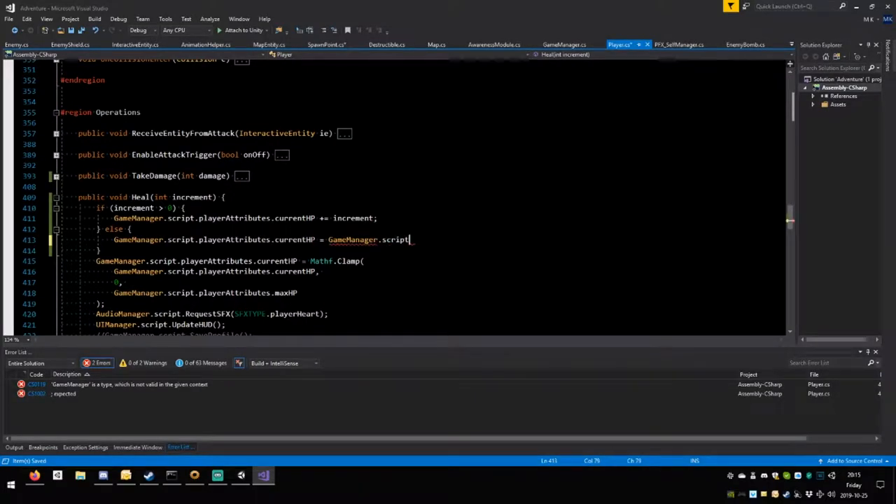
pyautogui.write('.player')
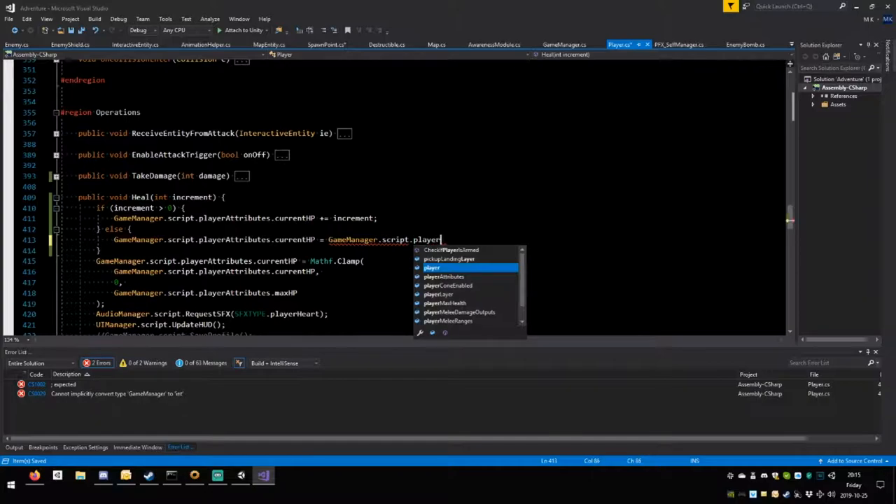
pyautogui.write('Attr')
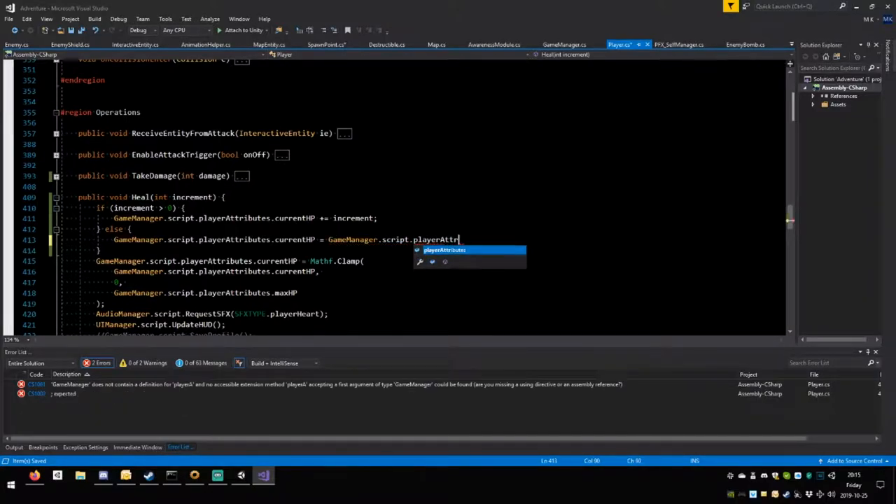
pyautogui.write('.m')
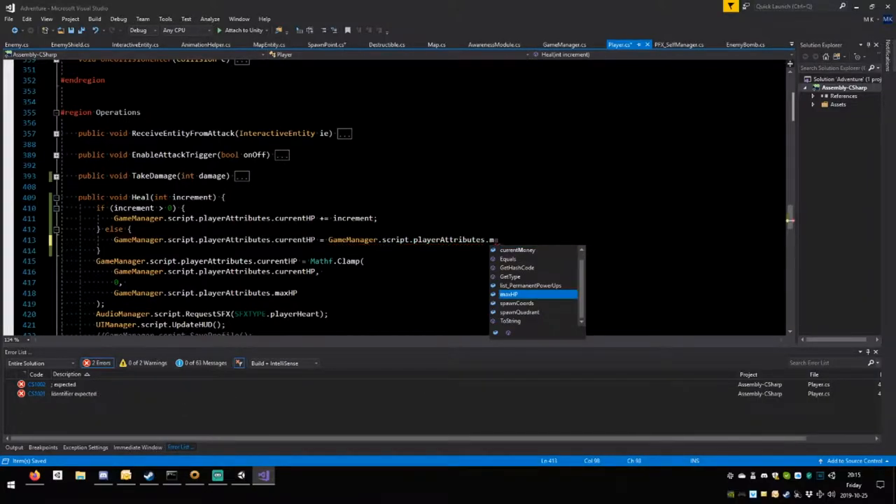
pyautogui.write('axHP')
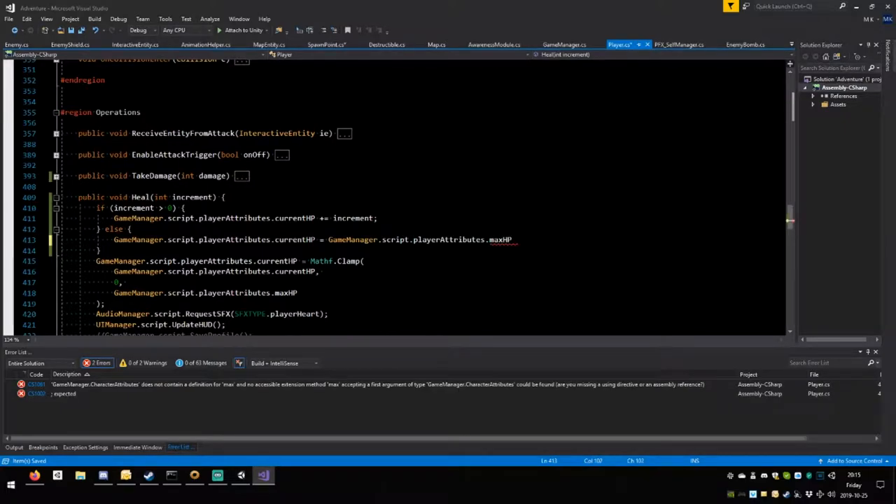
pyautogui.write(';')
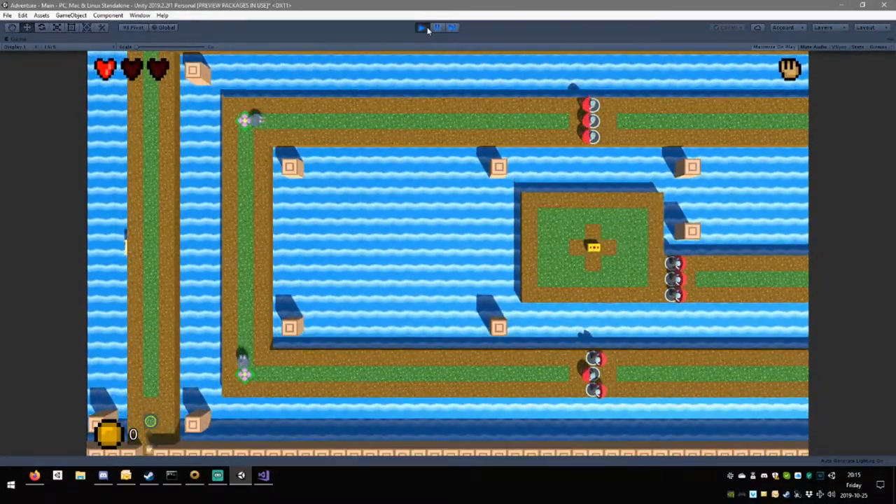
# Start play mode in Unity to test the level with the revised healing code.
pyautogui.click(420, 28)
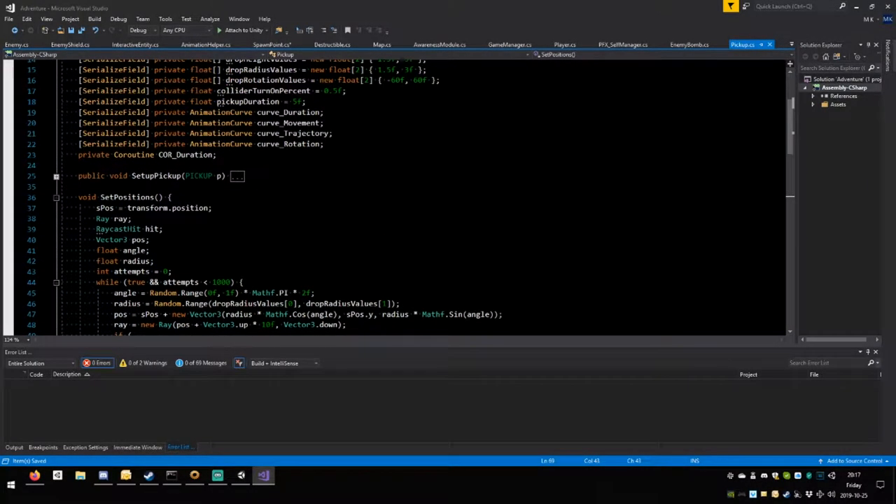
# Collapse the SetPositions and OnTriggerEnter methods in Pickup.cs, then return to Unity.
pyautogui.scroll(-3)
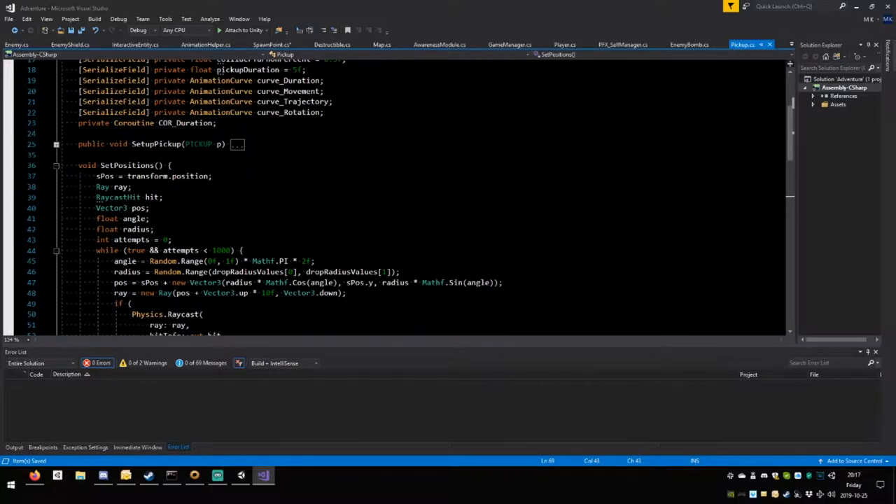
pyautogui.scroll(-3)
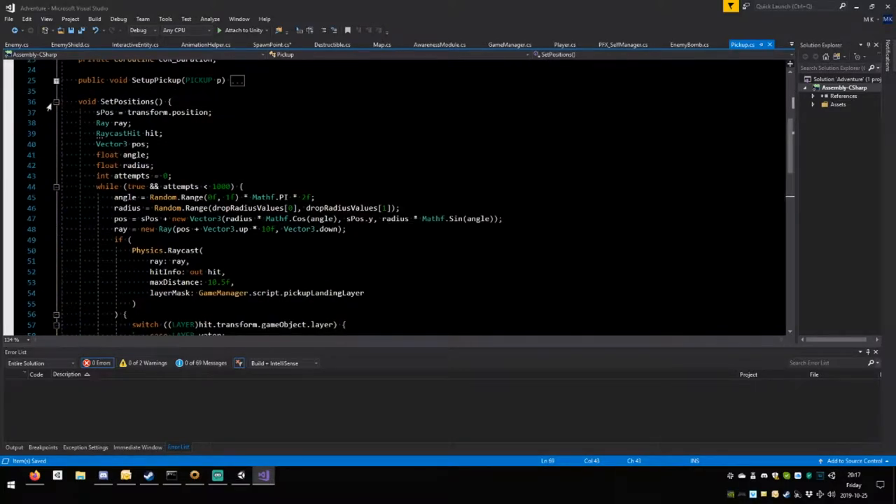
pyautogui.click(56, 100)
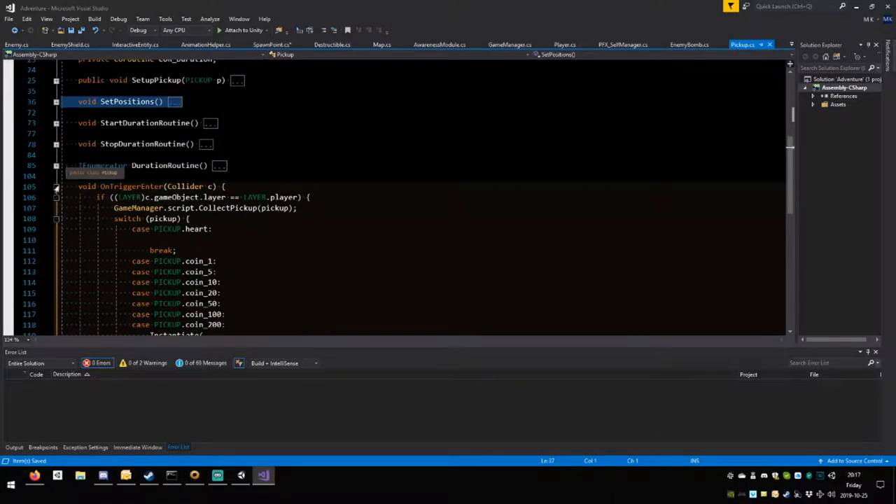
pyautogui.click(56, 187)
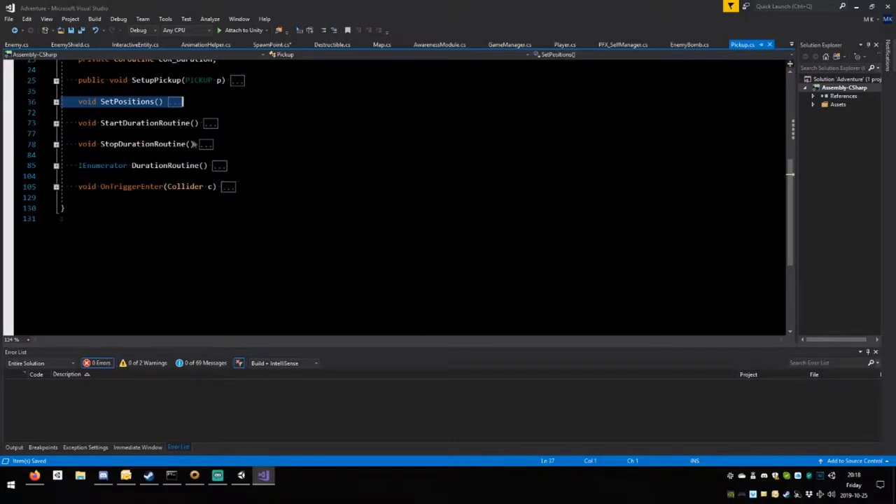
pyautogui.click(272, 44)
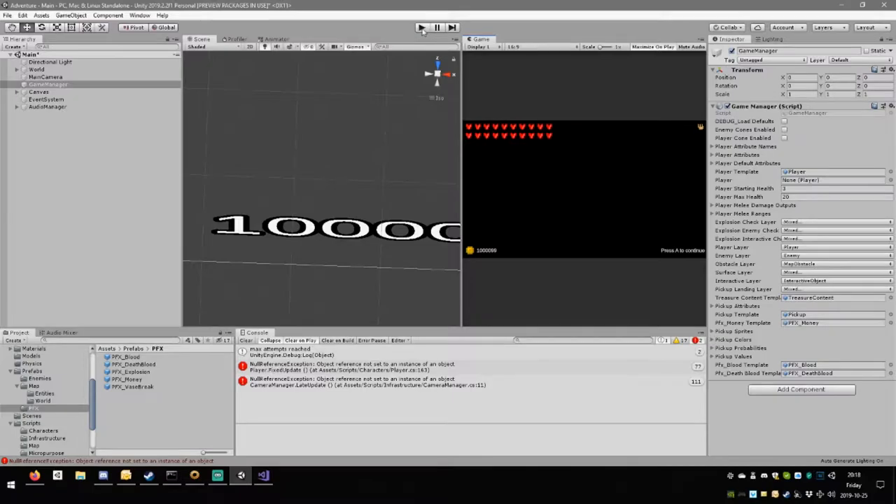
# Stop the heart test scene and run the game level in play mode.
pyautogui.click(420, 28)
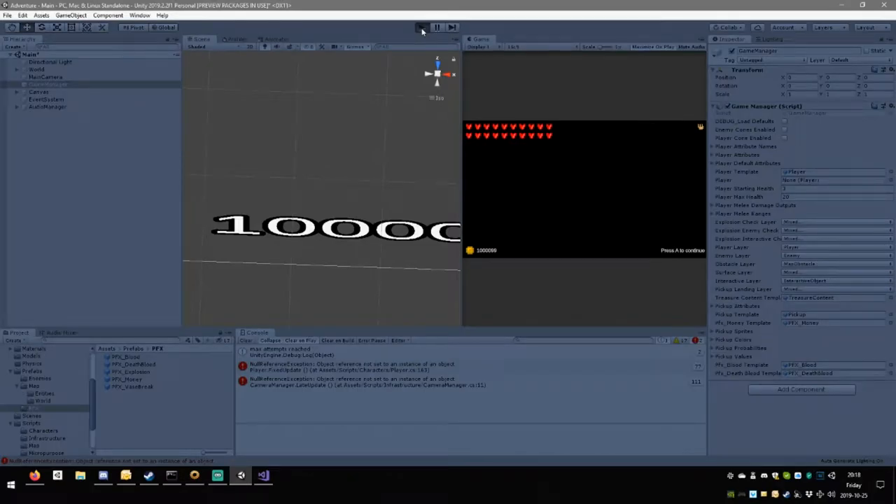
pyautogui.click(437, 26)
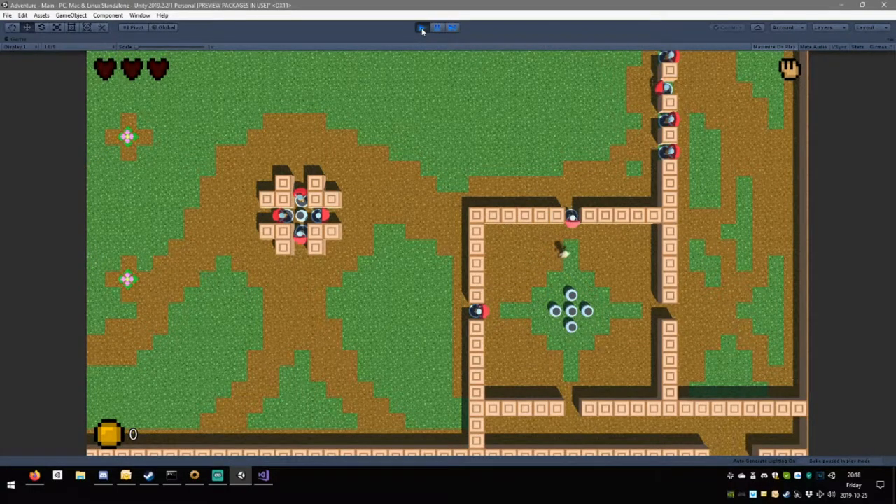
# Inspect the player and GameManager's Player Attributes to read Current HP during play.
pyautogui.click(421, 27)
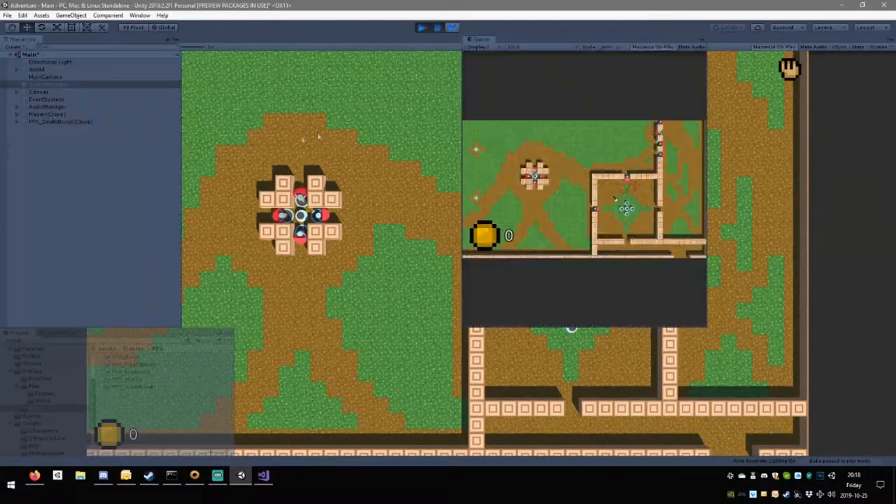
pyautogui.click(44, 84)
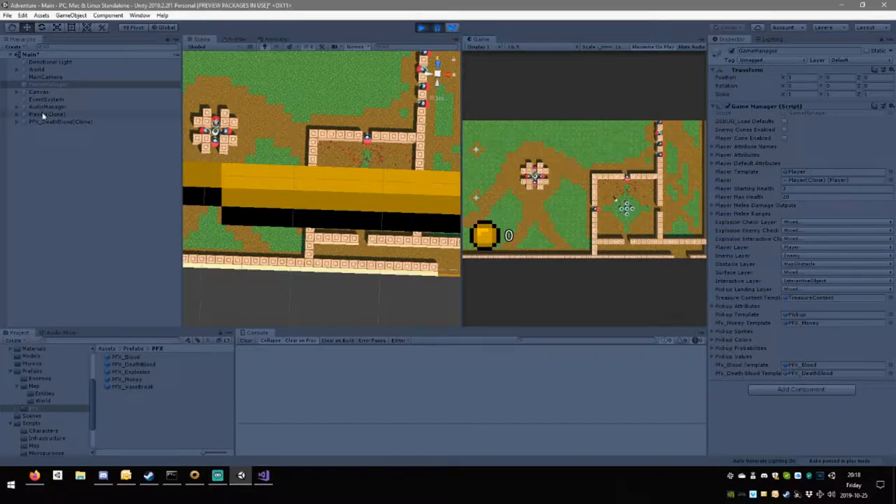
pyautogui.click(45, 115)
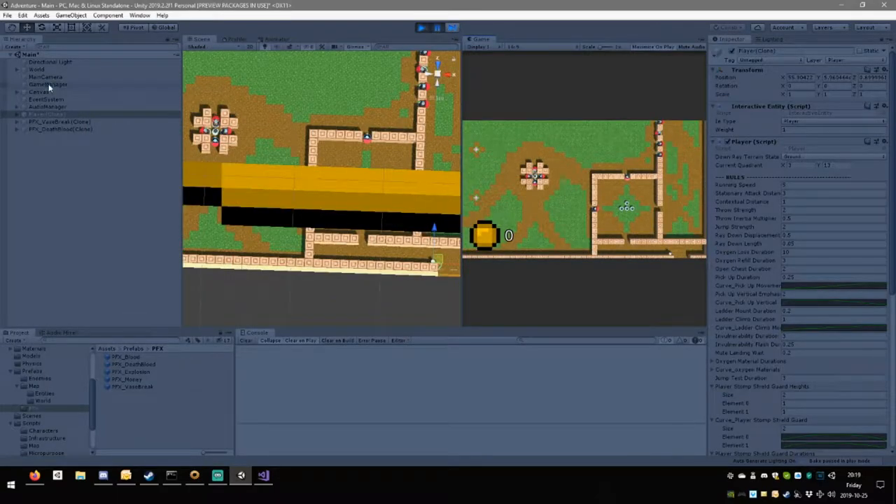
pyautogui.click(48, 84)
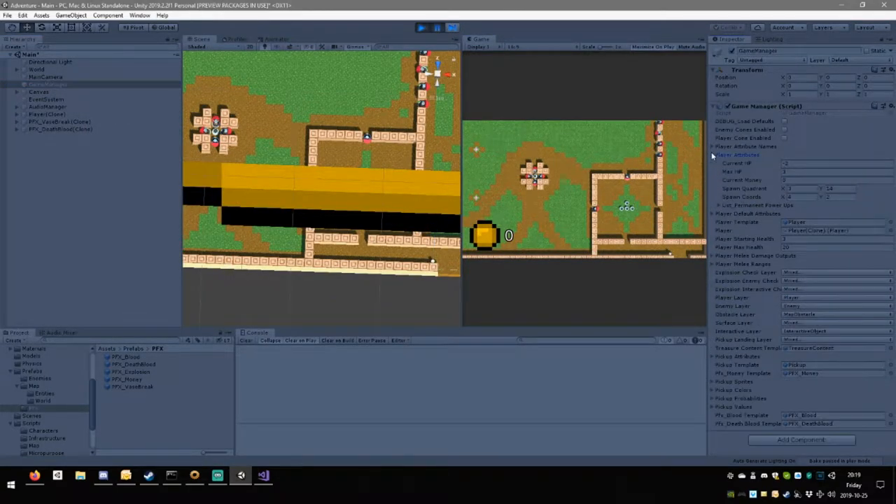